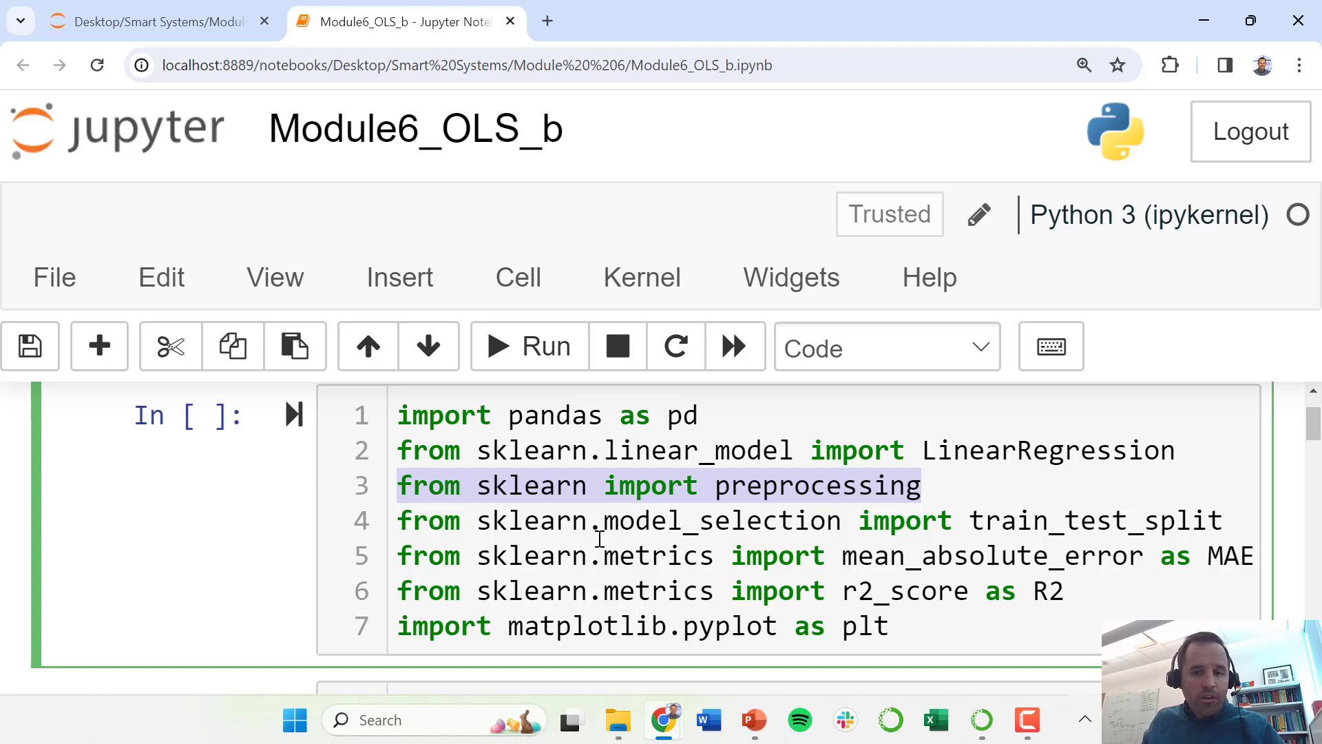
Step: Run the ML_Data.csv loading cell, then the scatter plots of y against x1, x2 and x3
scroll(down, 3)
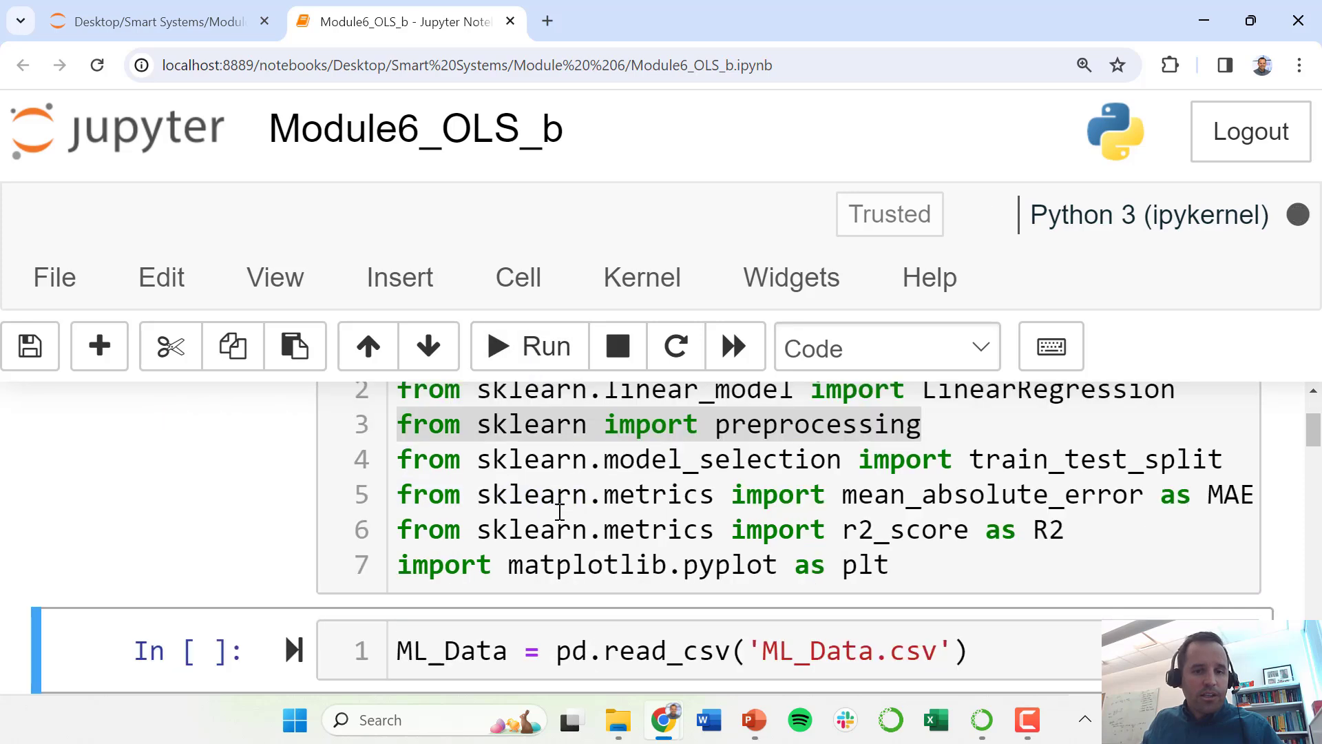
scroll(down, 3)
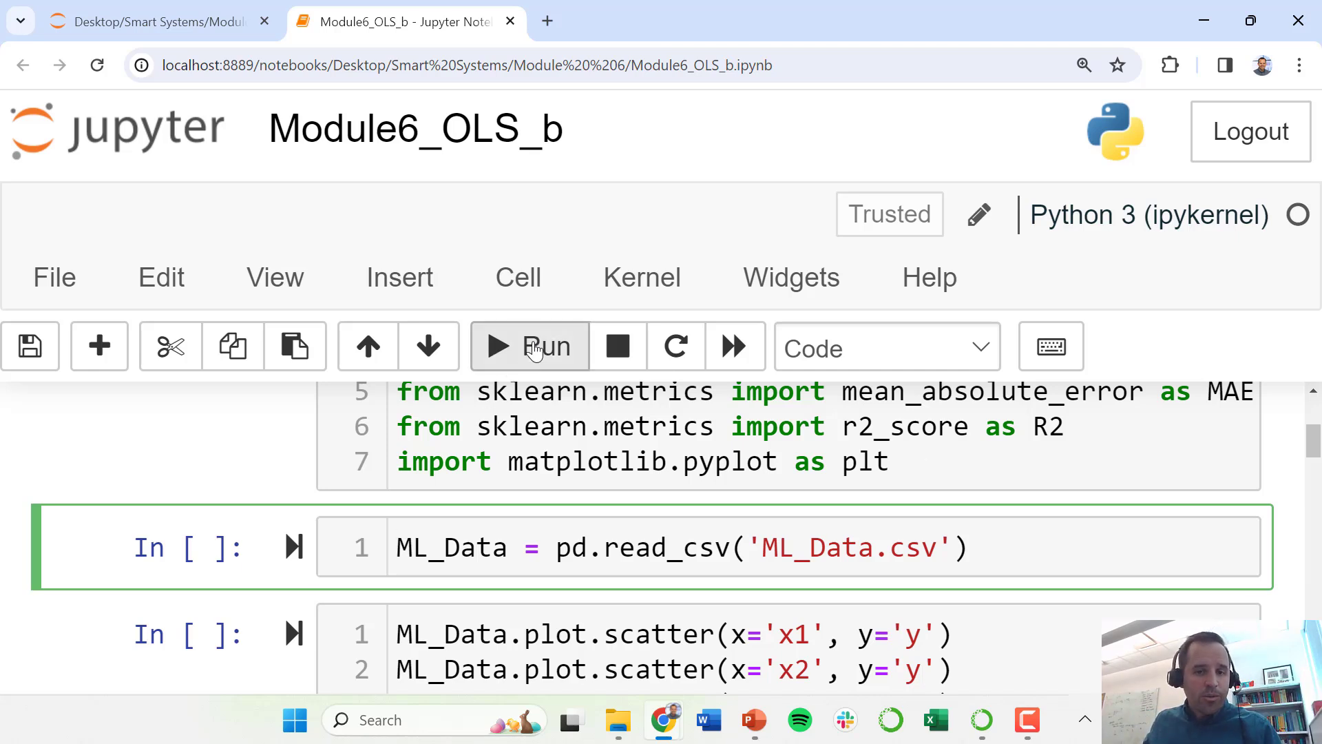
click(529, 347)
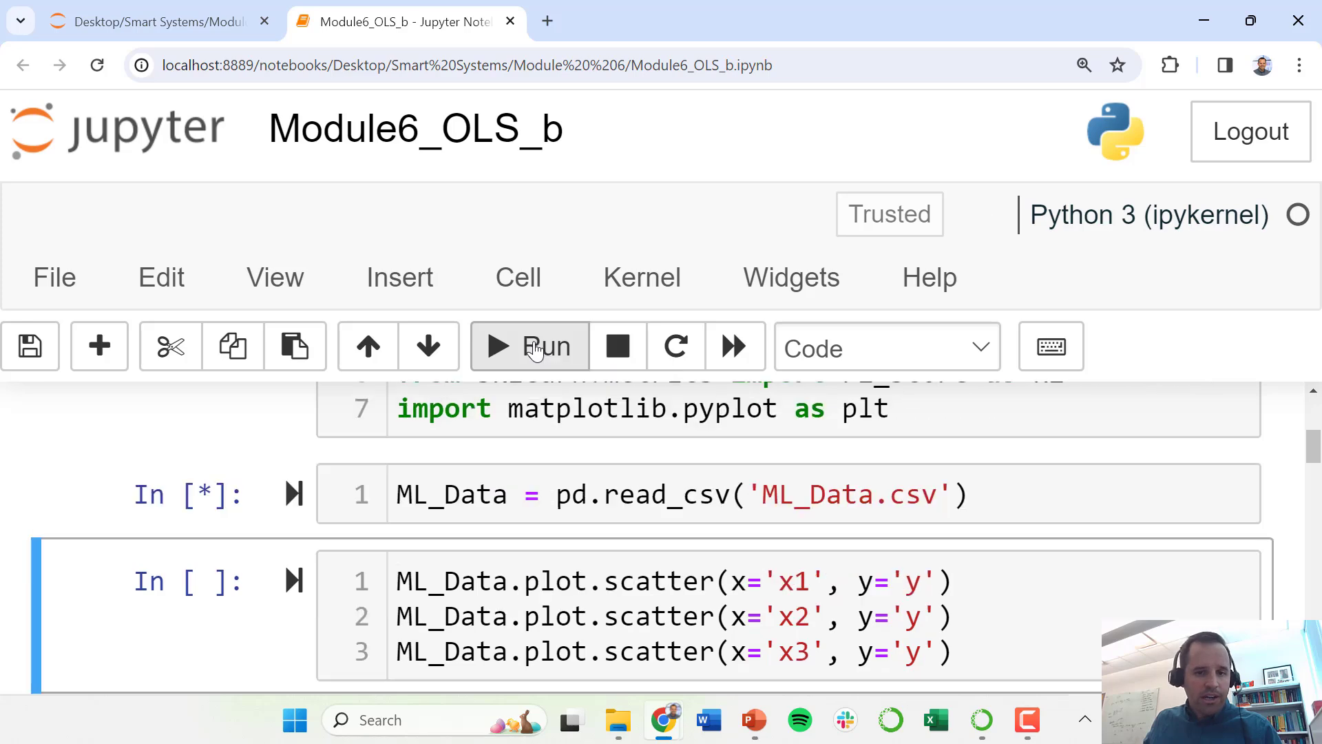
click(529, 346)
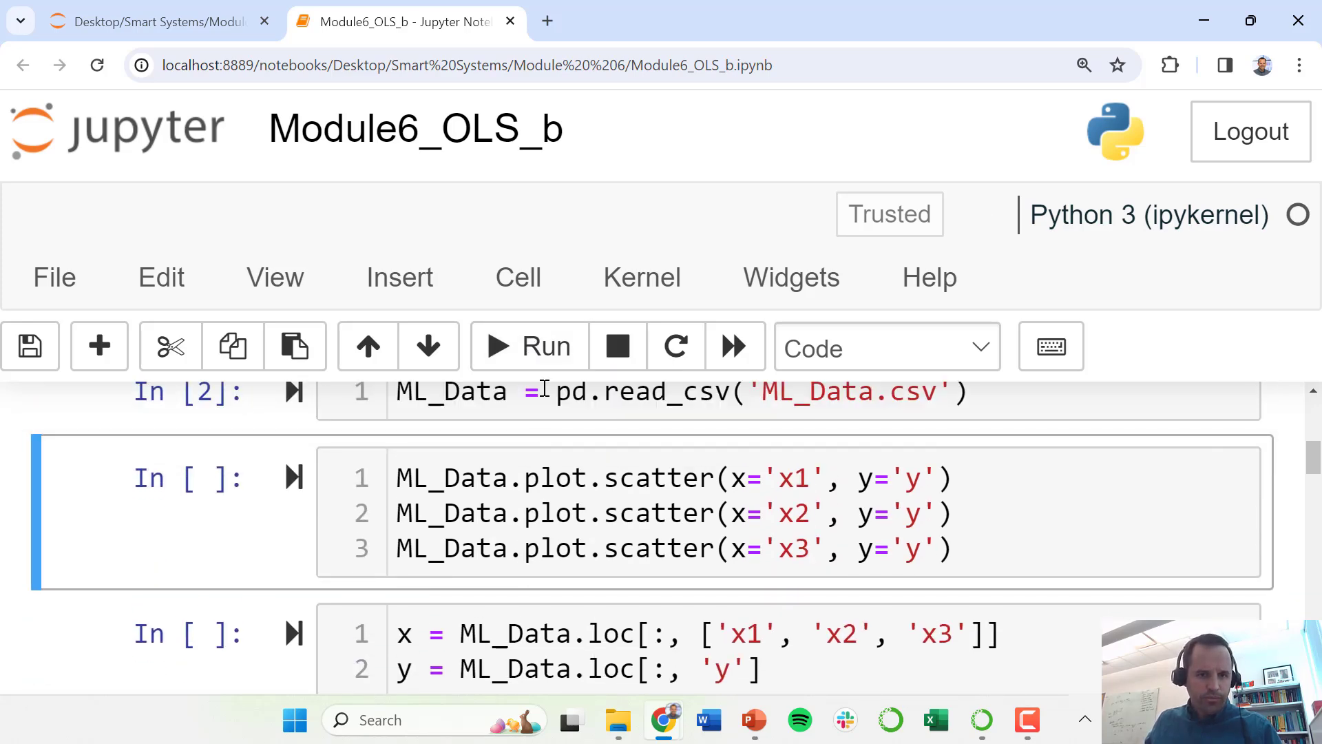
click(529, 346)
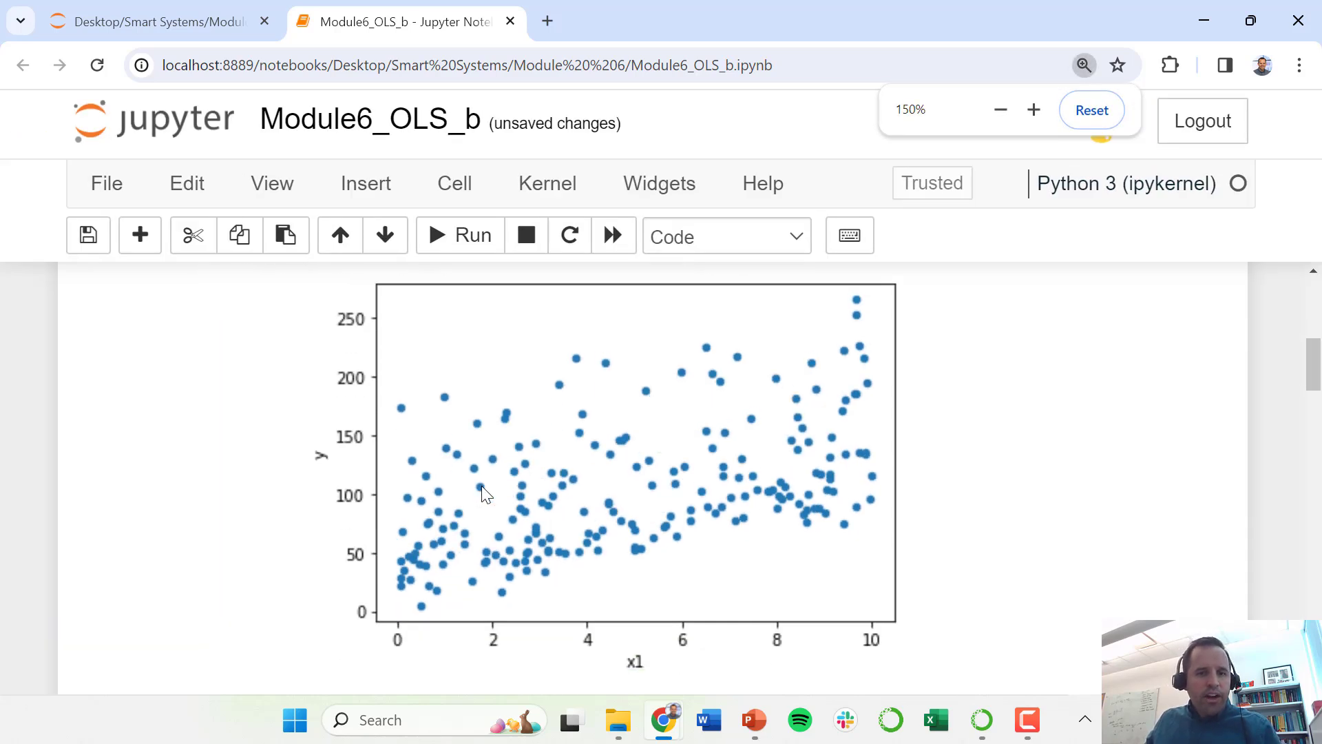
scroll(down, 3)
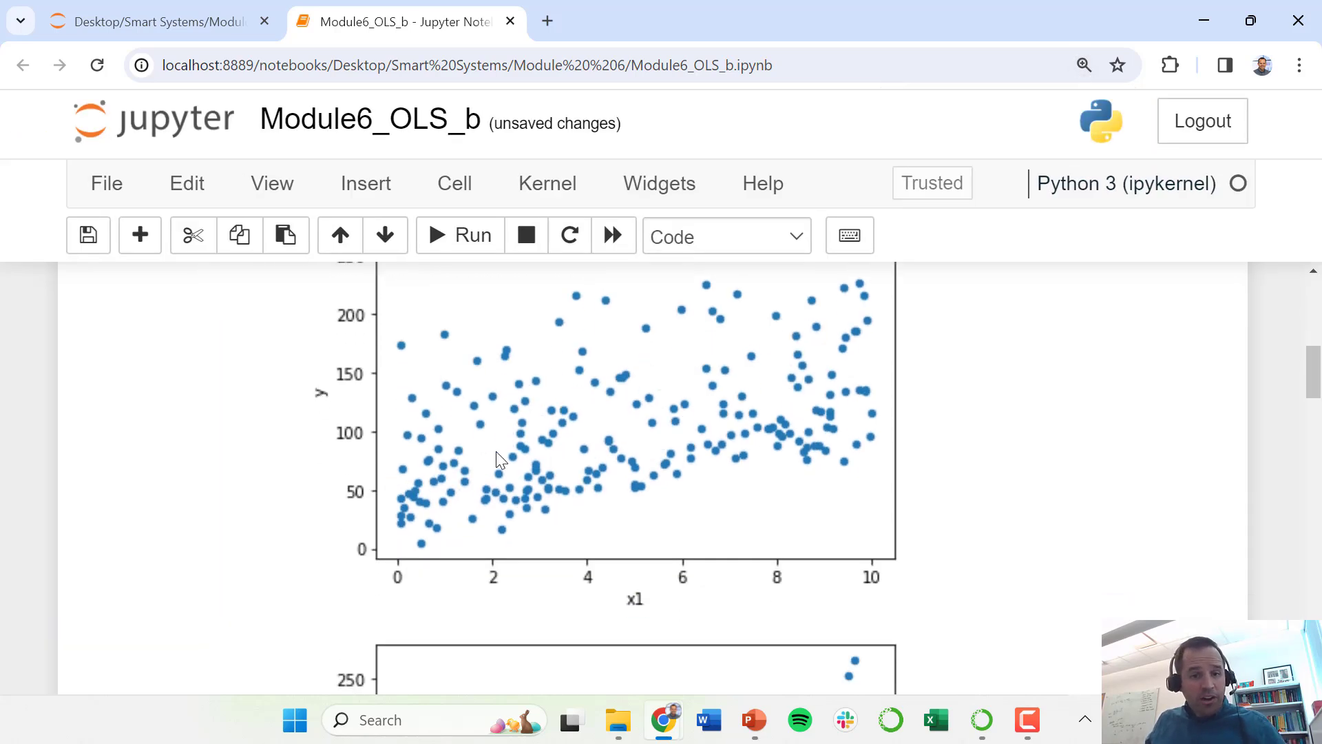
mouse_move(563, 446)
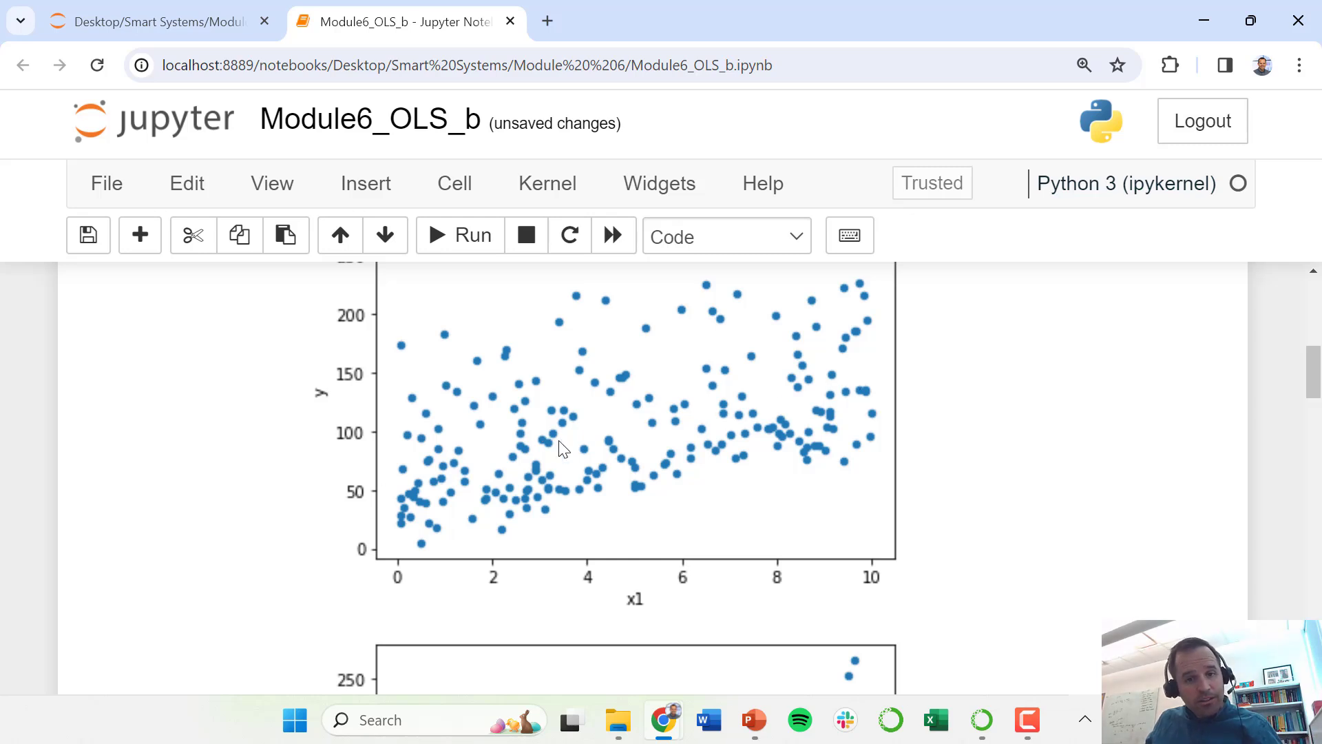
mouse_move(699, 551)
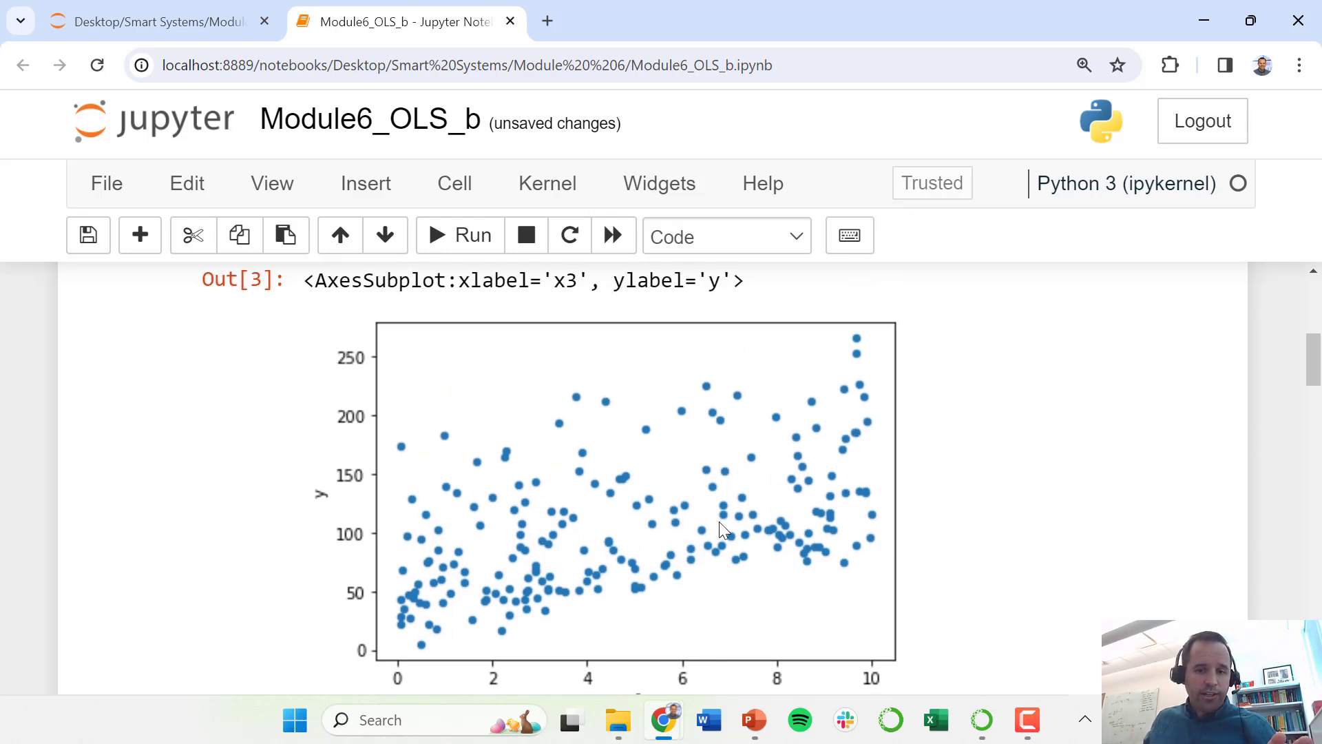
scroll(down, 3)
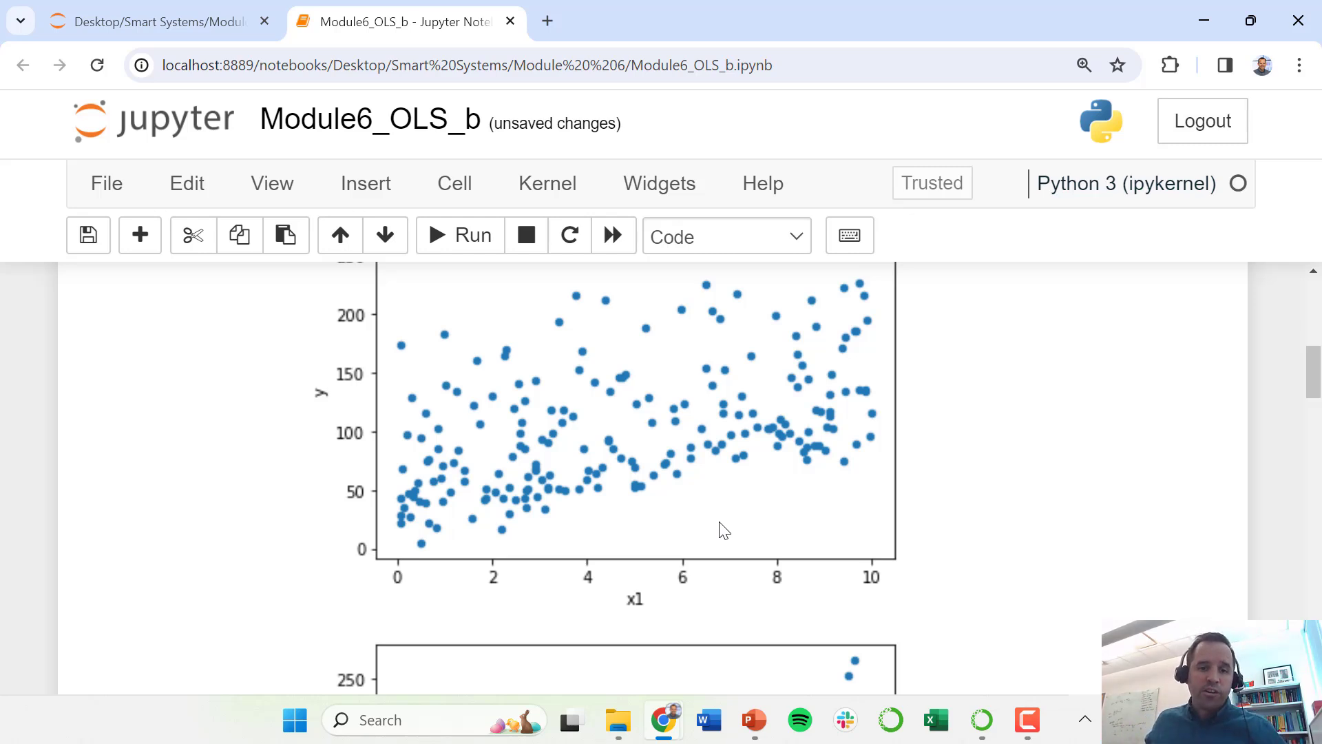
mouse_move(609, 483)
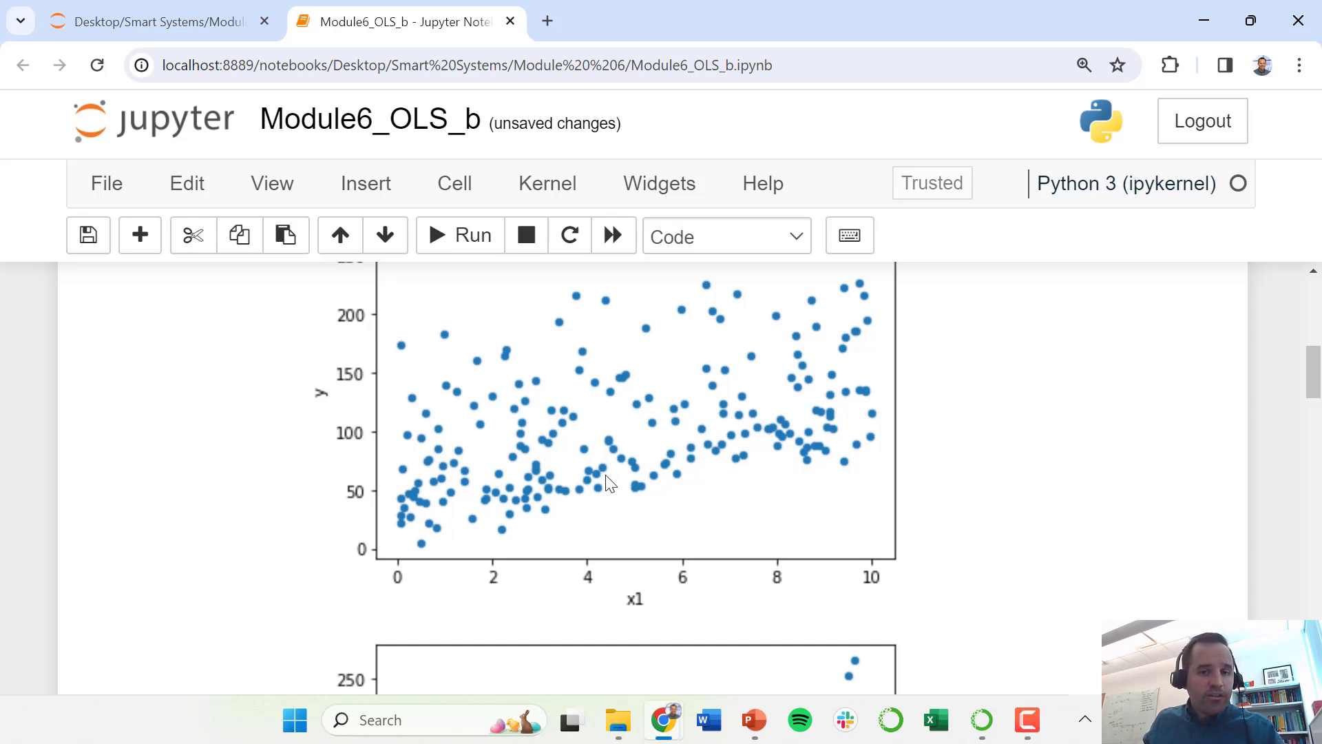
scroll(down, 3)
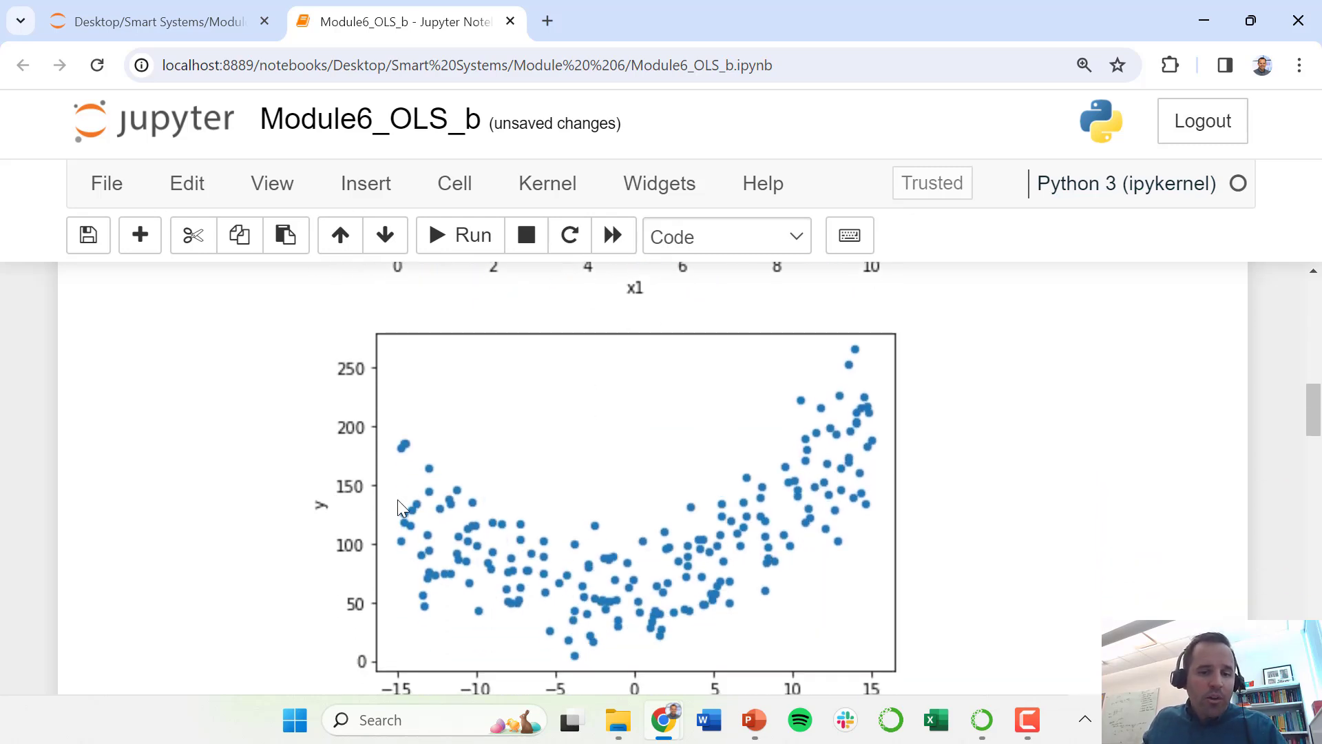
scroll(down, 3)
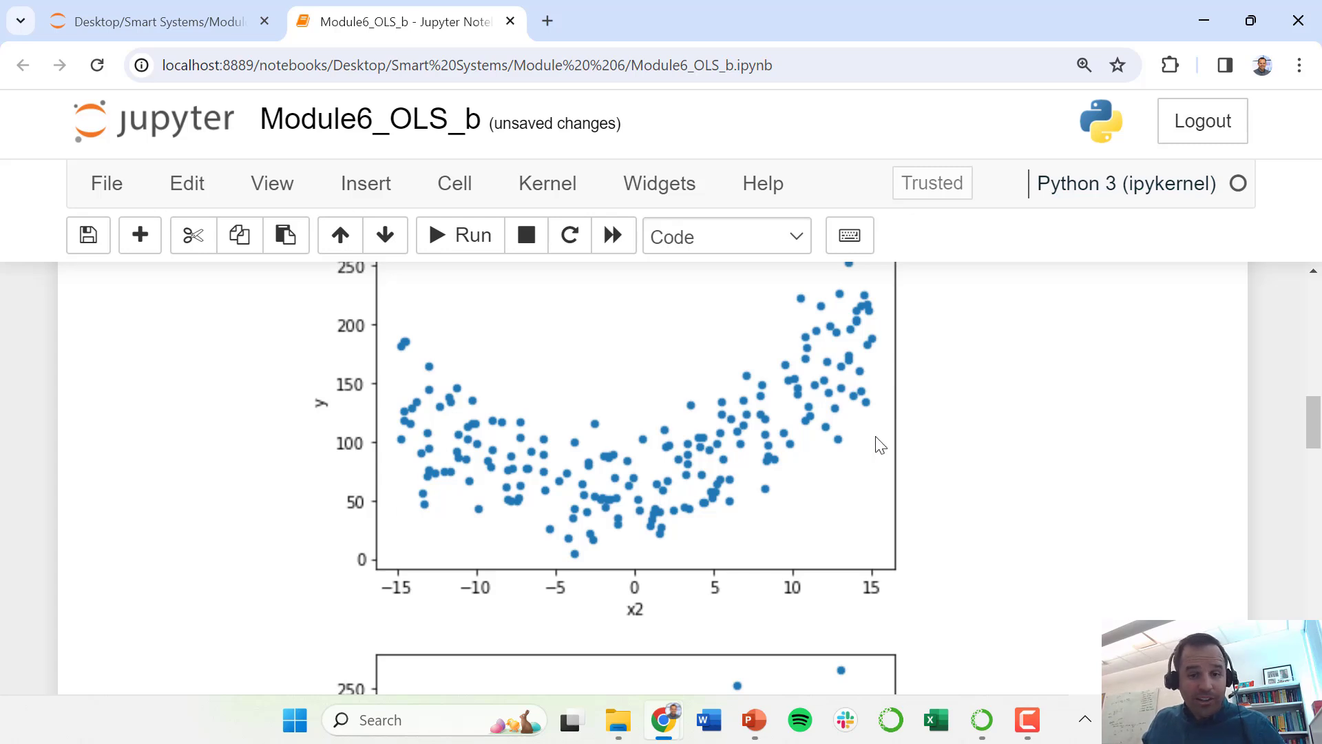
mouse_move(934, 419)
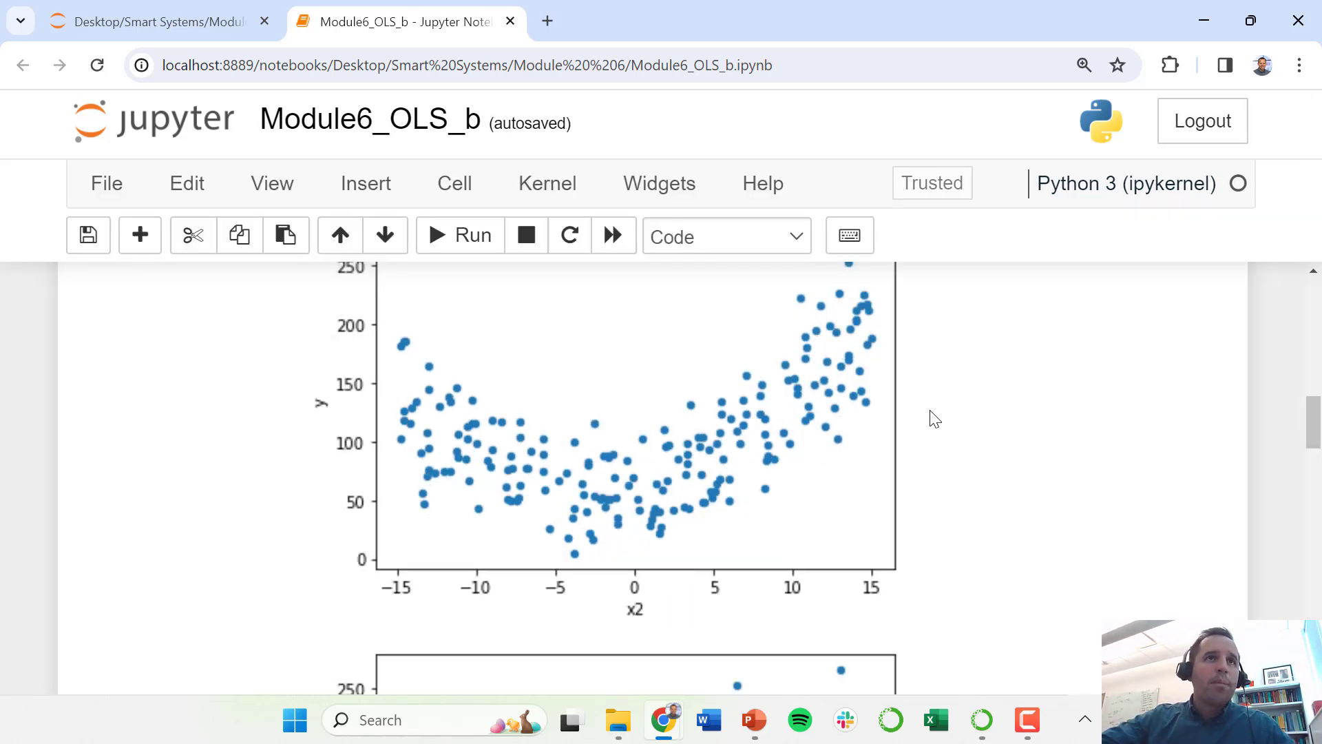
mouse_move(660, 544)
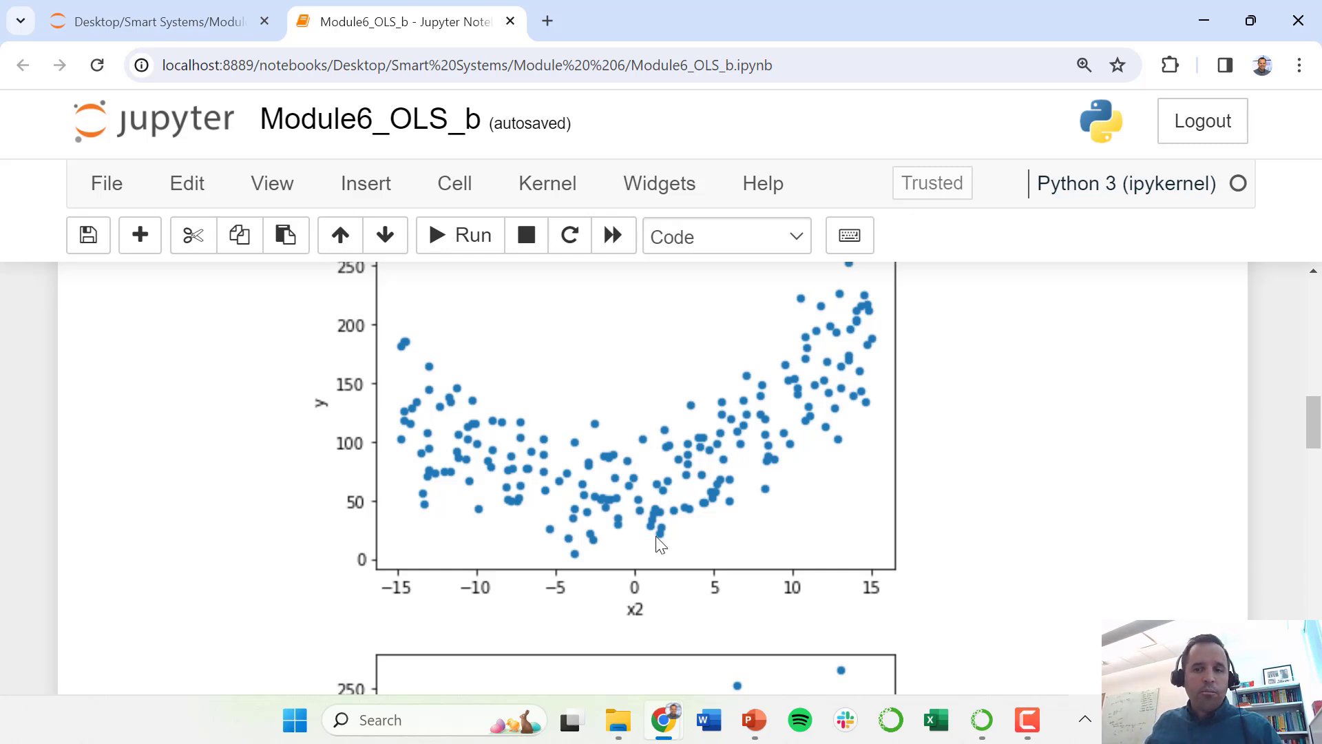
scroll(down, 3)
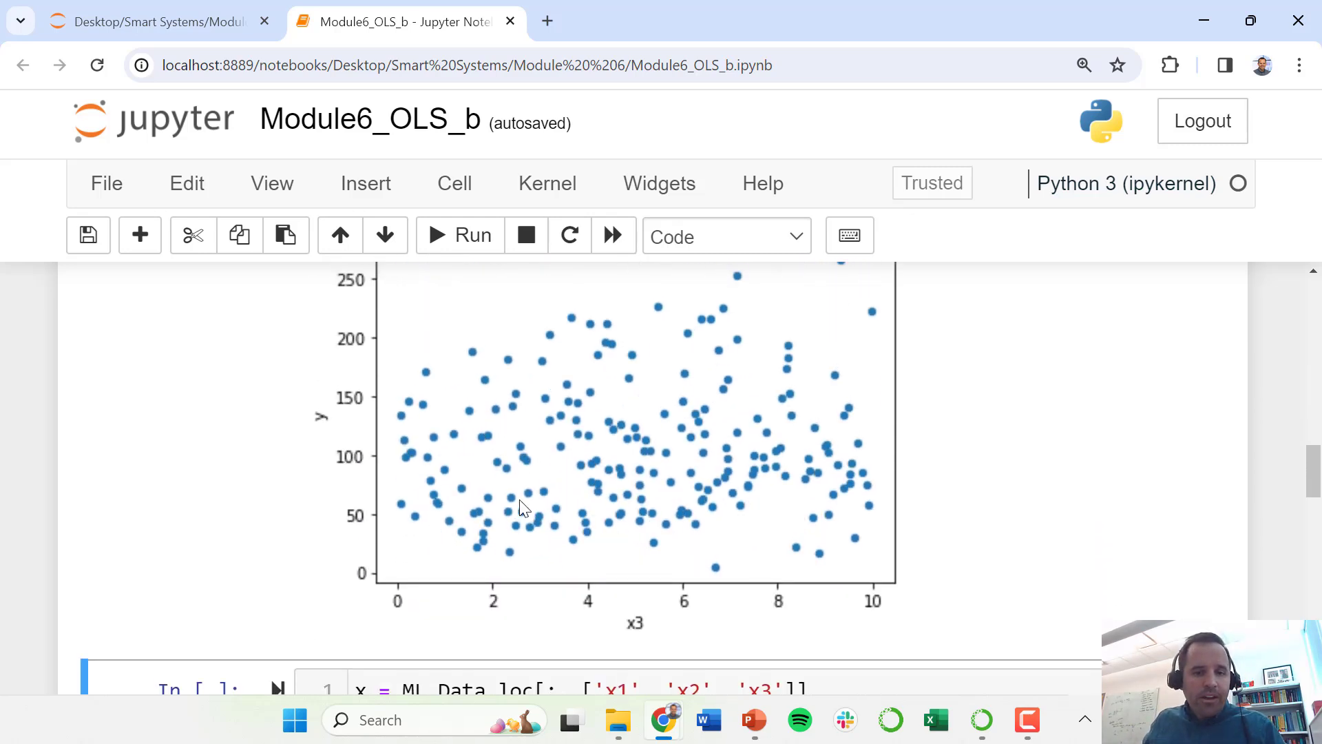
scroll(up, 3)
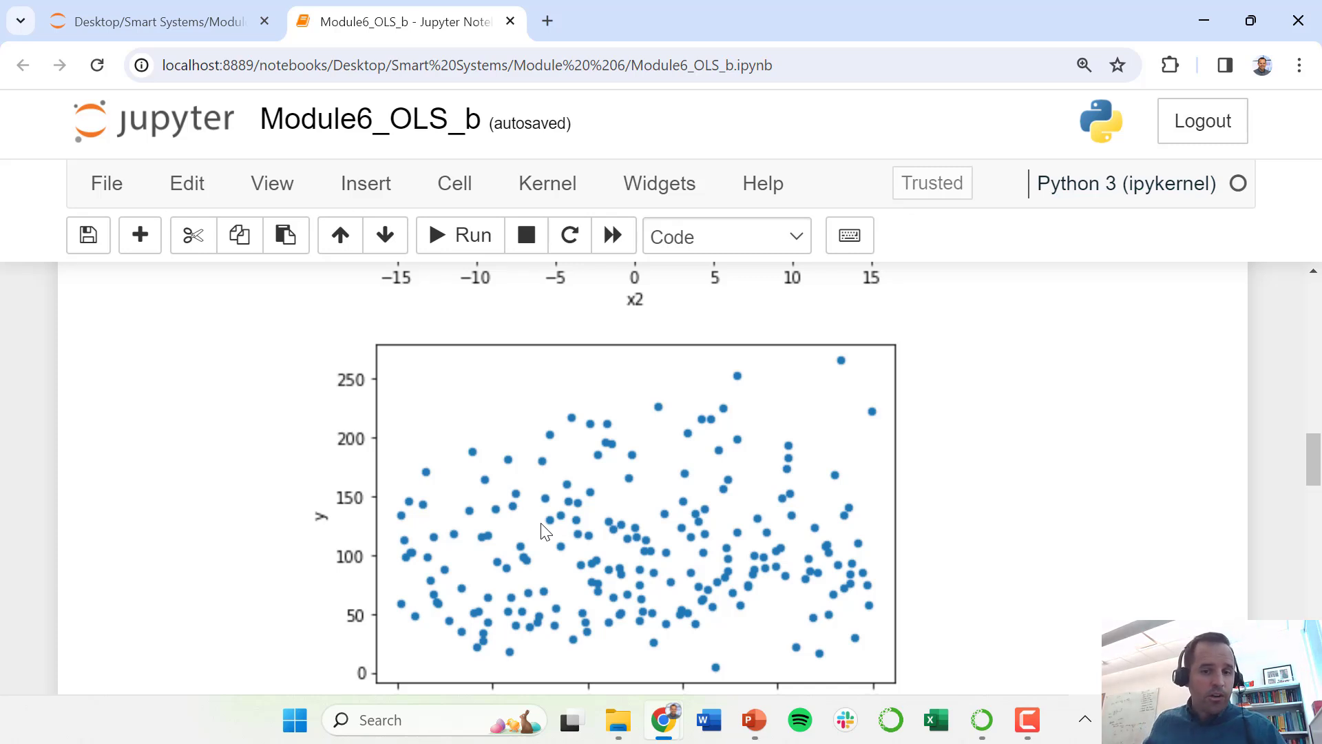
mouse_move(548, 521)
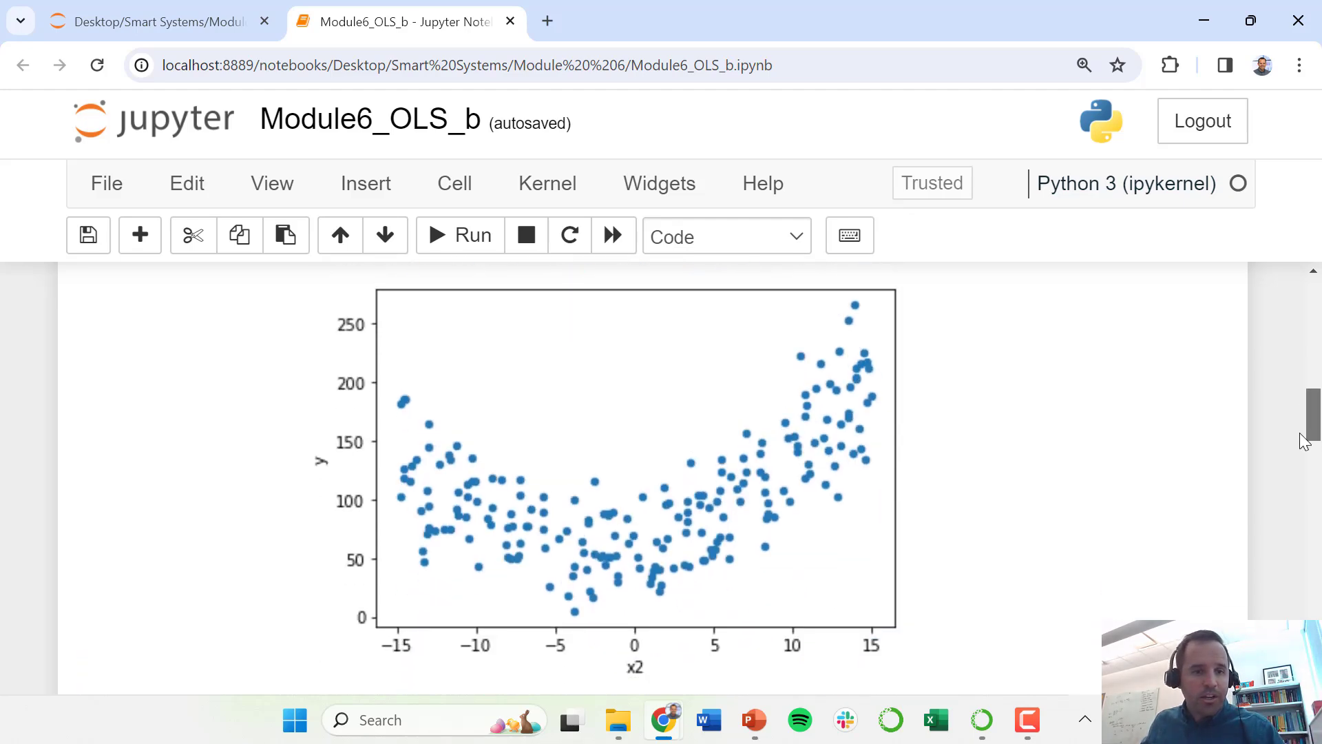
scroll(down, 3)
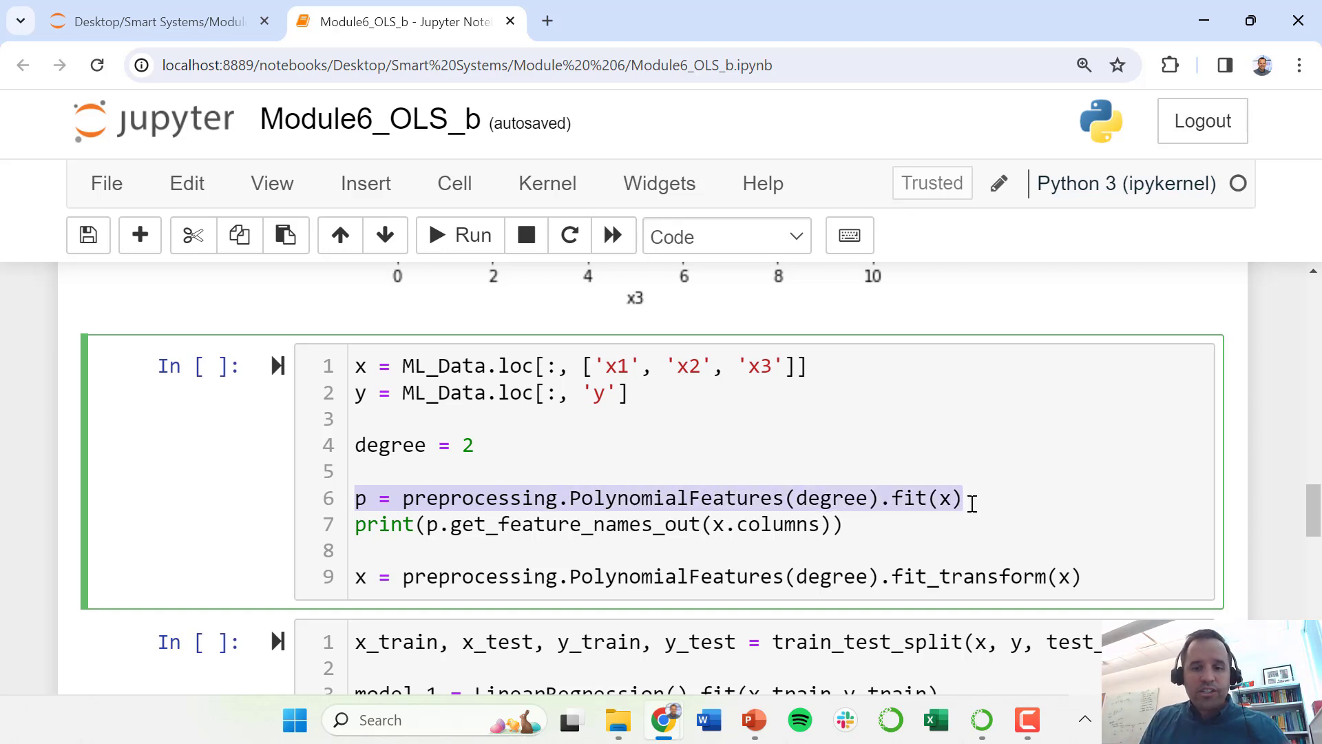
mouse_move(575, 576)
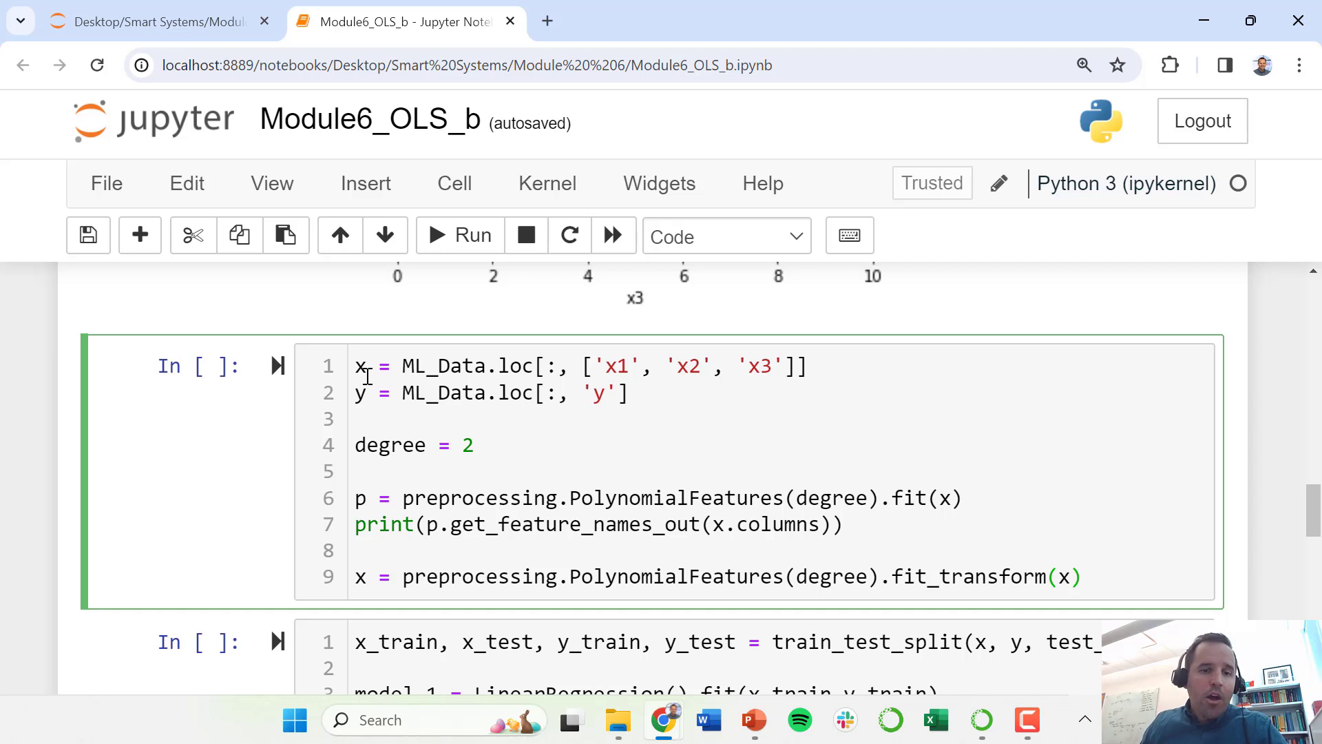
mouse_move(723, 365)
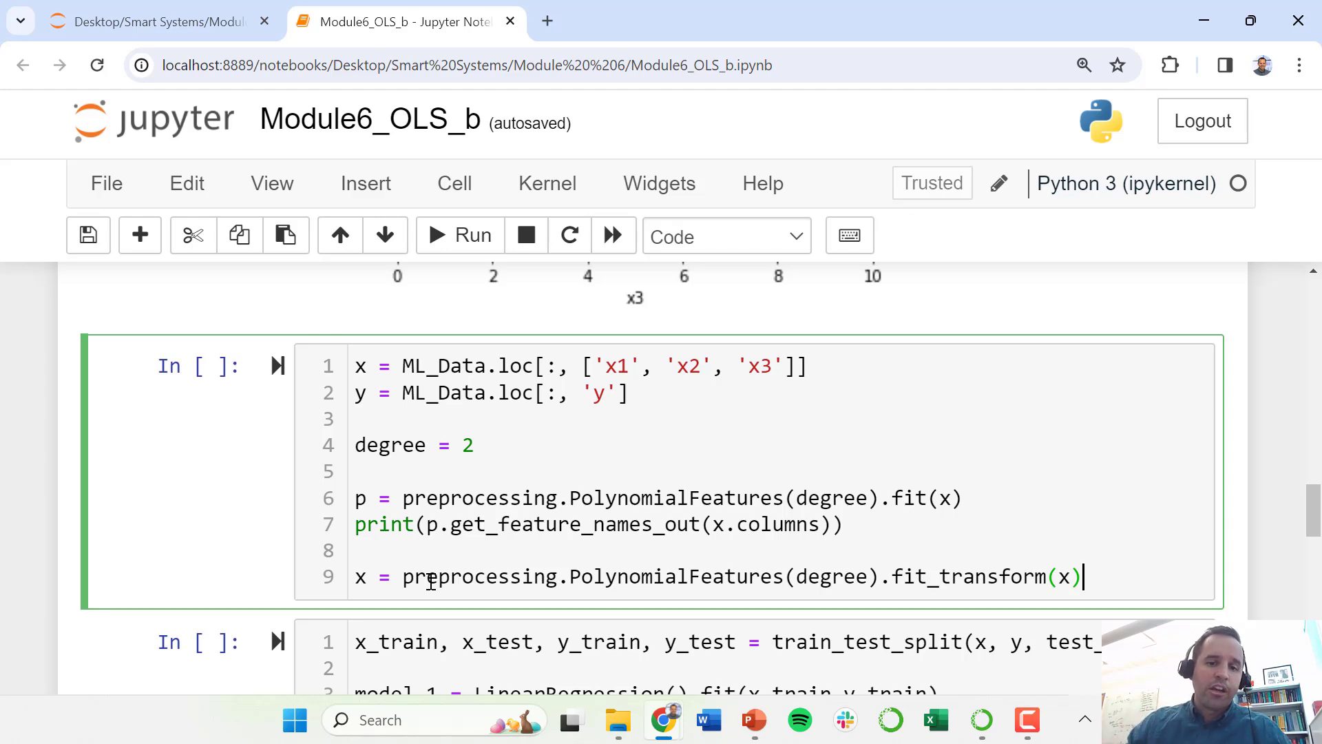
mouse_move(458, 235)
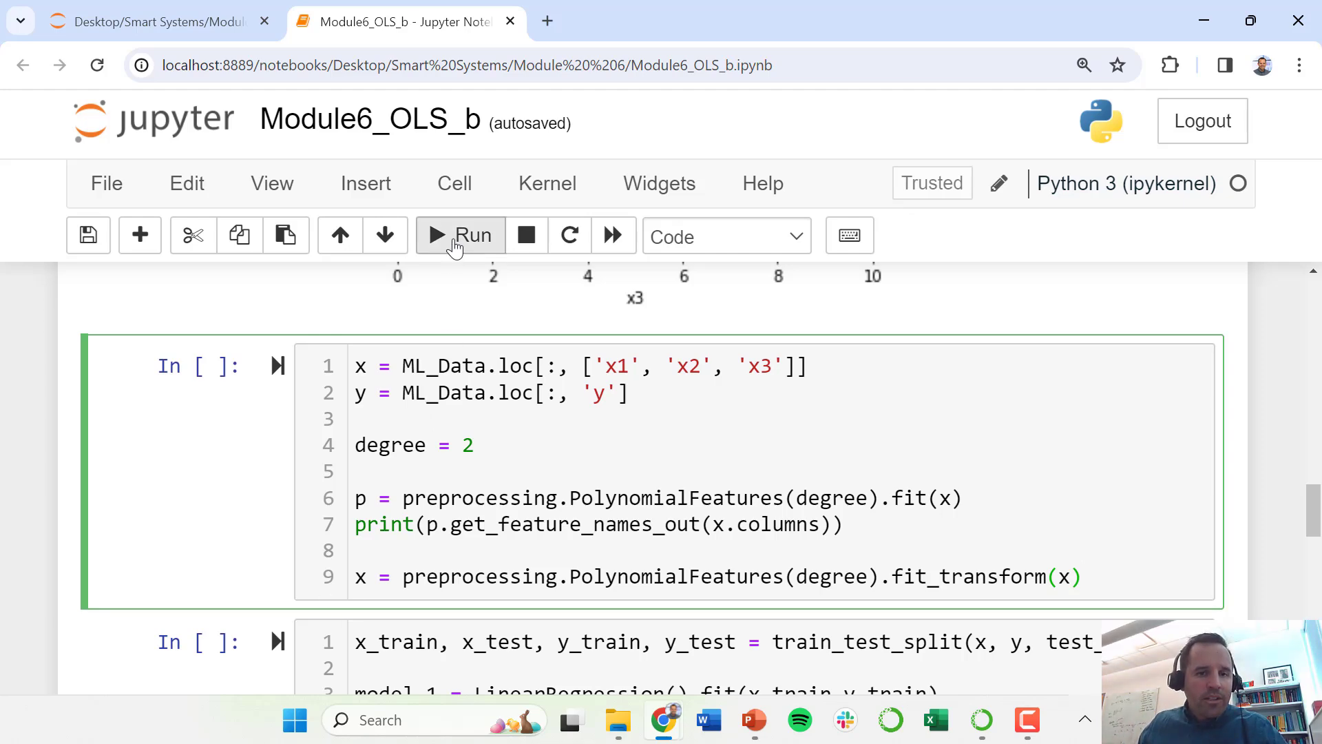
Step: Run the degree-2 PolynomialFeatures cell to print feature names '1' through 'x3^2'
click(461, 236)
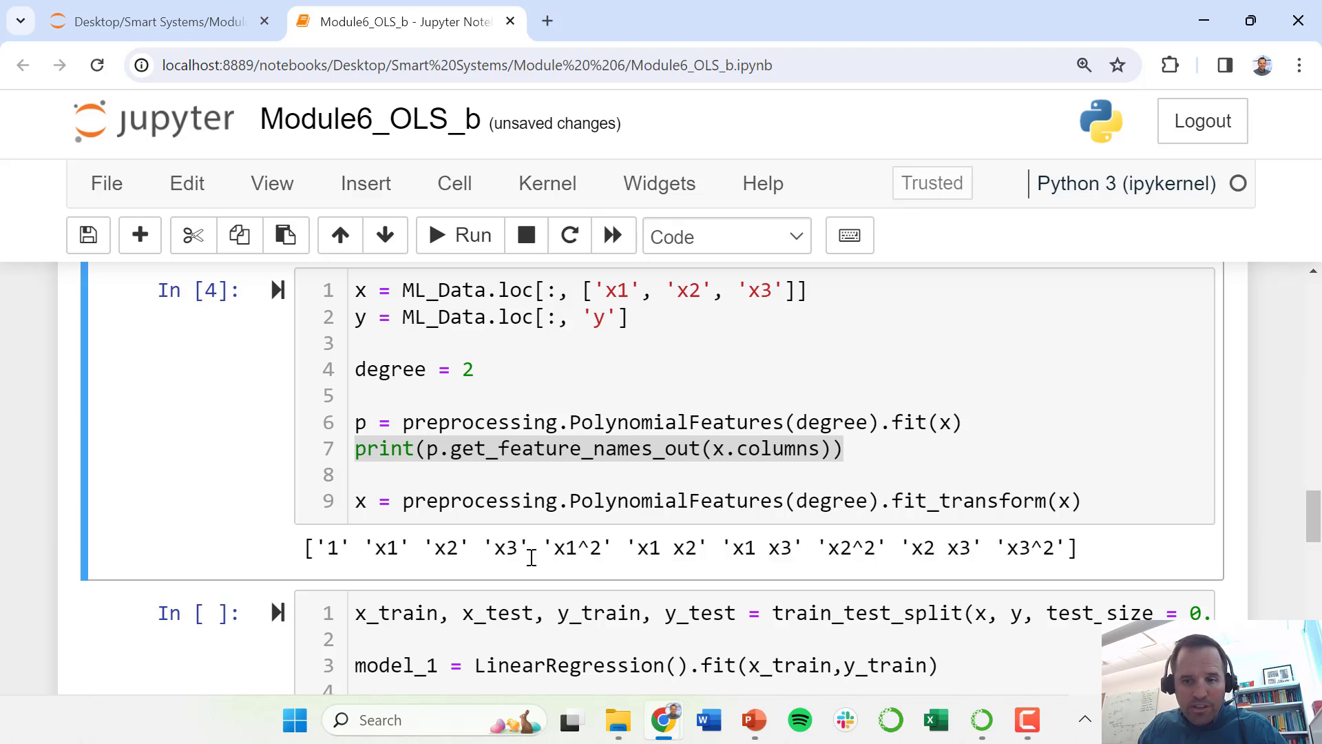
mouse_move(512, 580)
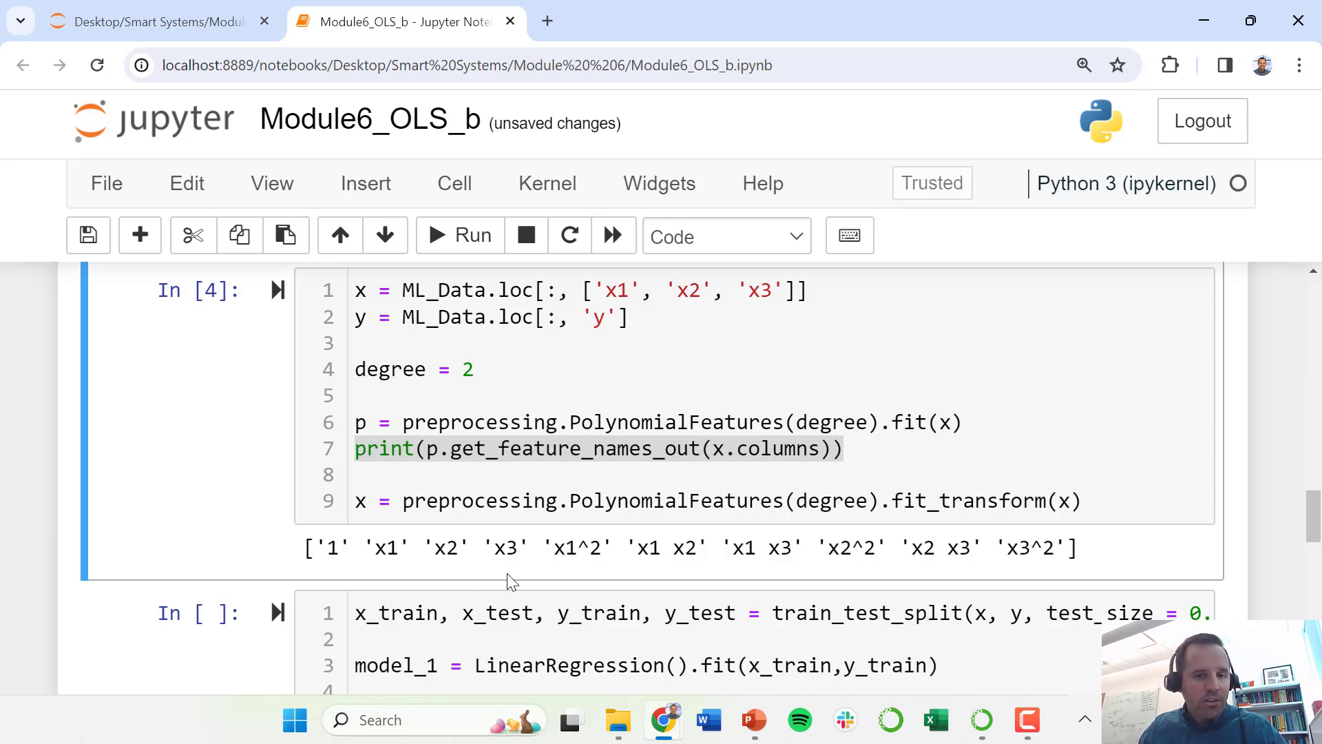
mouse_move(513, 547)
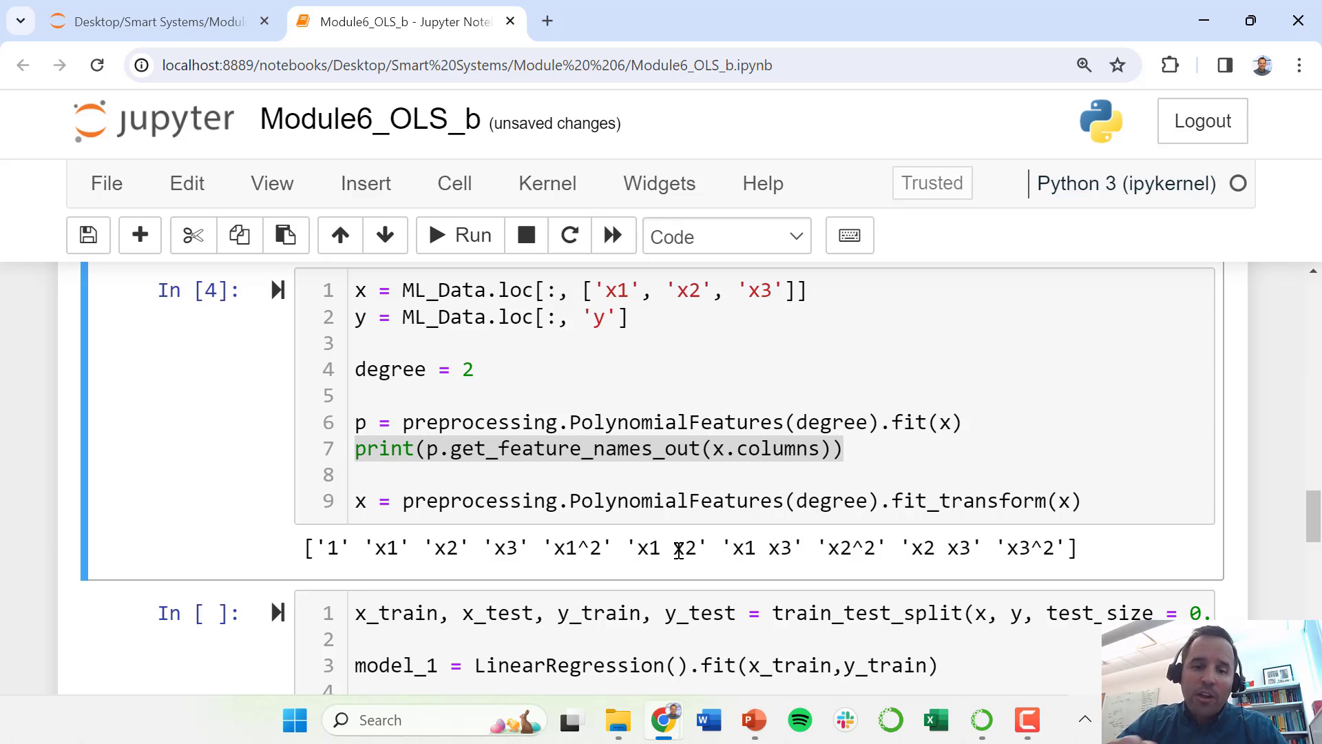
mouse_move(721, 577)
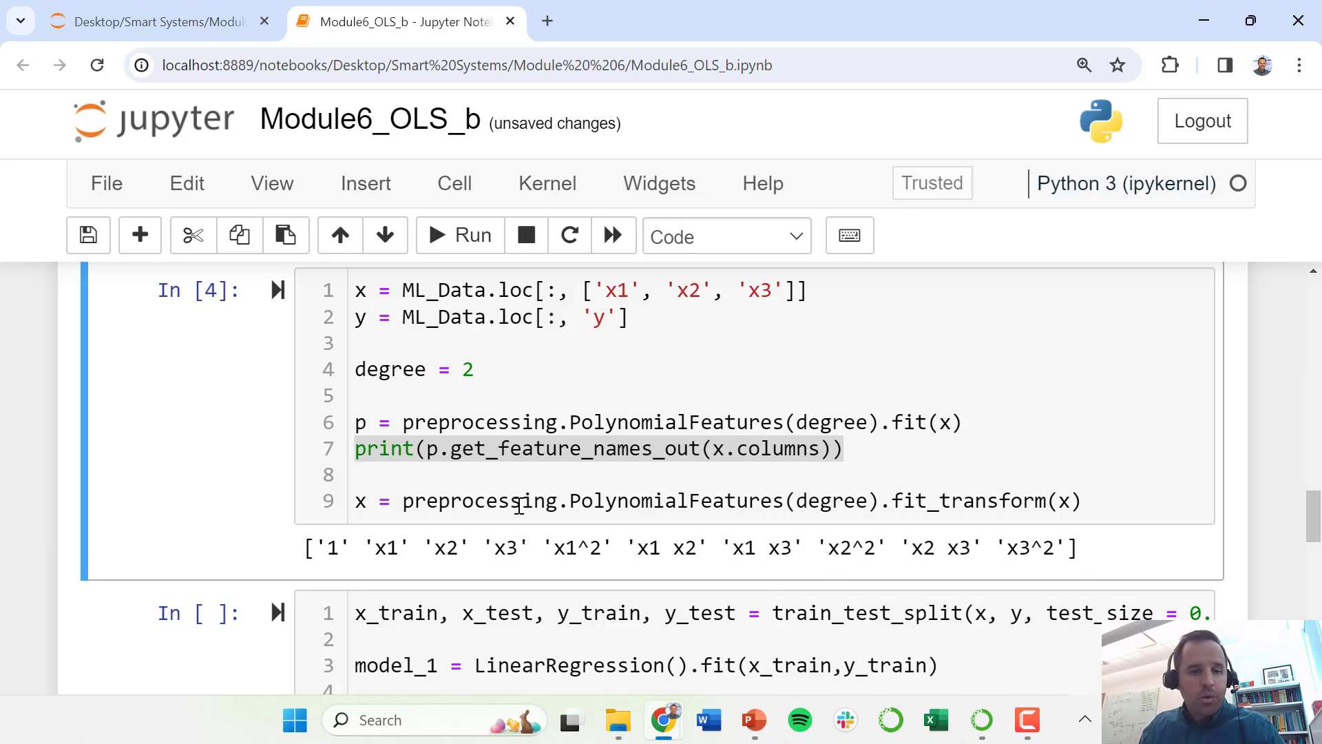
scroll(down, 3)
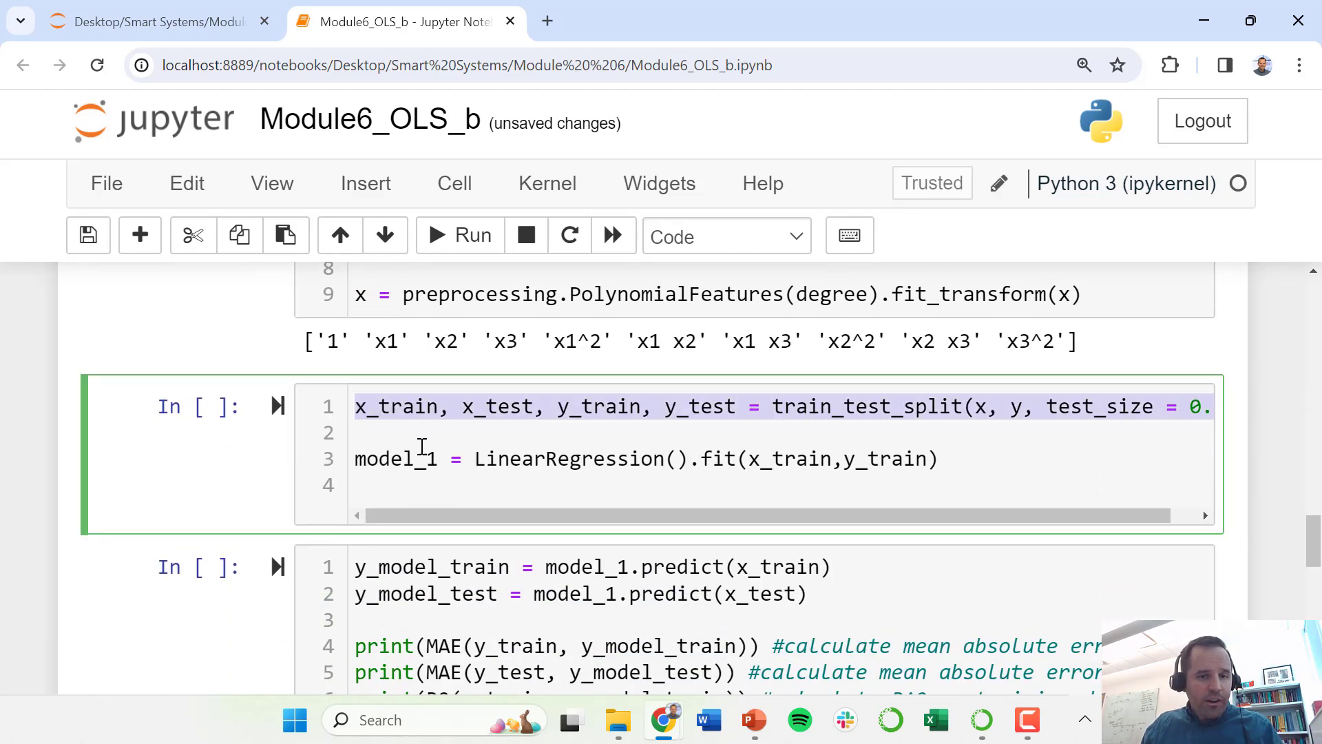
Step: Run the train_test_split cell that fits LinearRegression model_1 on the training data
click(389, 430)
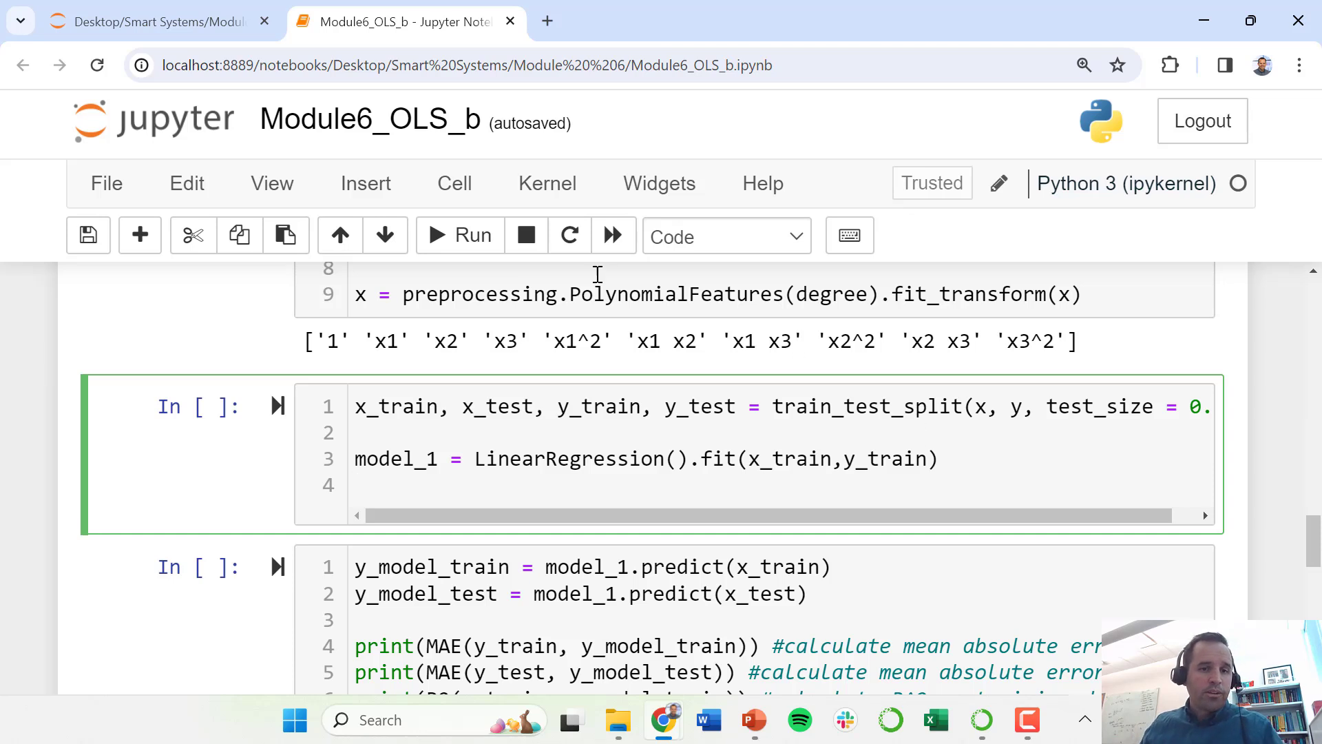
mouse_move(460, 236)
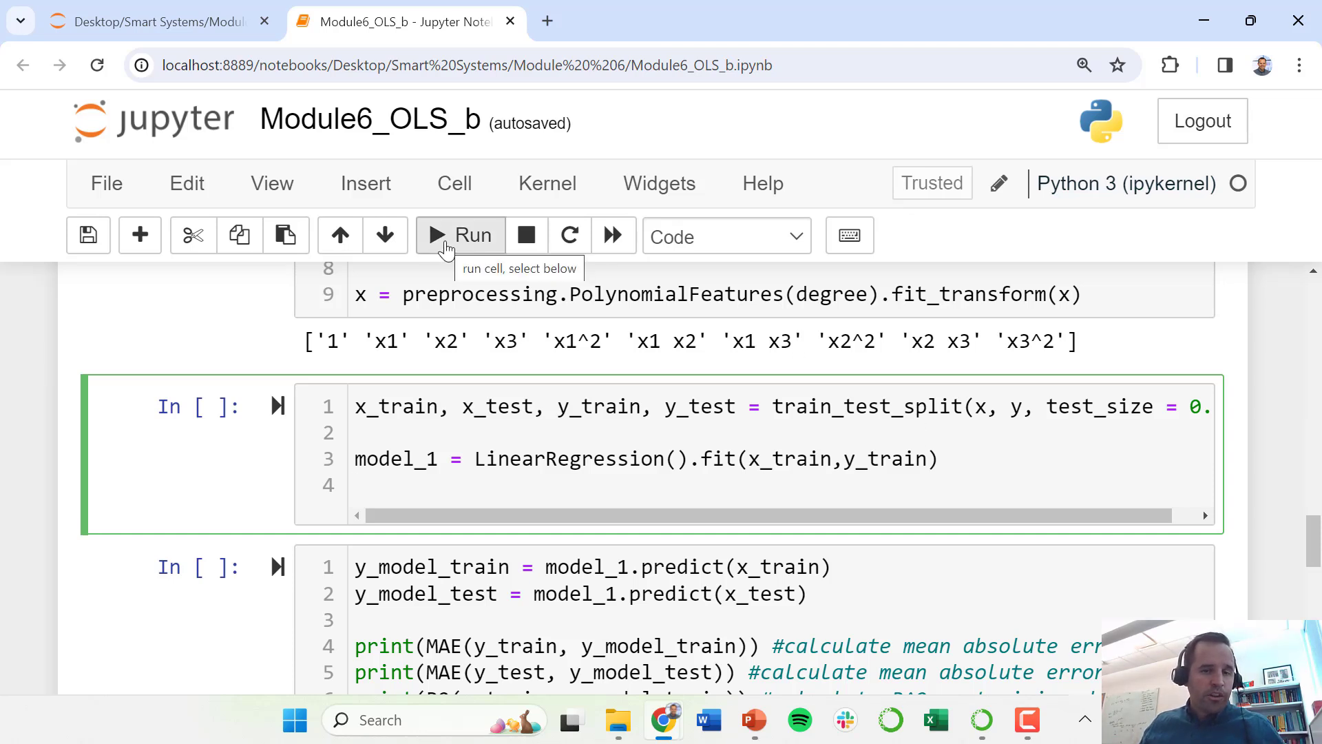
click(460, 236)
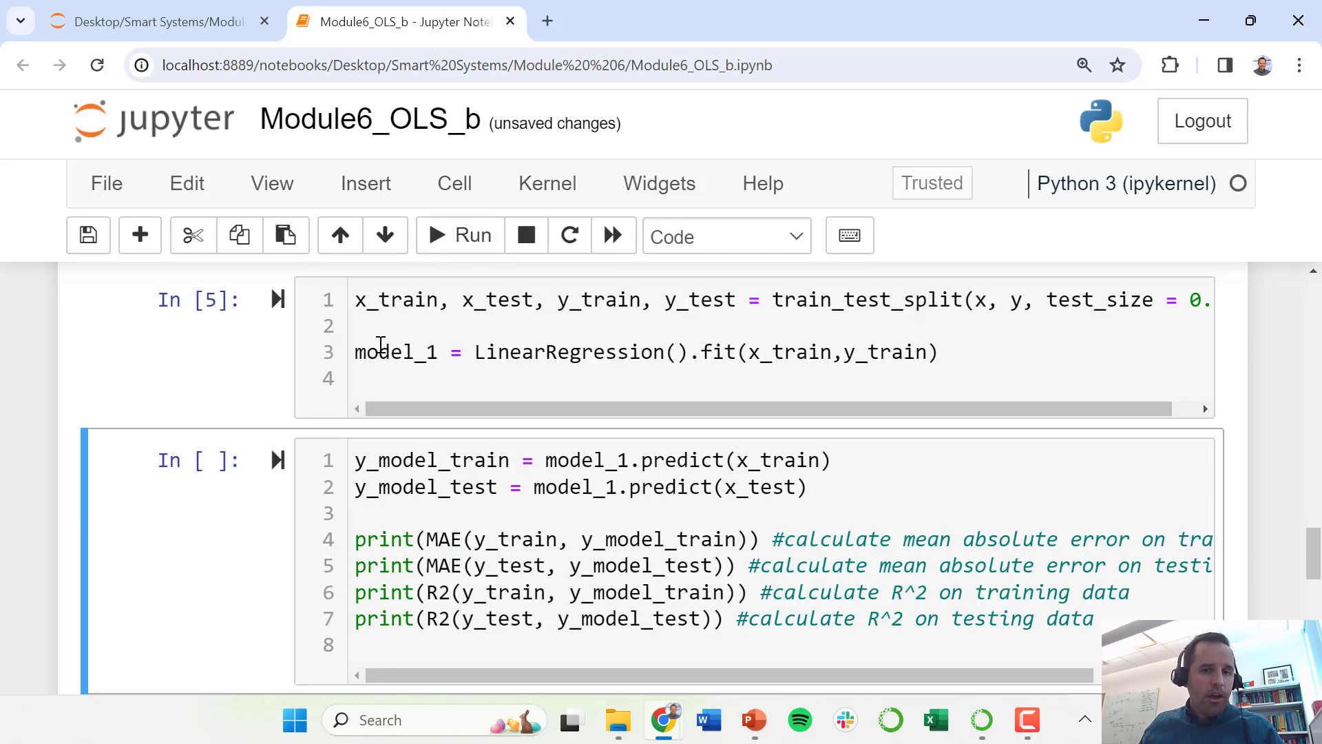
mouse_move(460, 374)
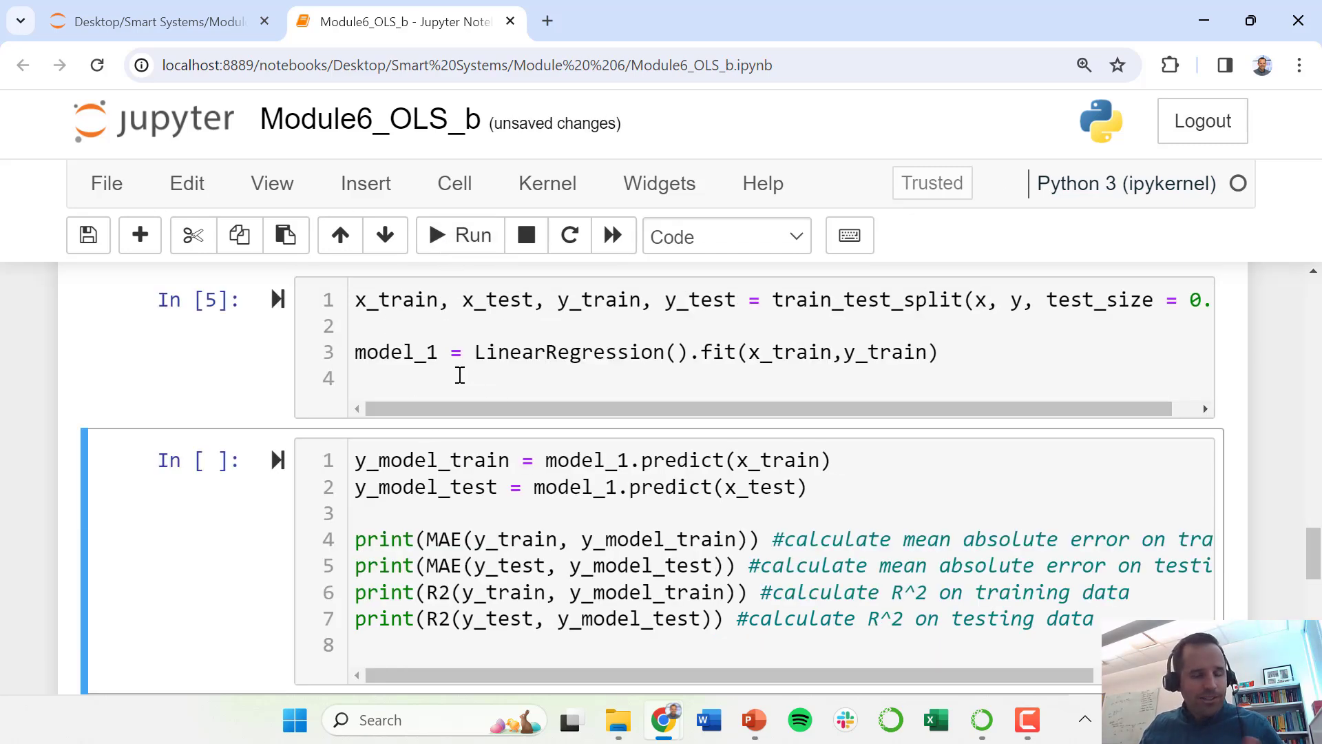
Step: Print training/testing MAE (7.35, 8.67) and R² (0.972, 0.970) and highlight the values
scroll(down, 3)
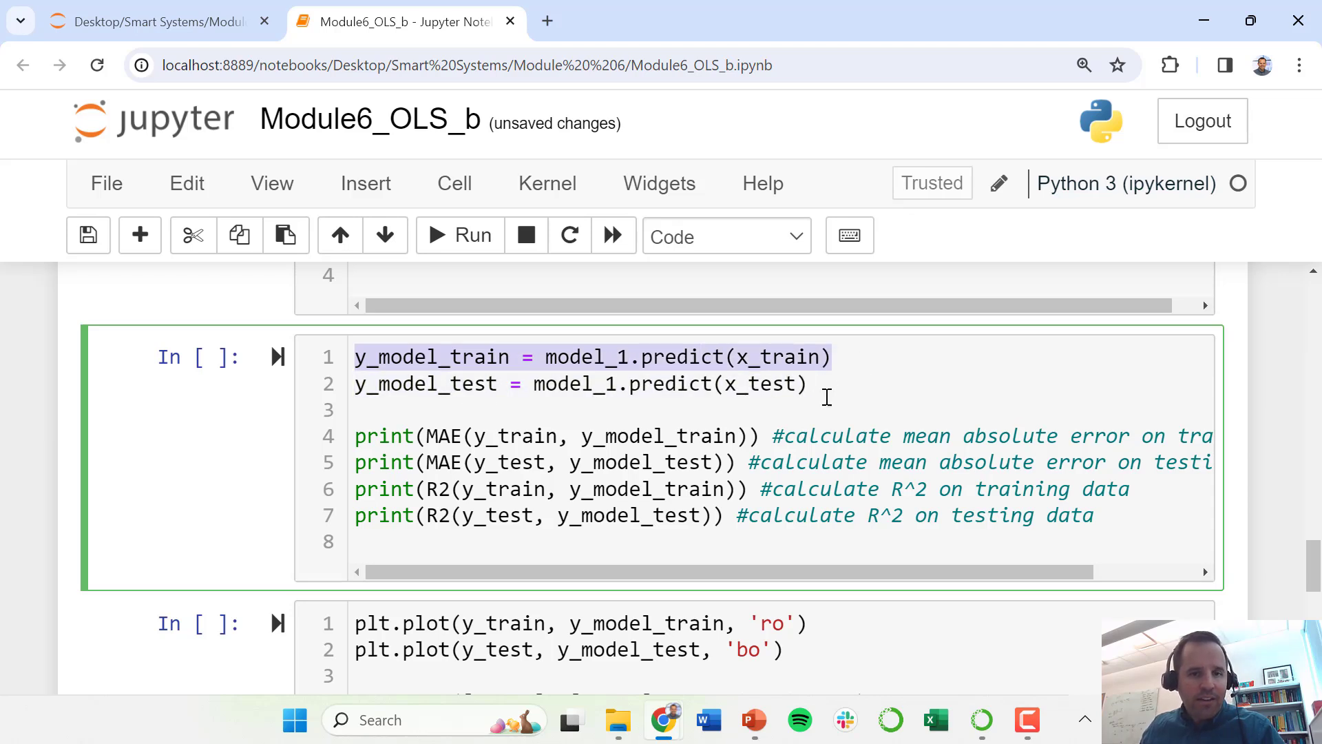
mouse_move(438, 473)
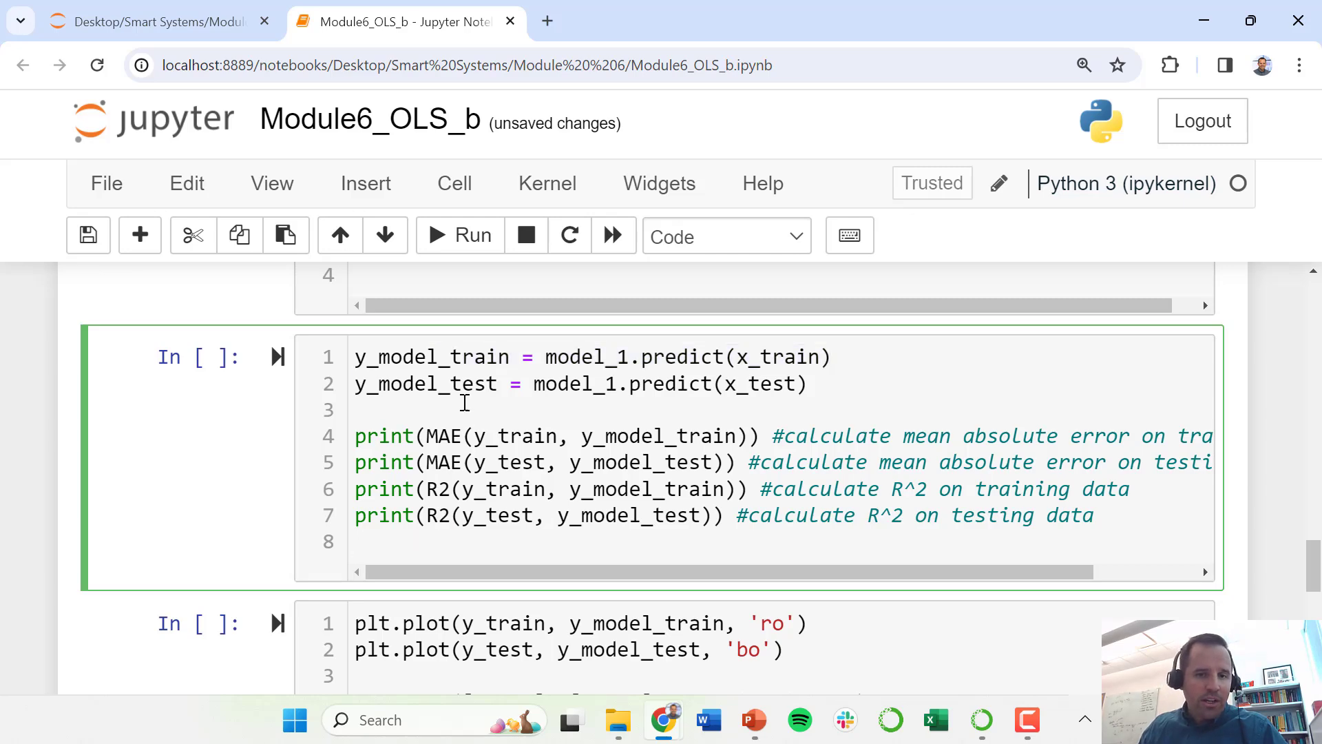
click(460, 236)
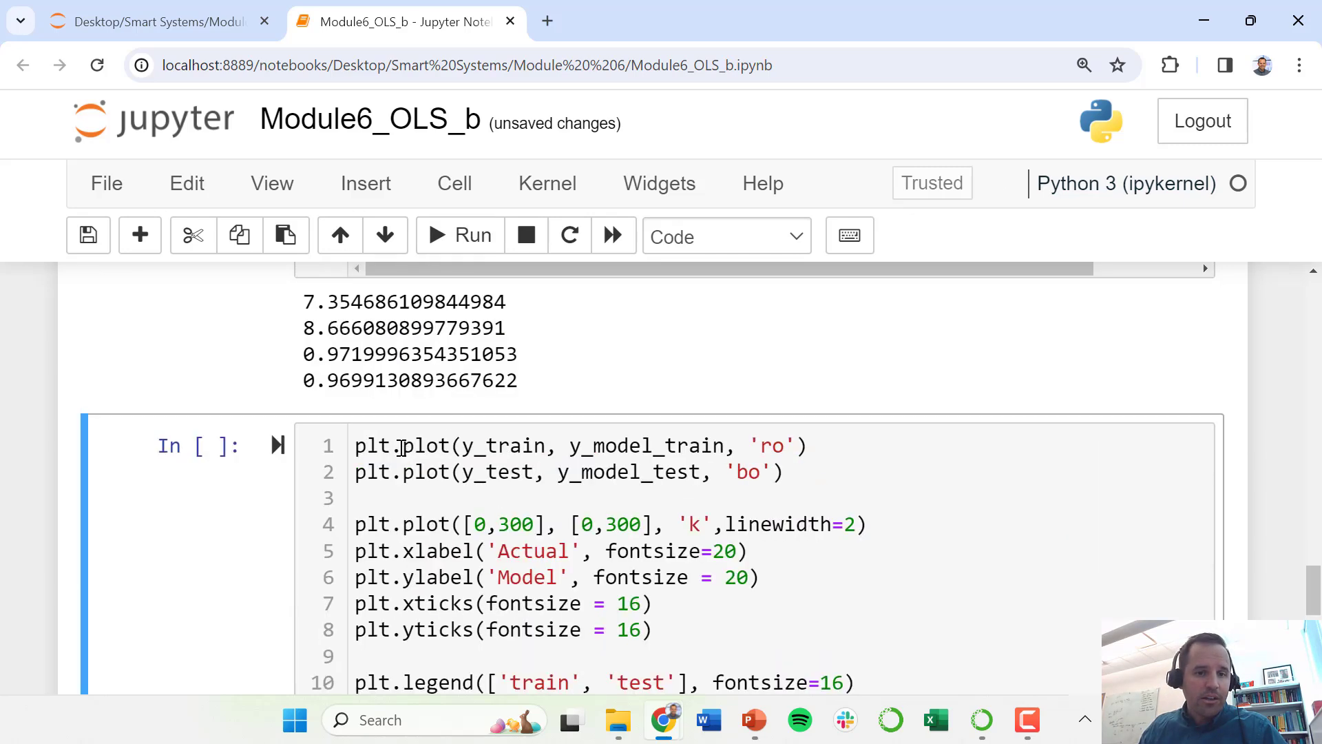
scroll(up, 3)
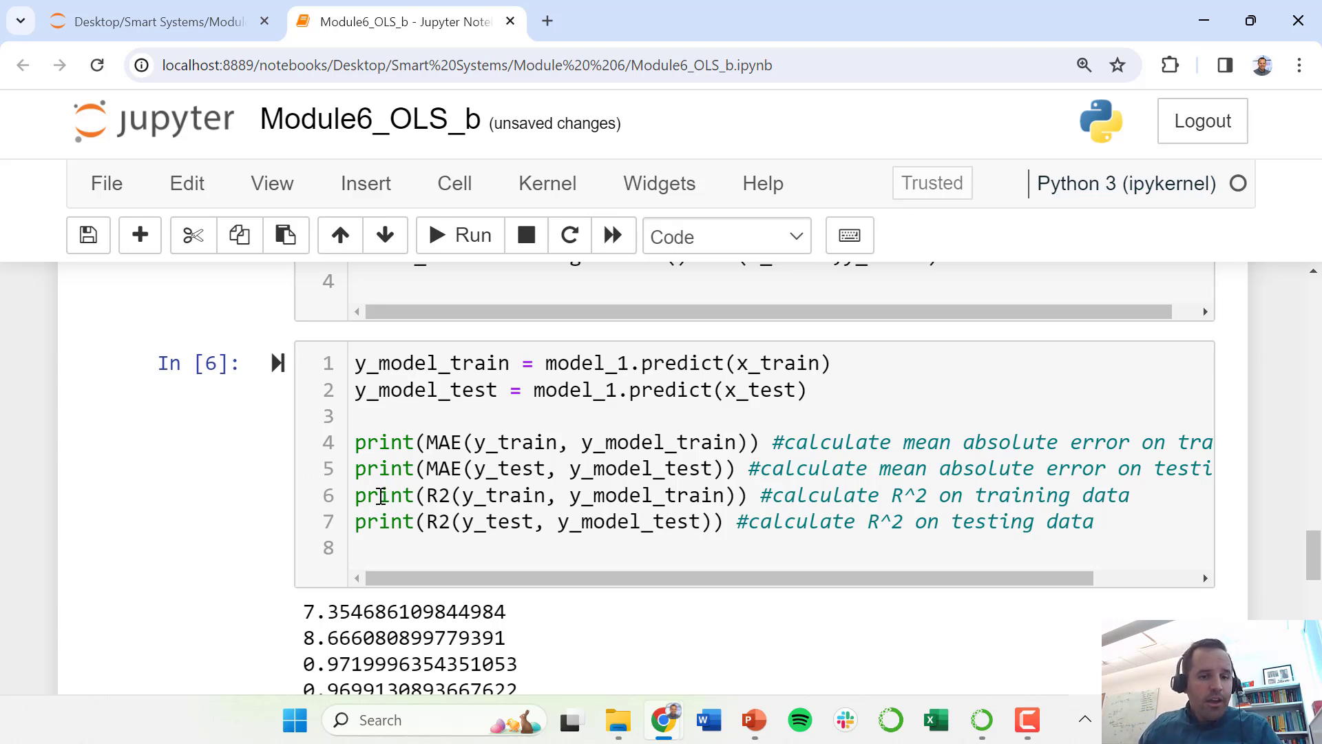
scroll(down, 3)
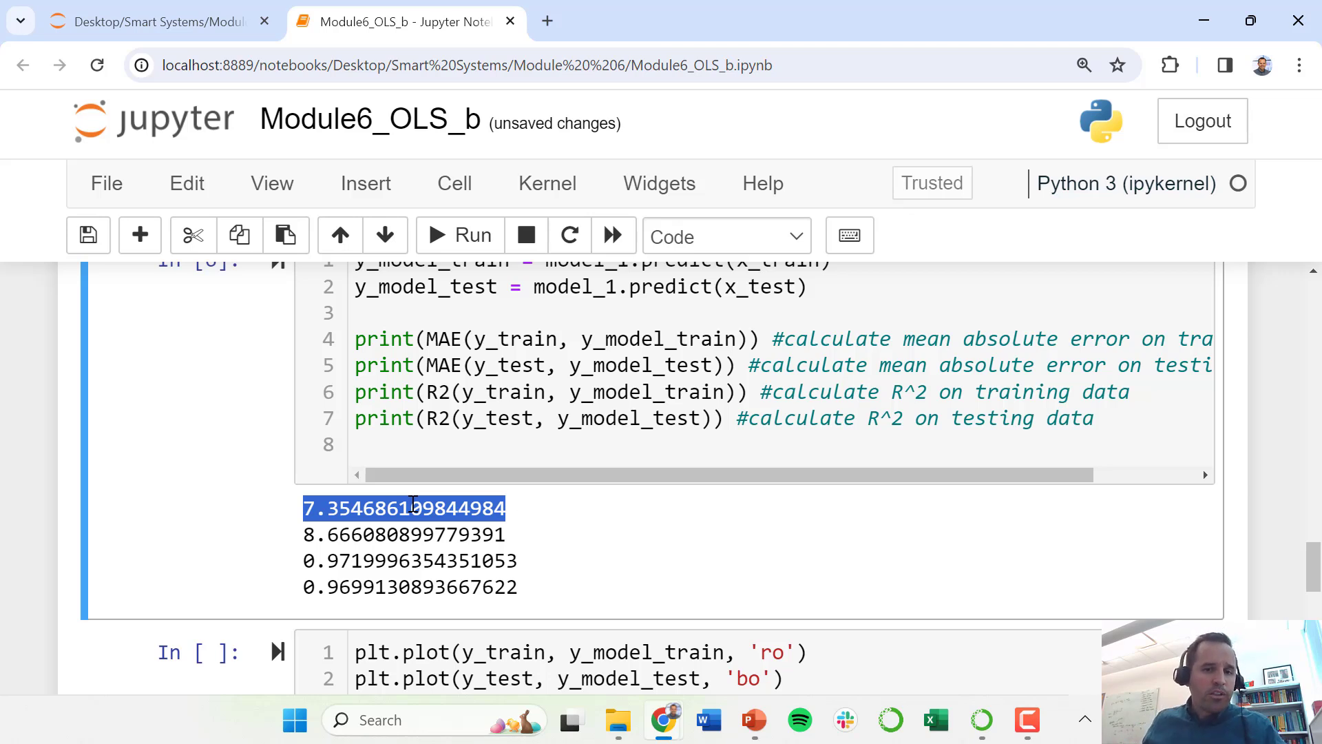
mouse_move(303, 510)
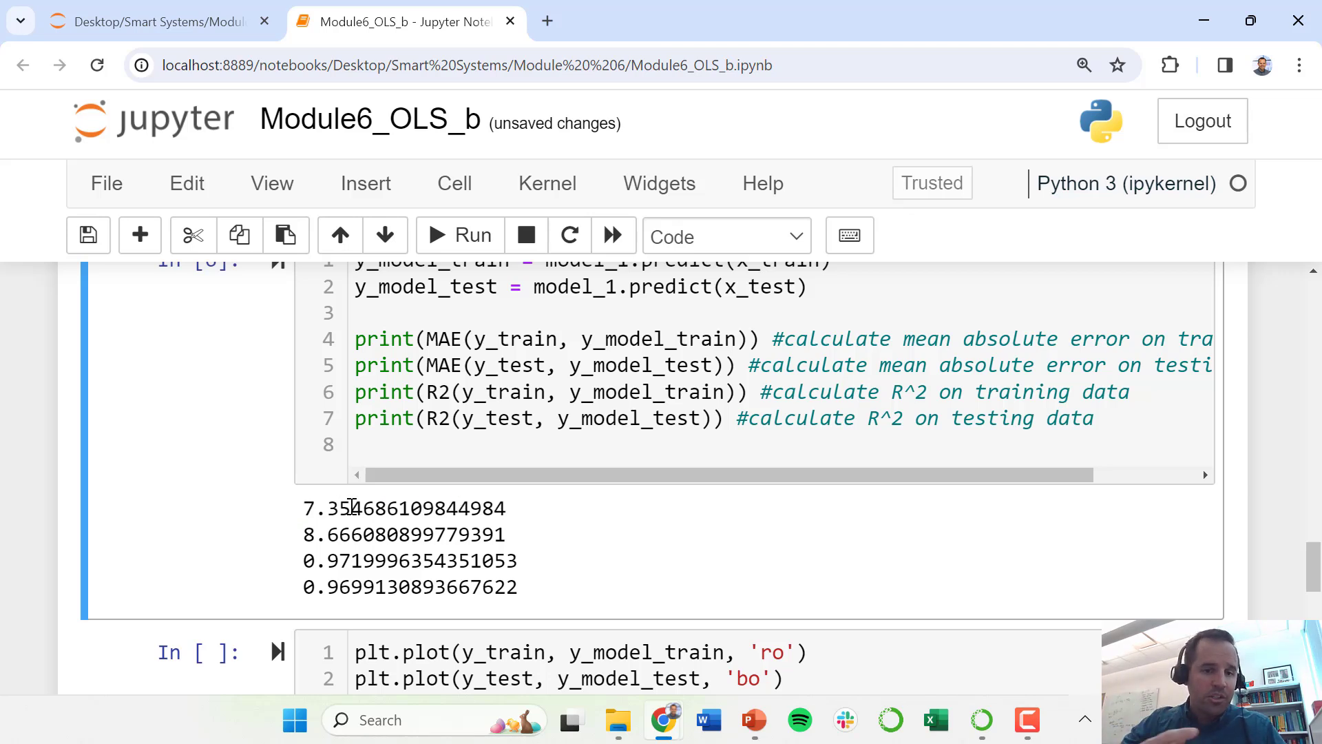
mouse_move(303, 547)
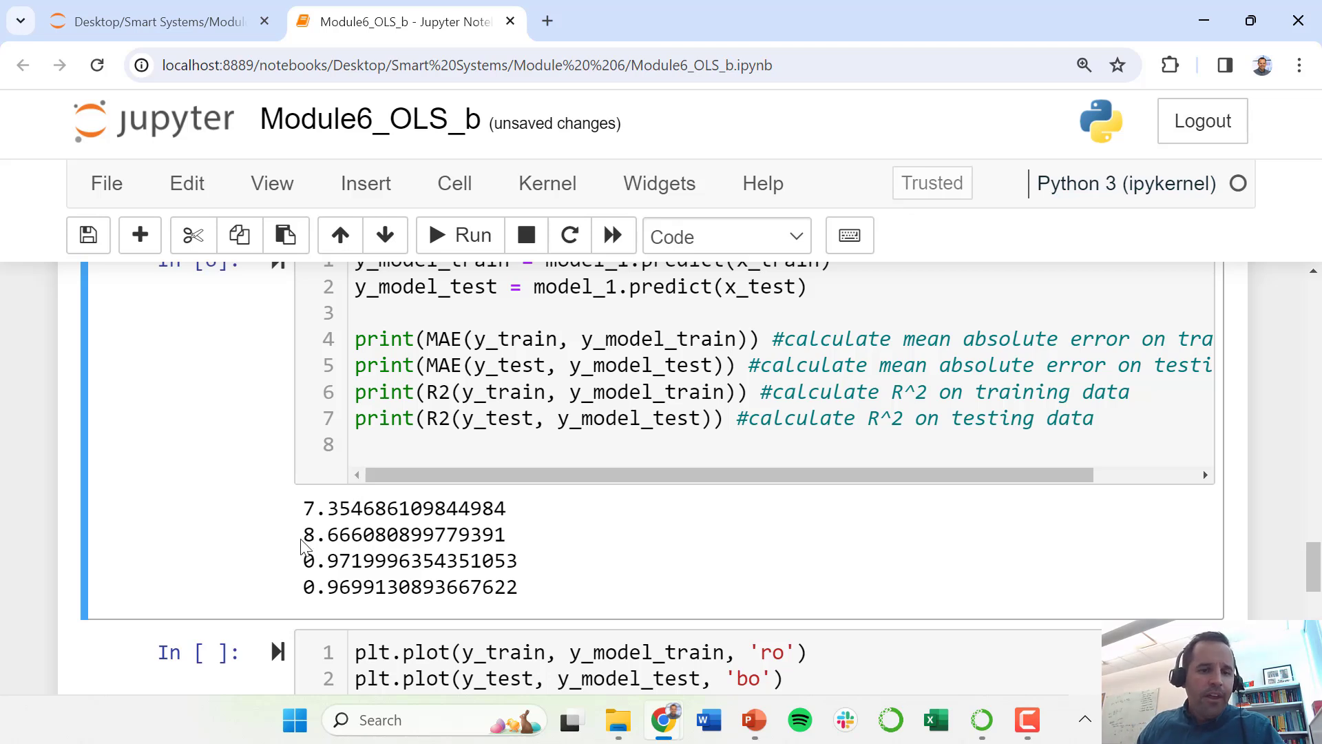
double_click(332, 534)
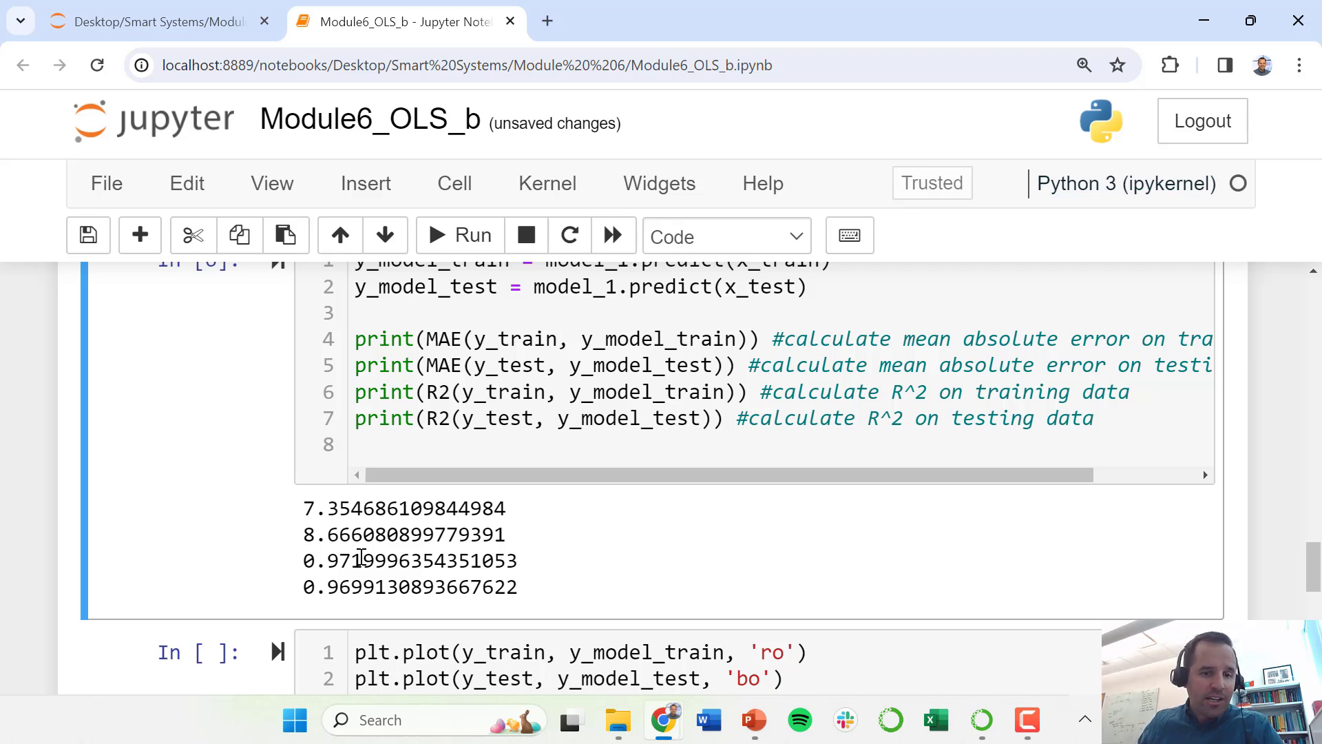
double_click(336, 587)
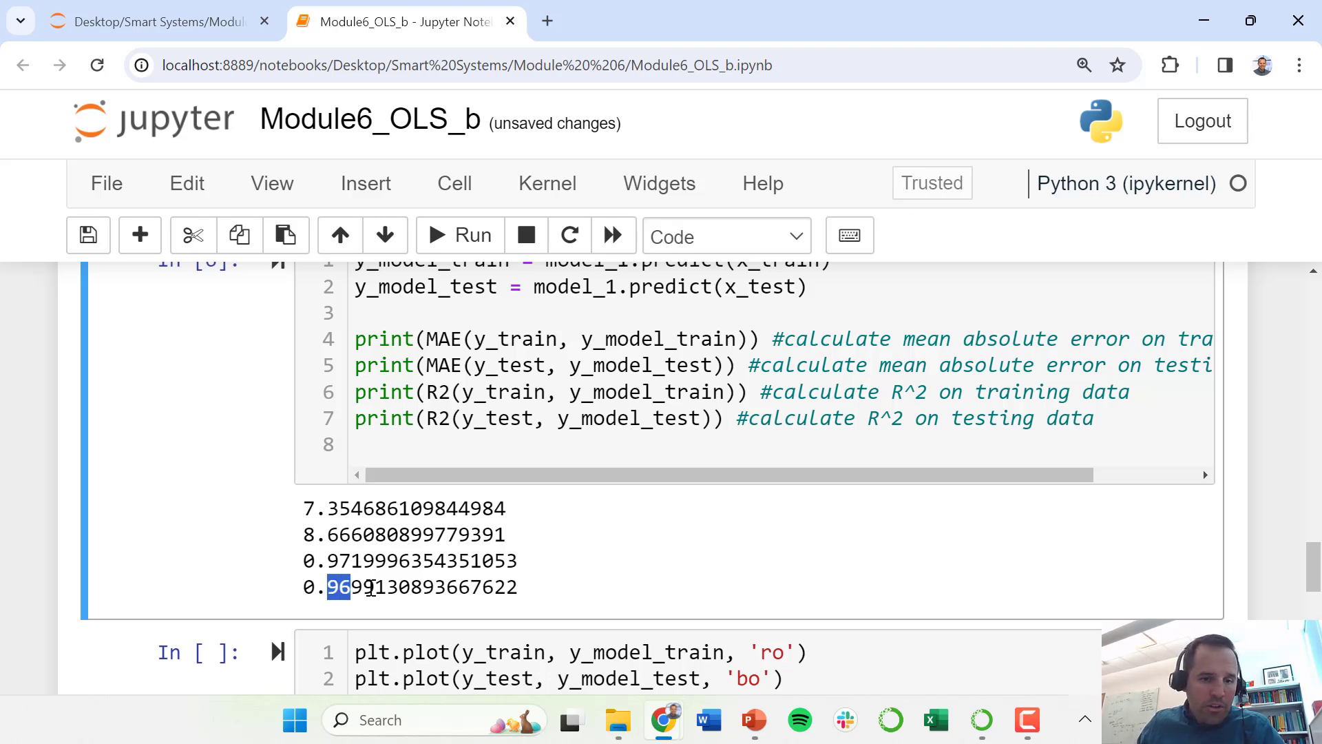
scroll(up, 3)
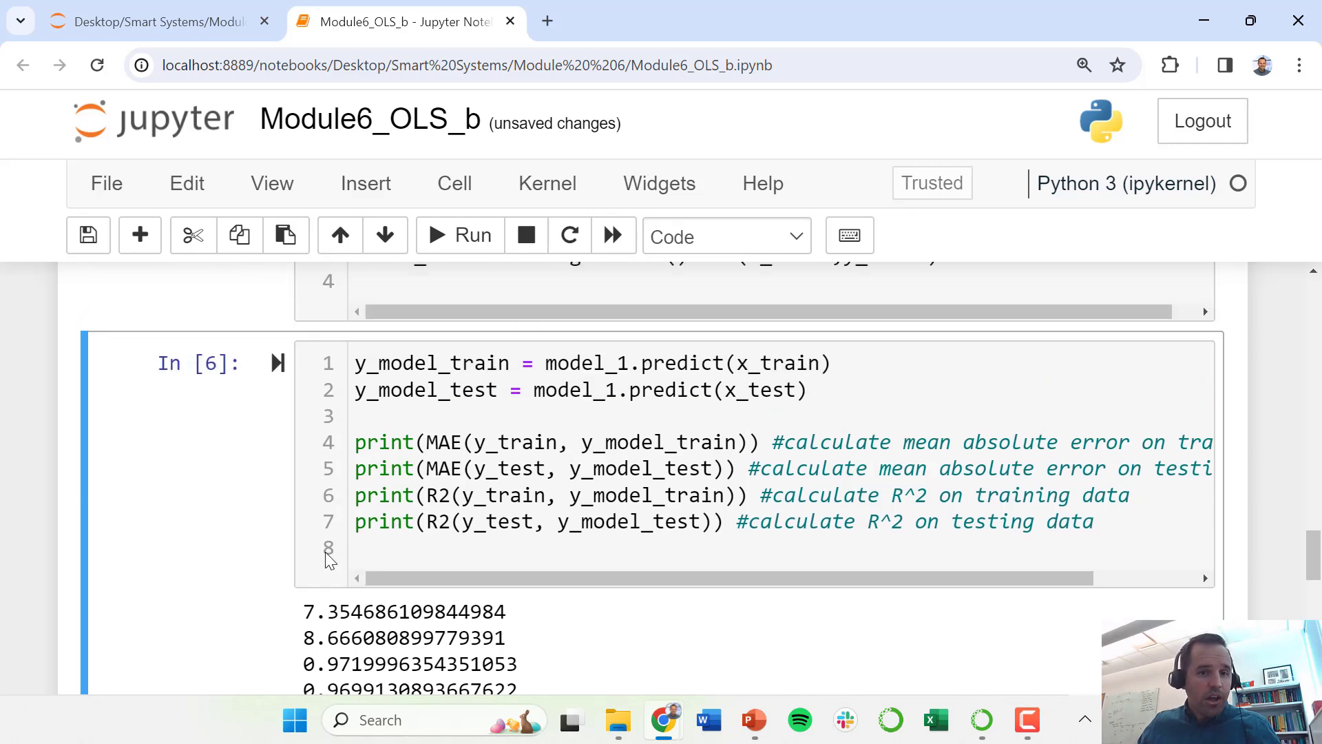
scroll(down, 3)
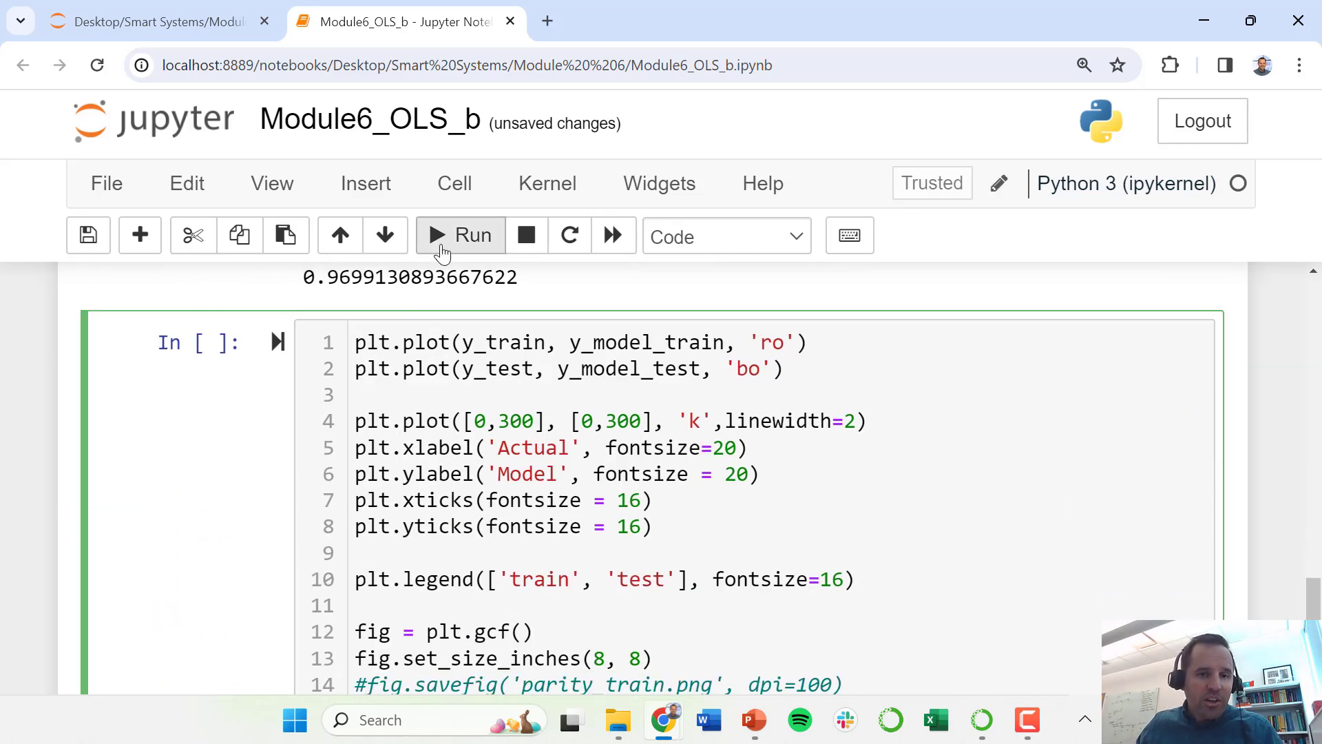
Step: Draw the train/test parity plot and move down to the plt.bar coefficient cell
click(460, 235)
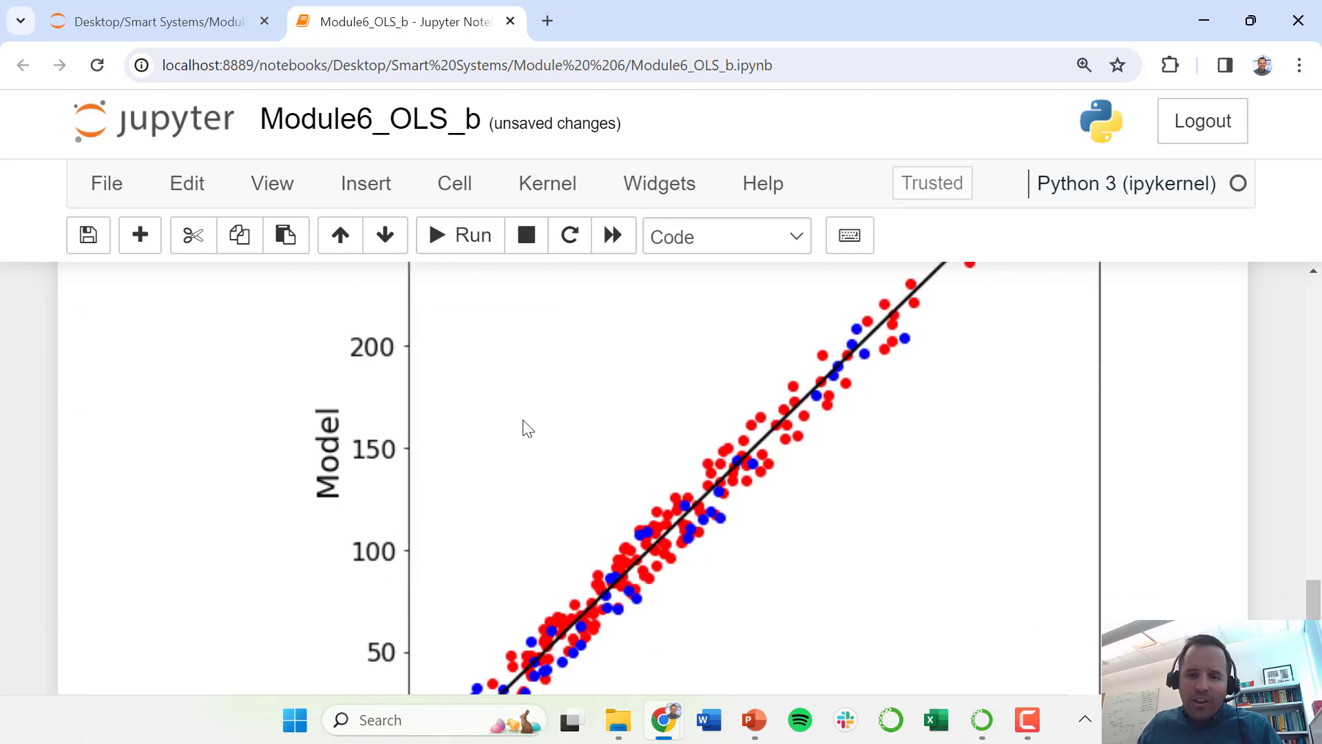
scroll(down, 3)
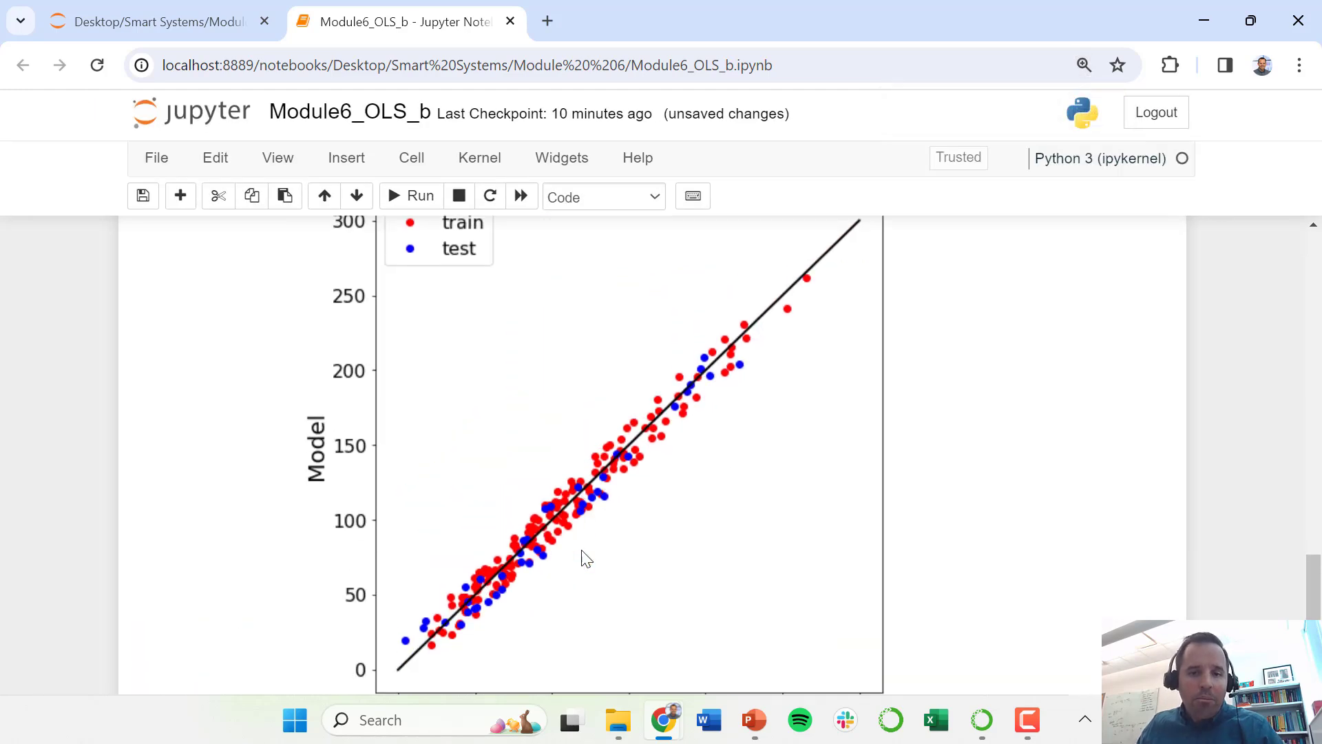
scroll(down, 3)
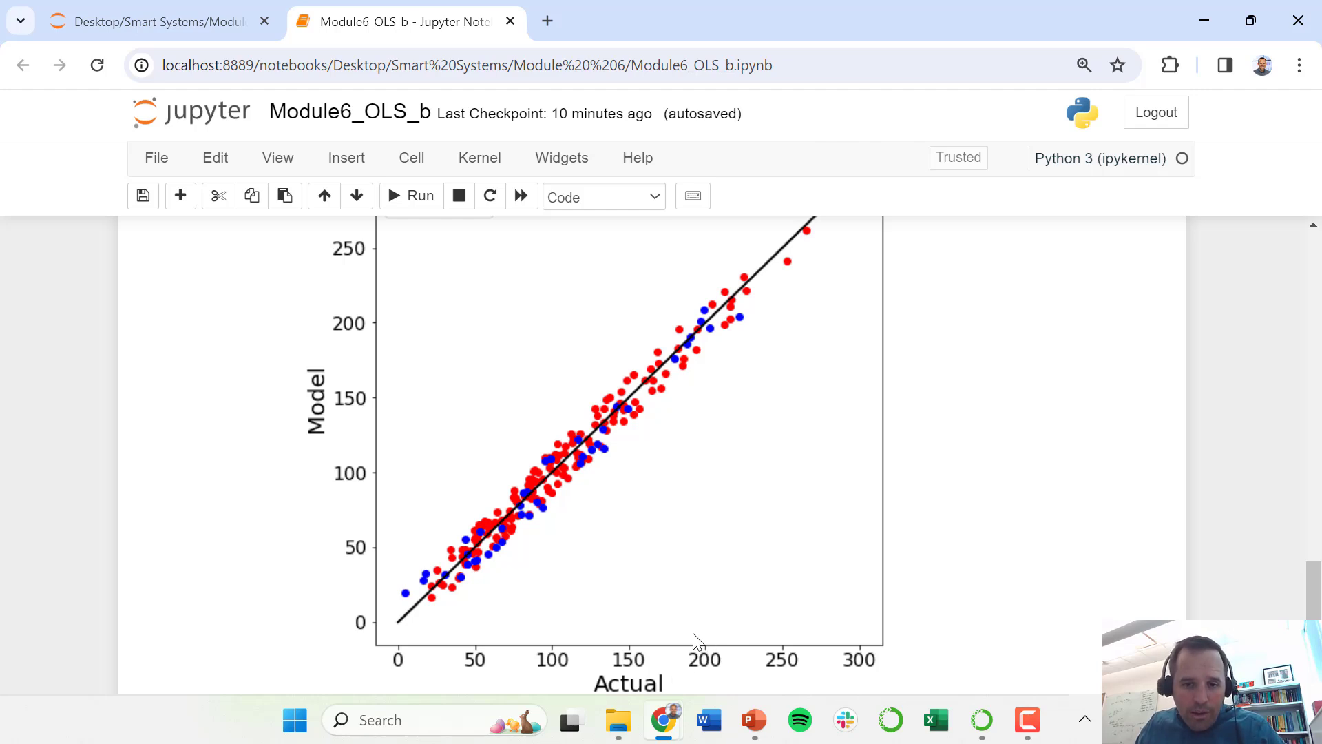
mouse_move(724, 327)
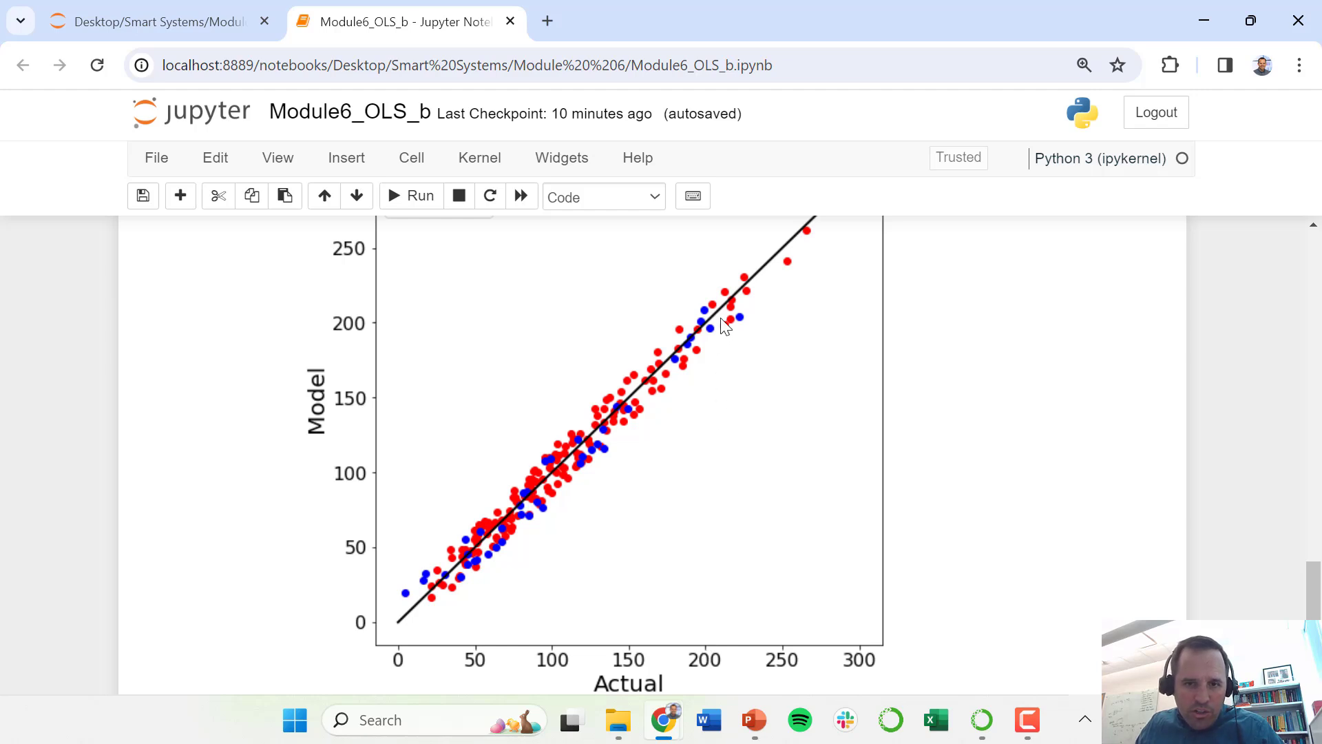
mouse_move(731, 325)
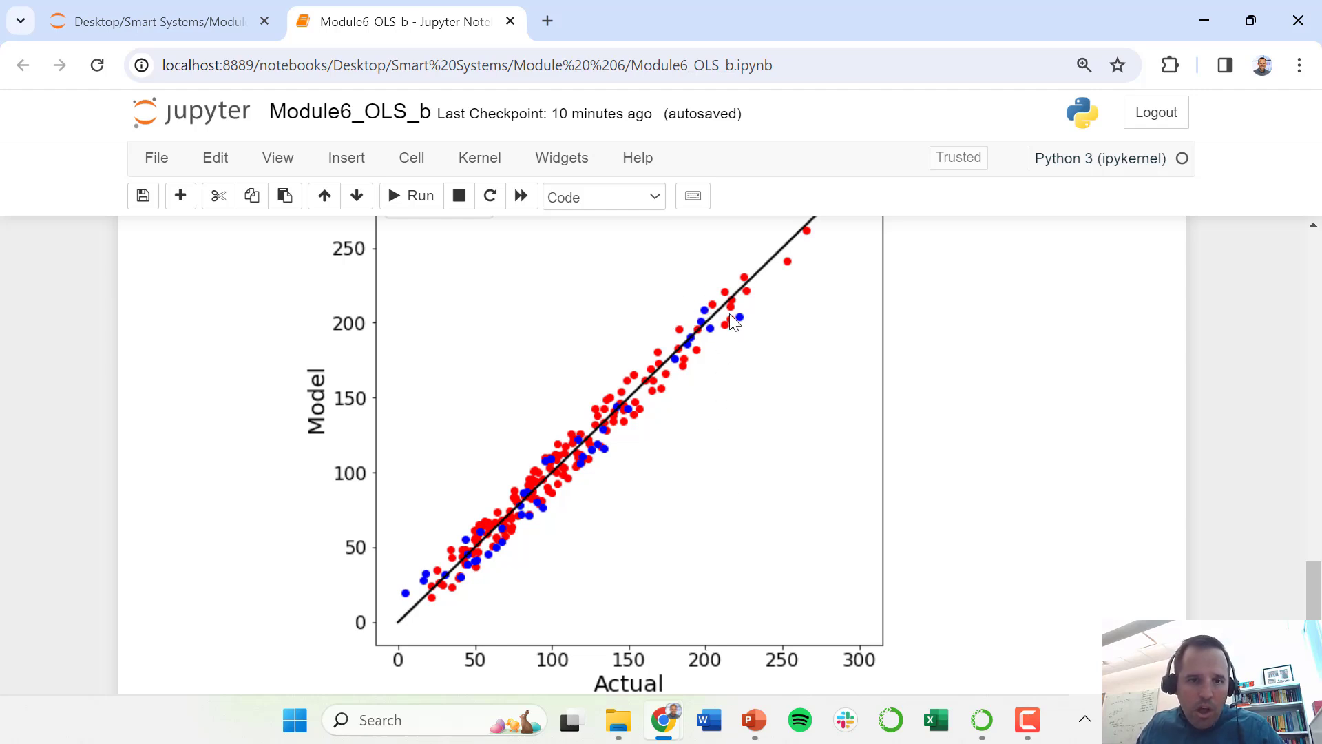
mouse_move(404, 325)
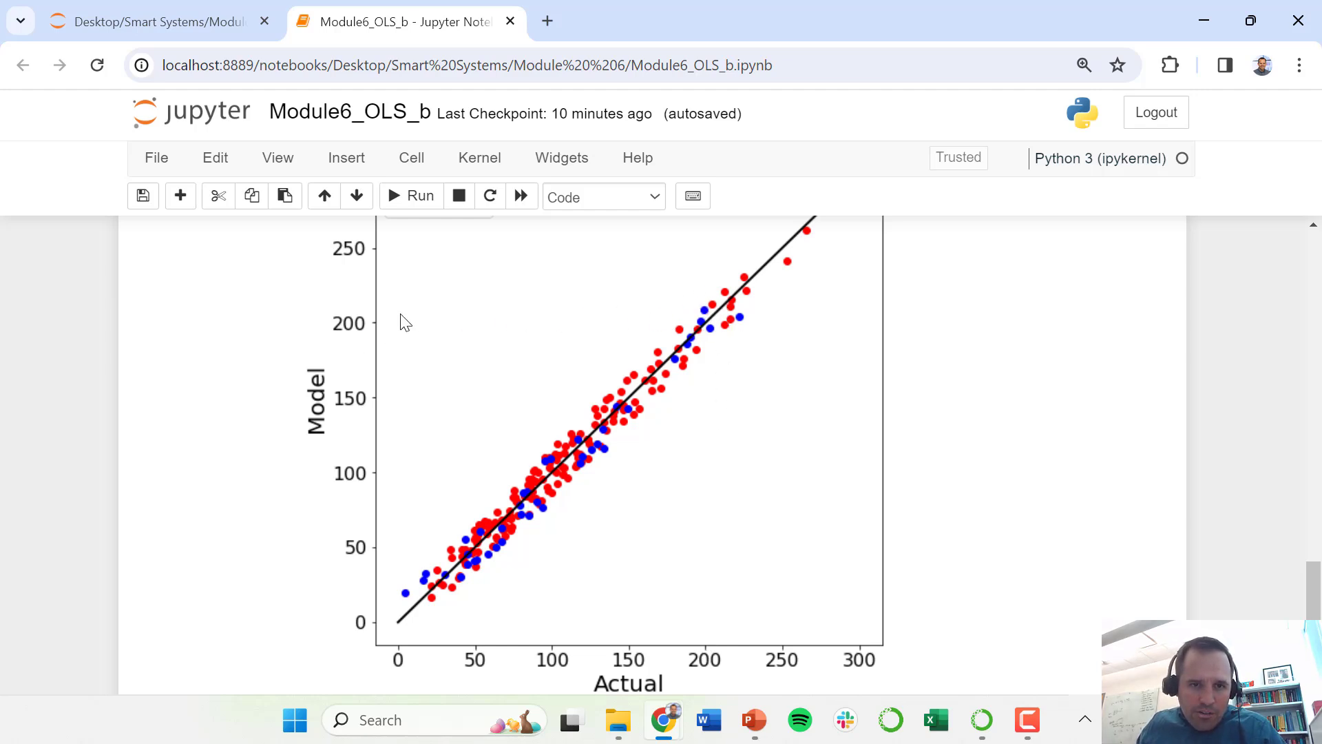
mouse_move(693, 374)
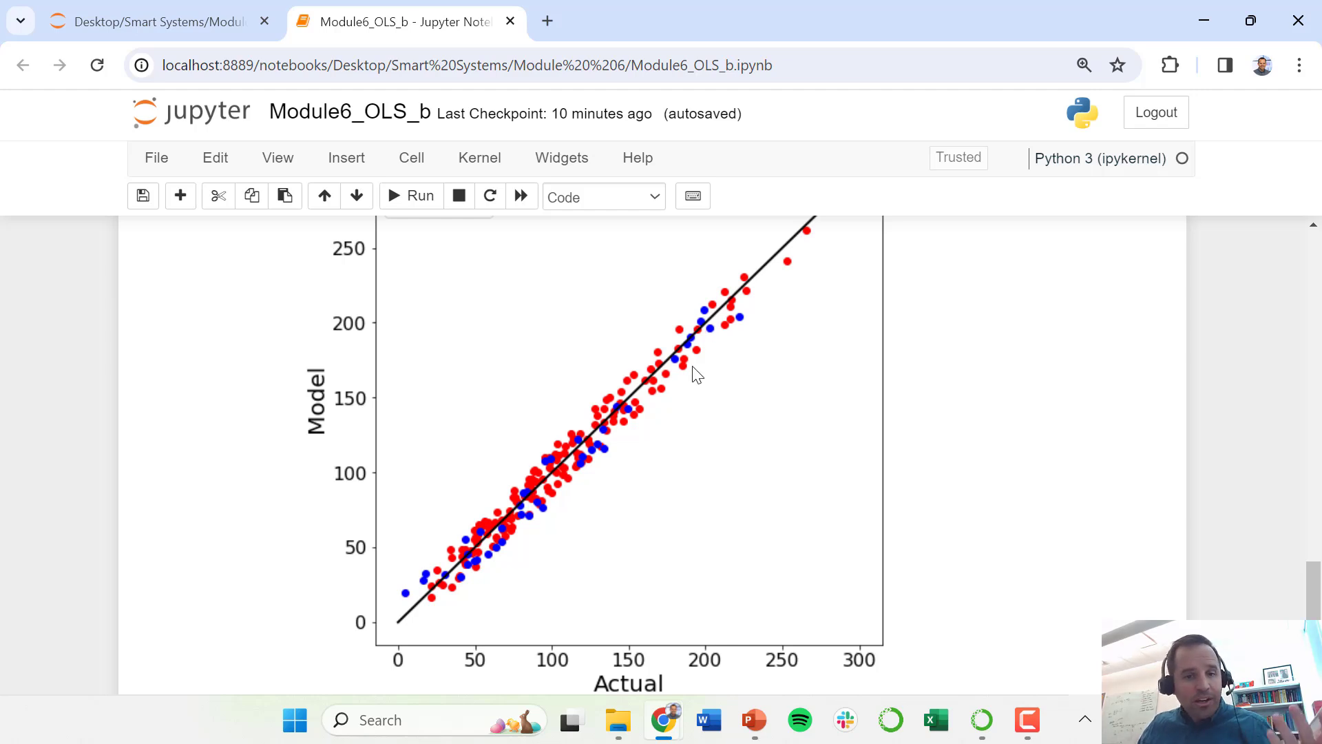
scroll(up, 3)
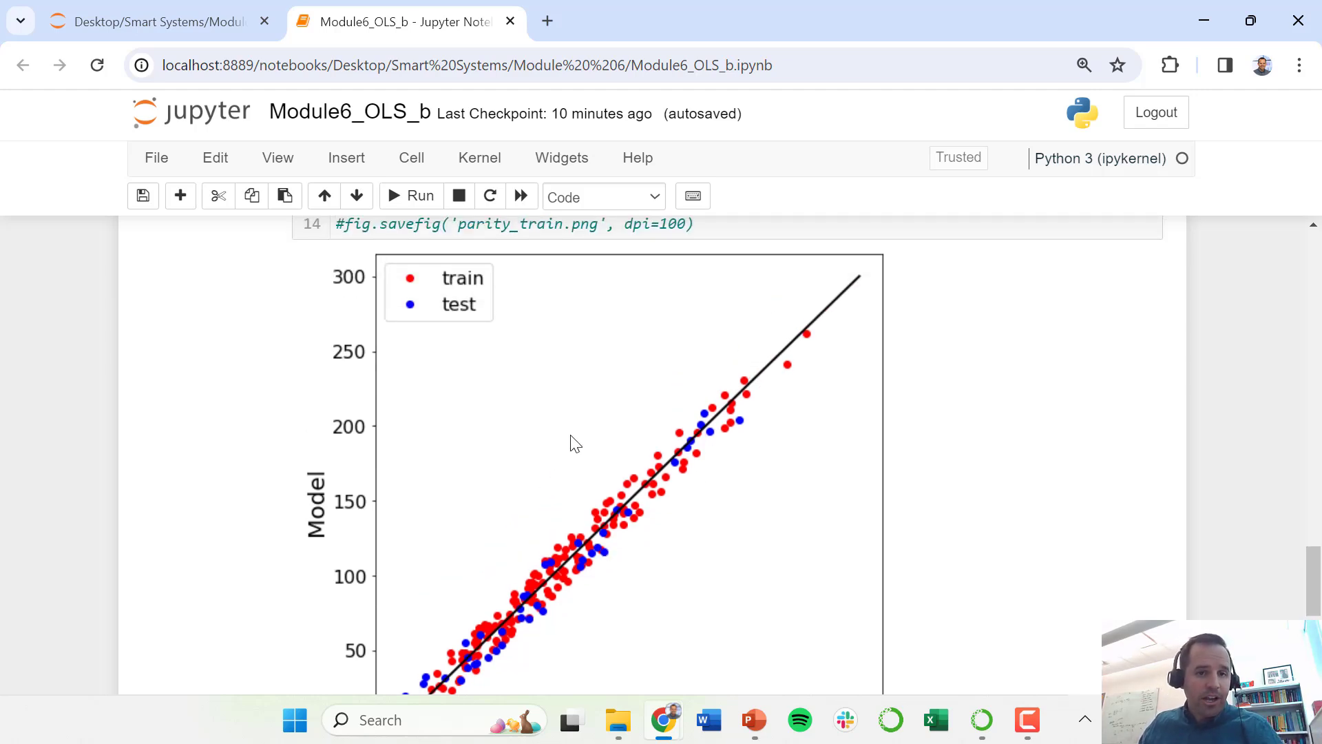
scroll(up, 3)
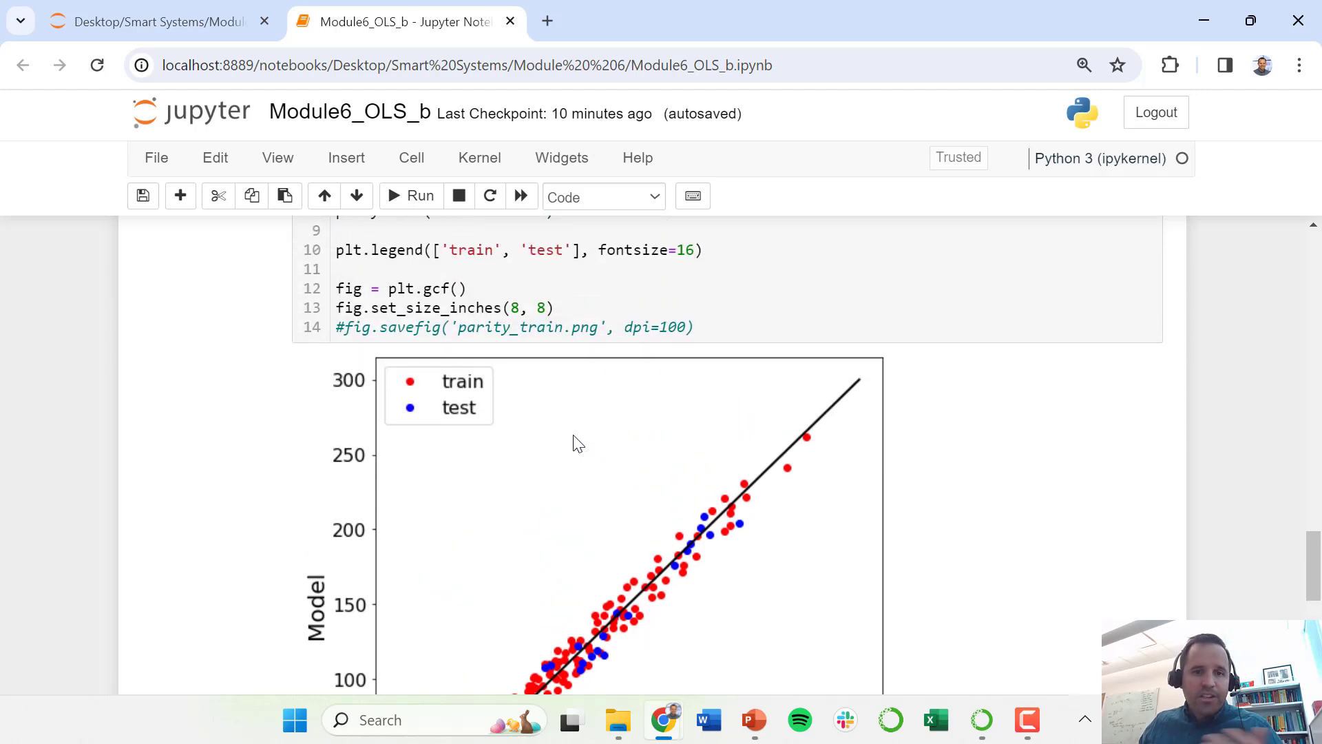
scroll(down, 3)
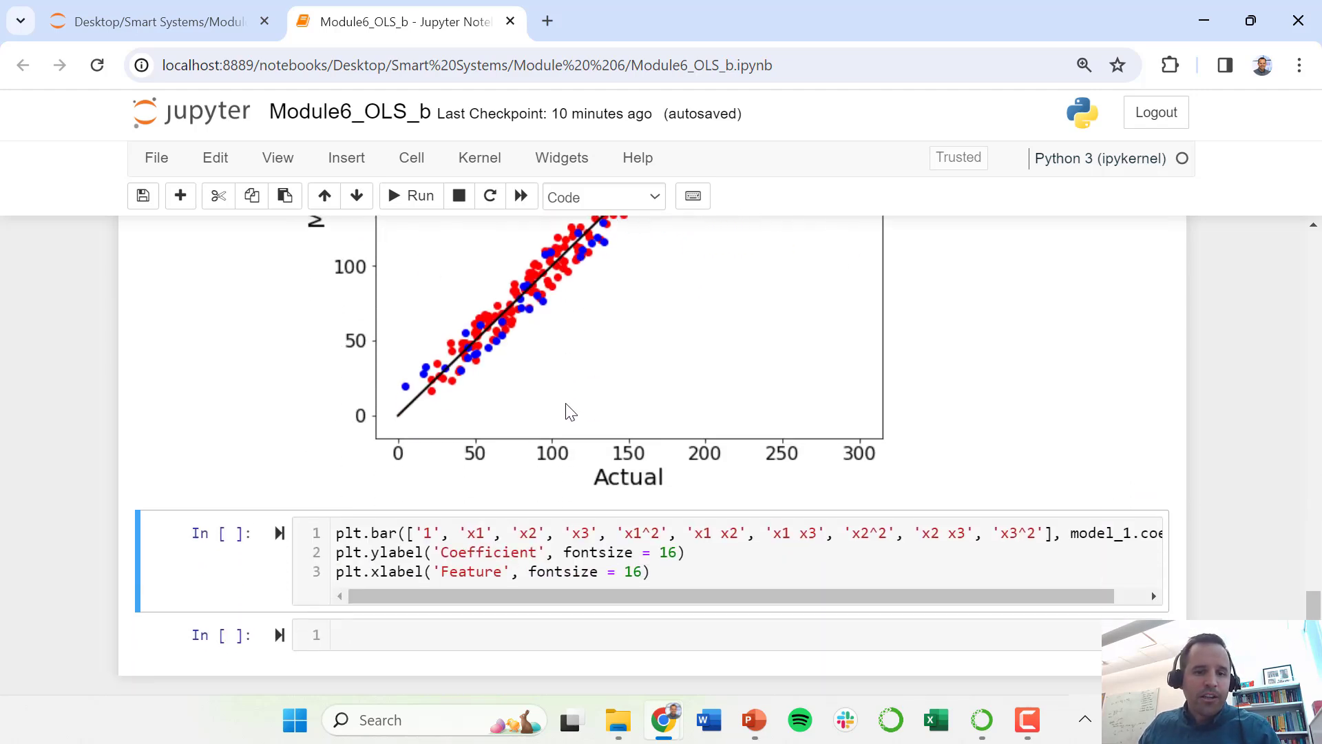
click(580, 562)
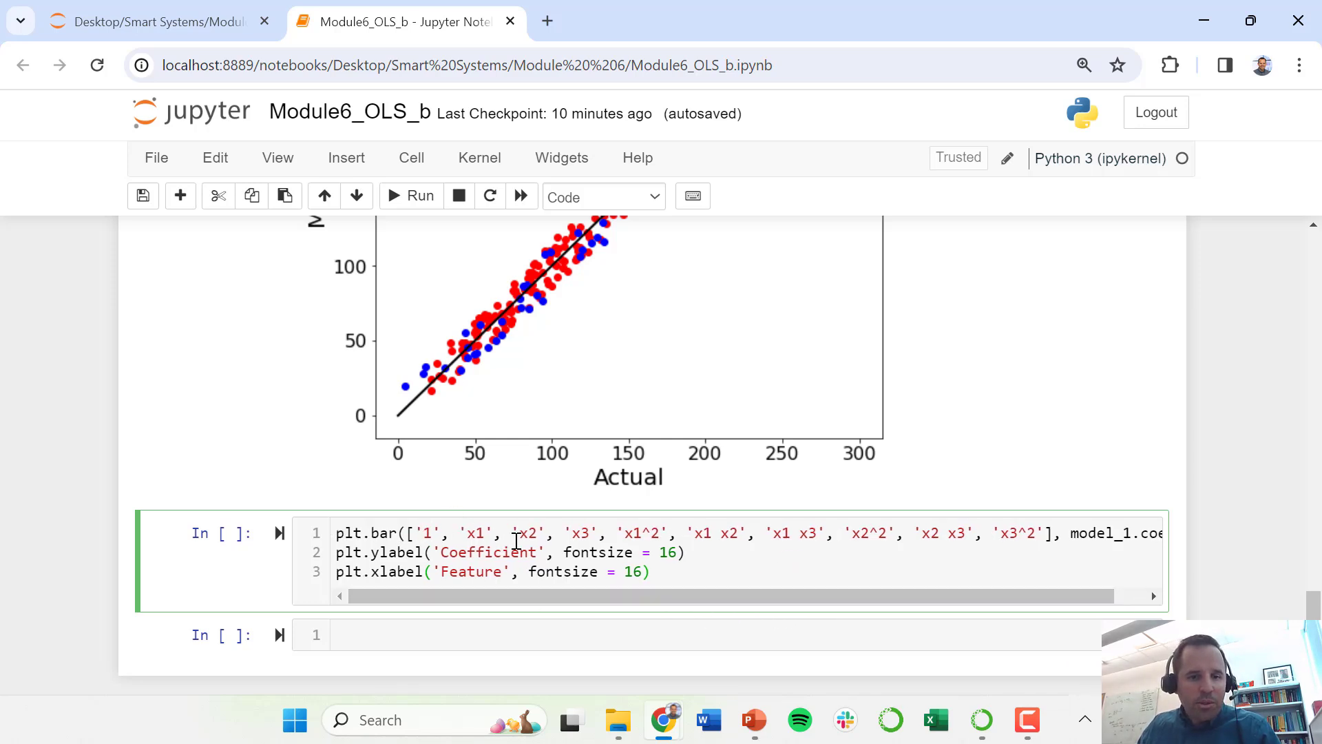
mouse_move(942, 544)
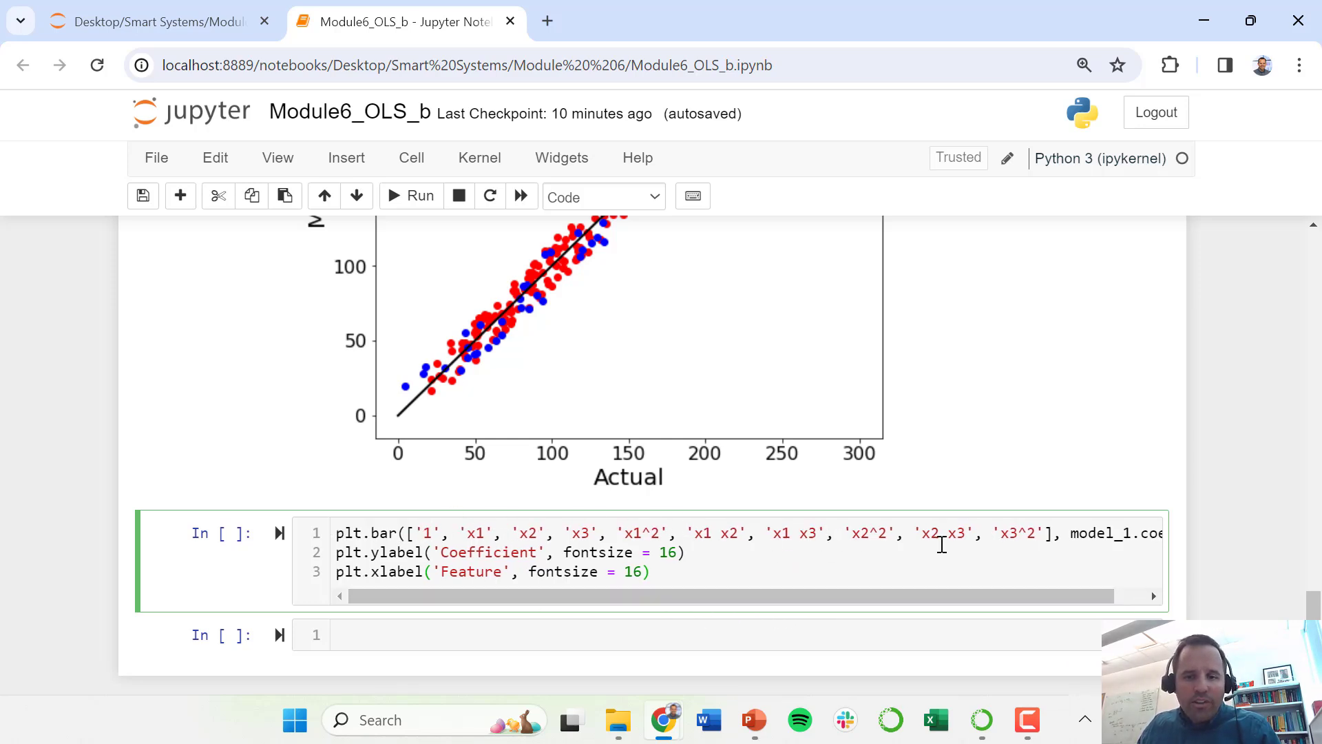
mouse_move(555, 499)
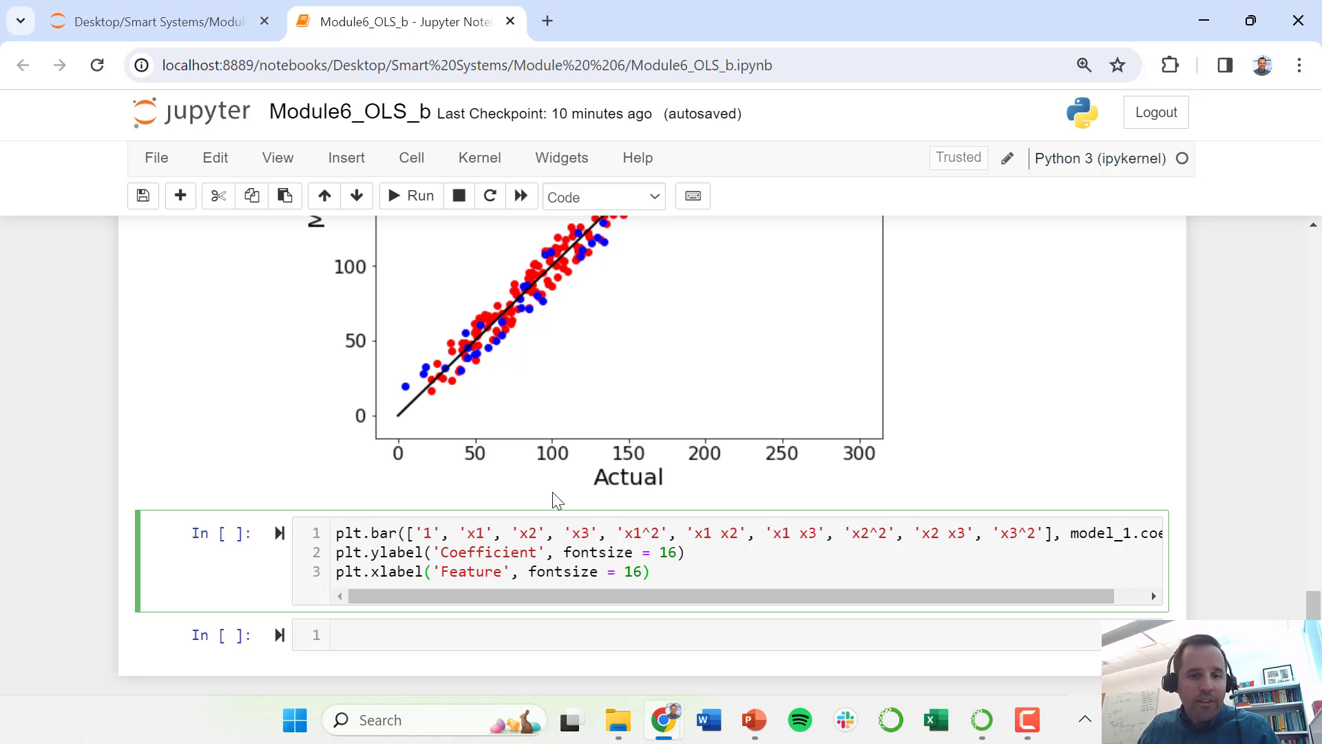
Step: Produce the Coefficient vs Feature bar chart, with x1 largest then x3
click(418, 196)
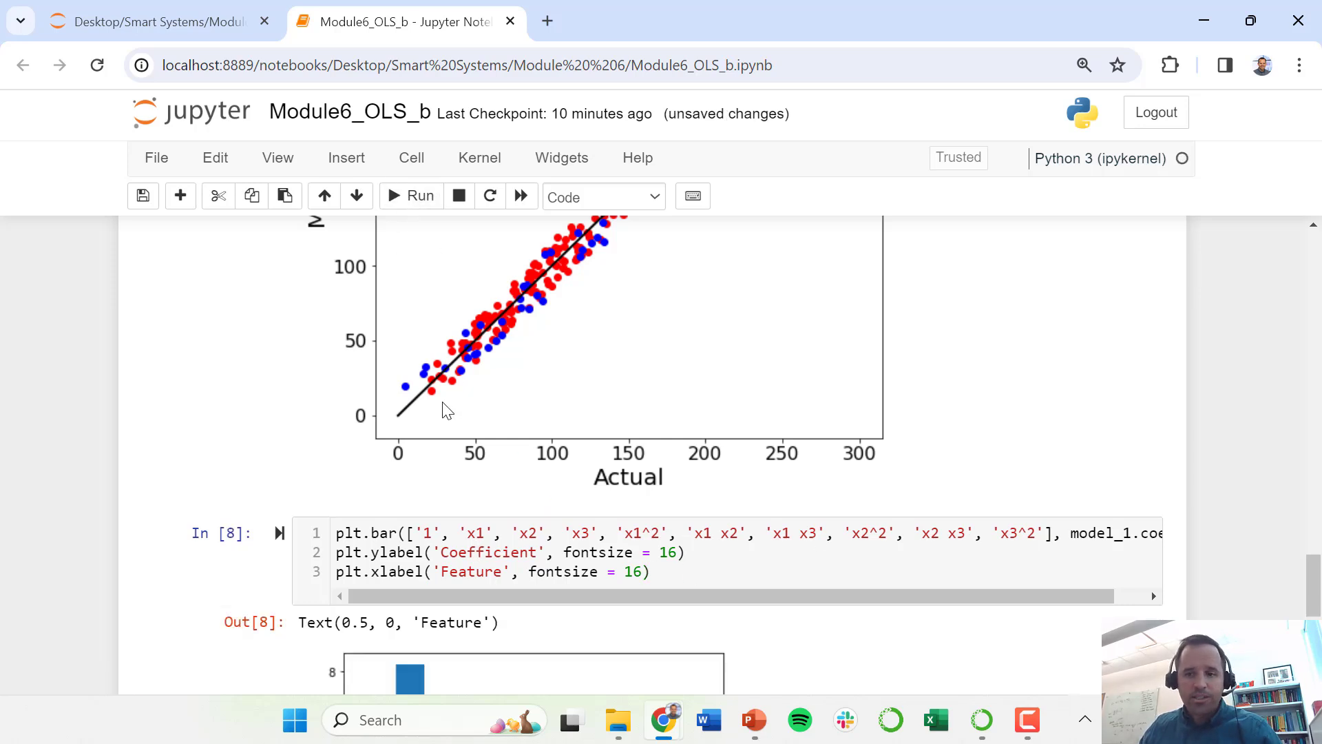
scroll(down, 3)
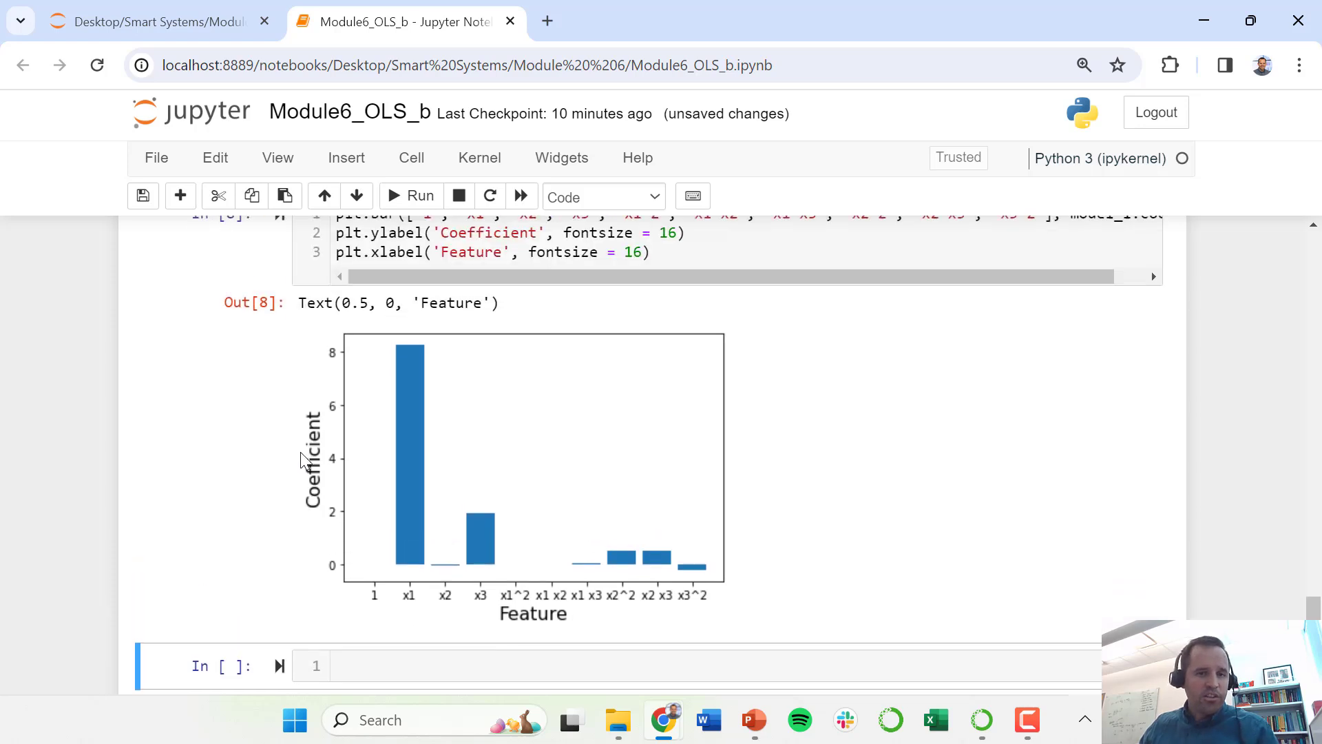
scroll(up, 3)
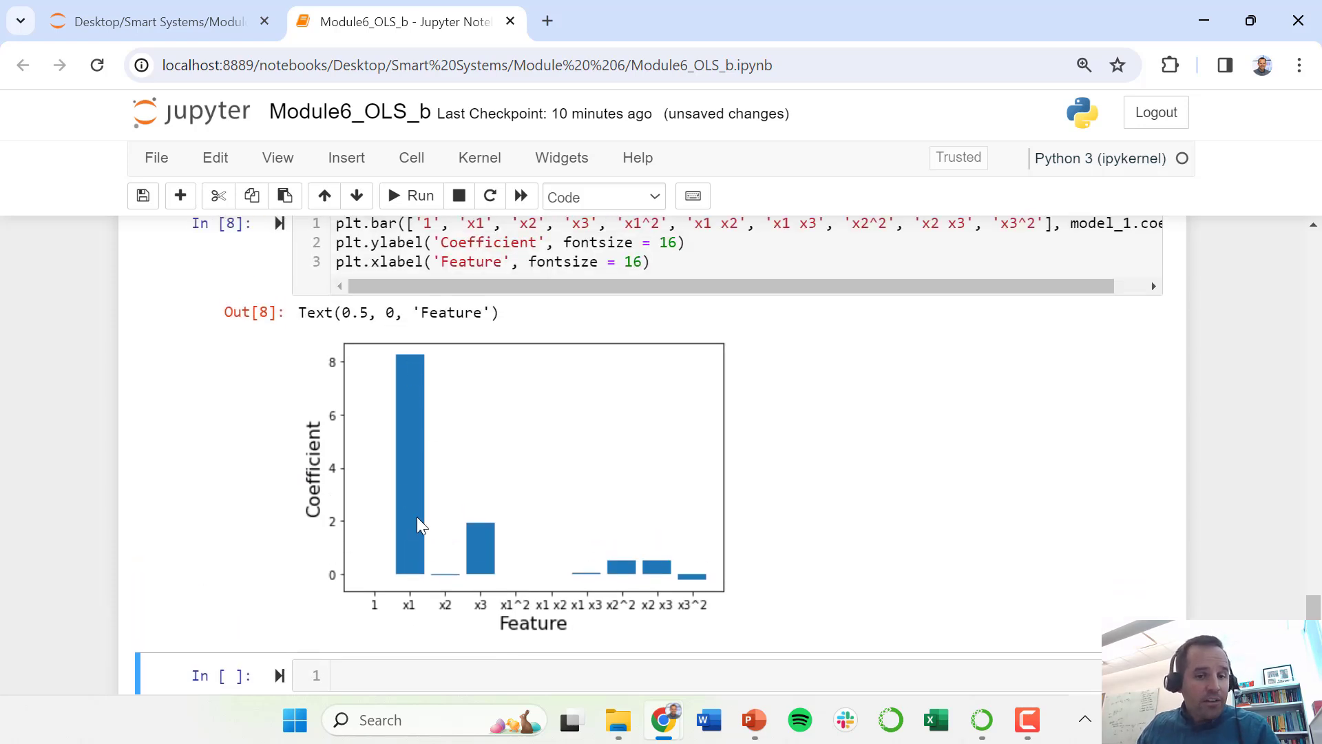
mouse_move(402, 377)
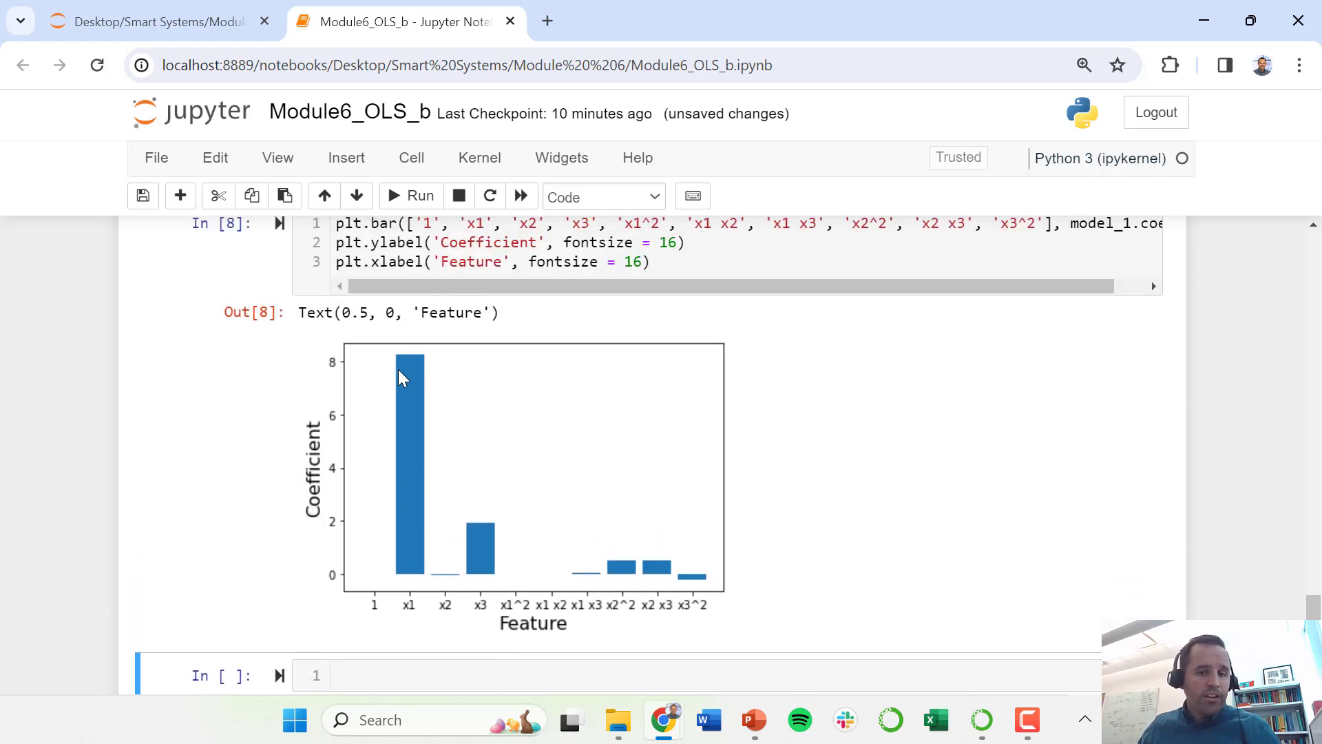
mouse_move(413, 410)
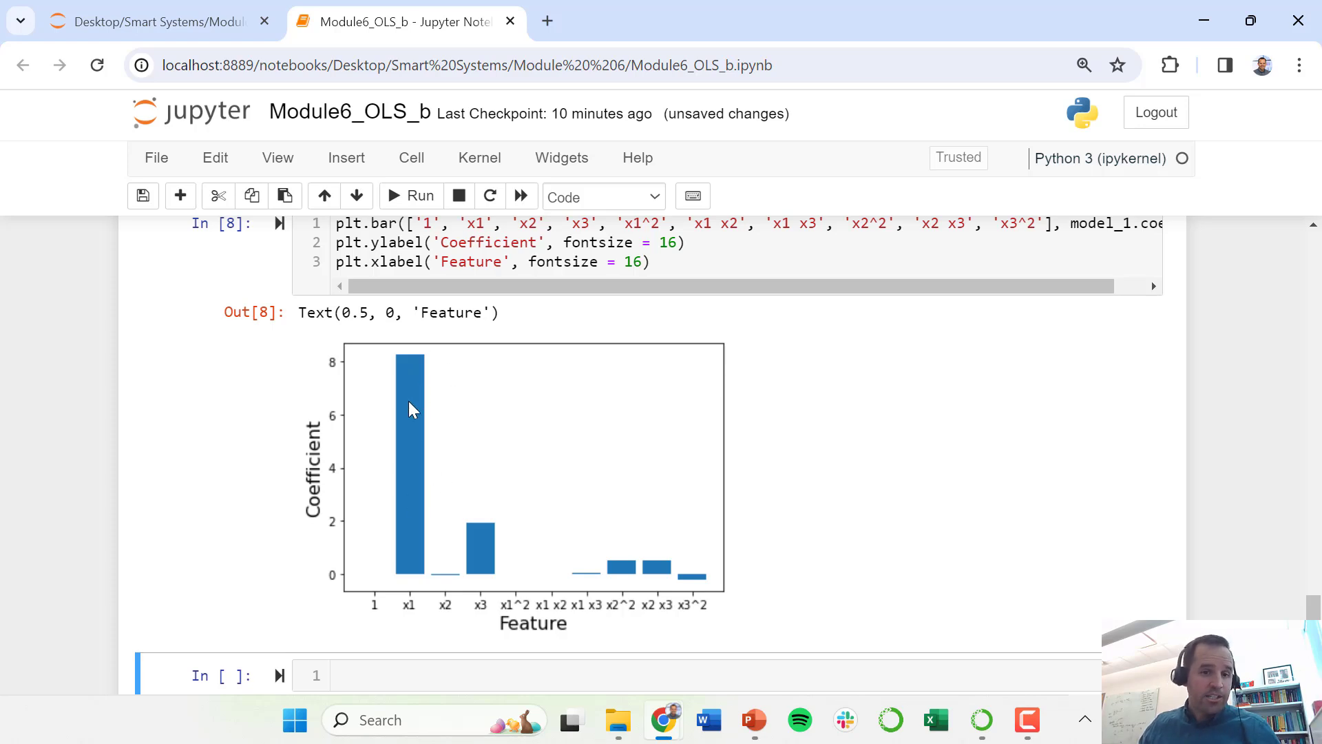
mouse_move(415, 381)
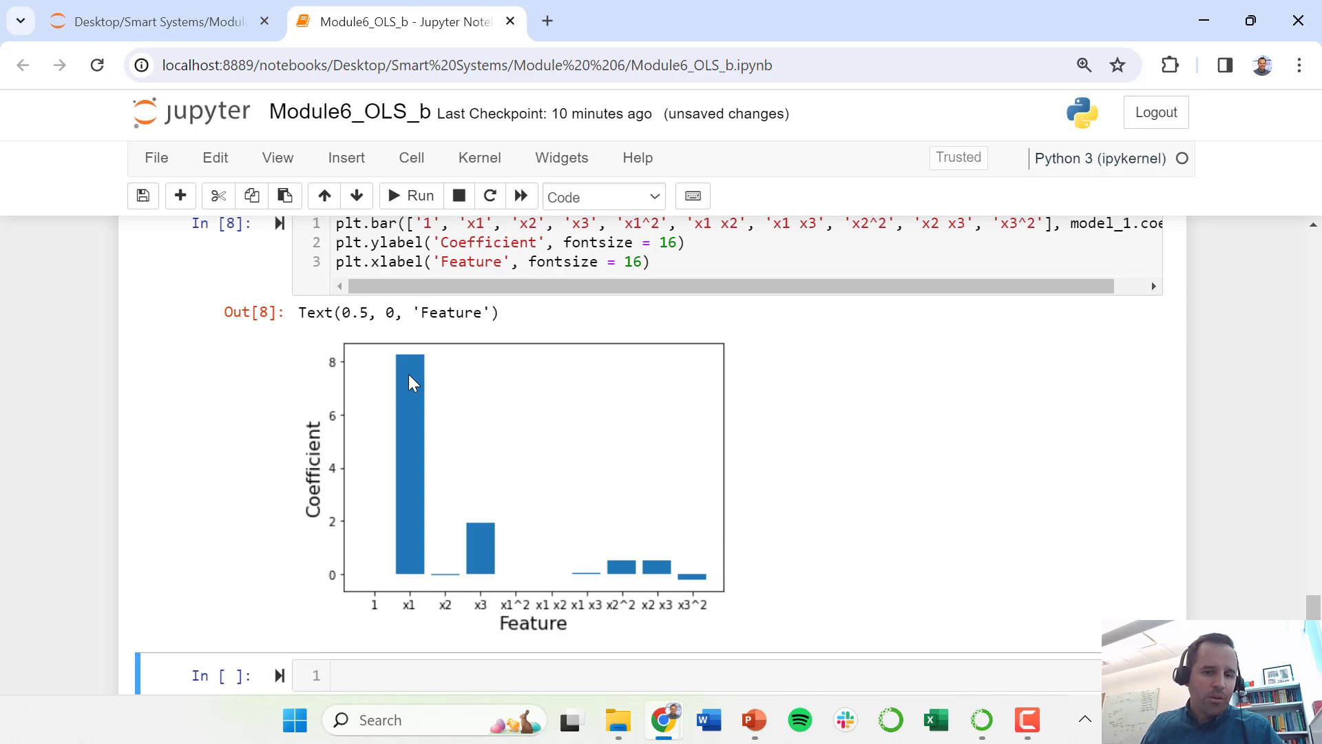
mouse_move(423, 409)
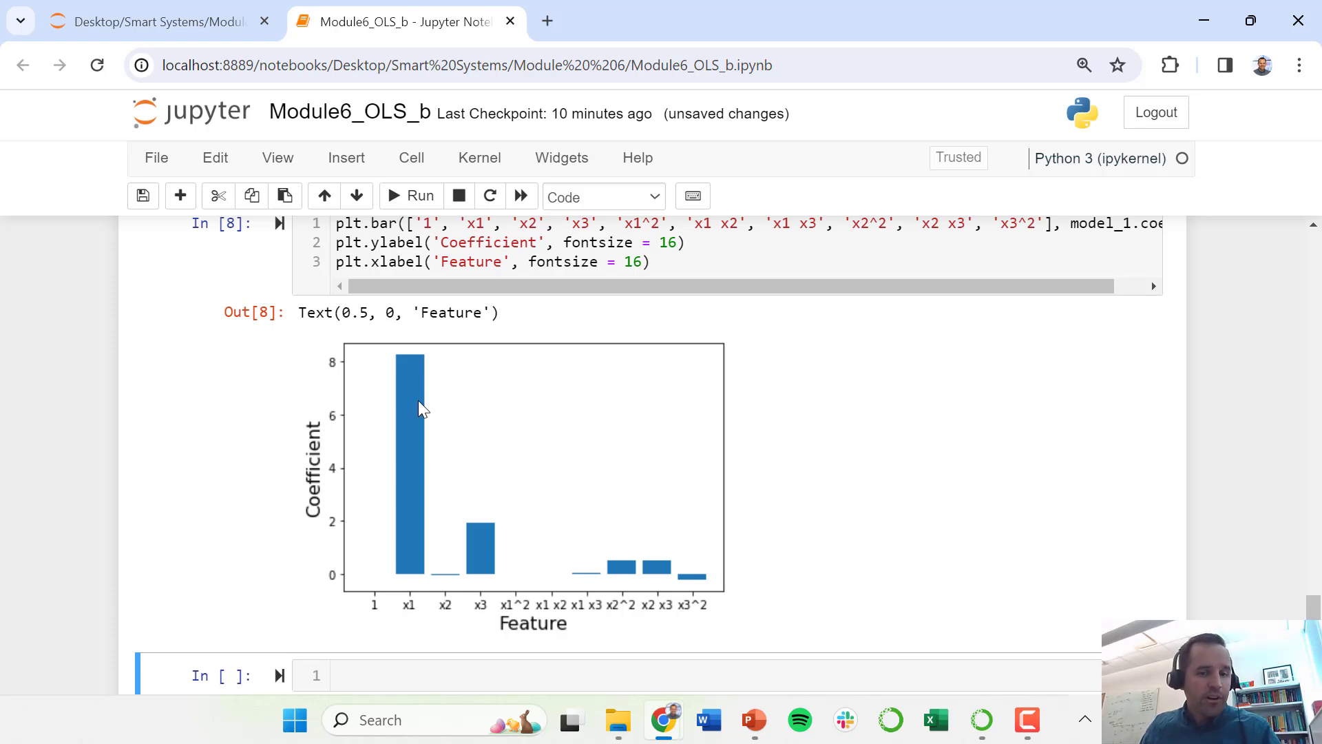
mouse_move(445, 569)
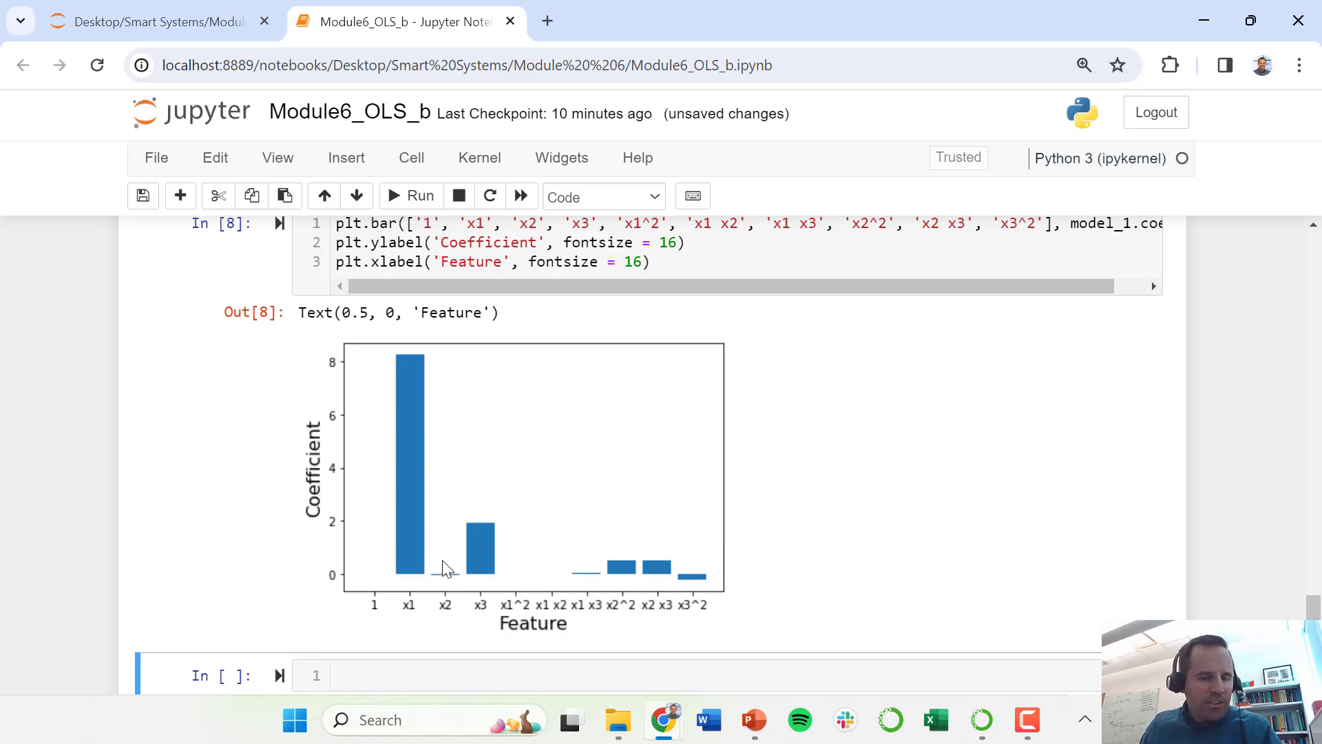
mouse_move(451, 573)
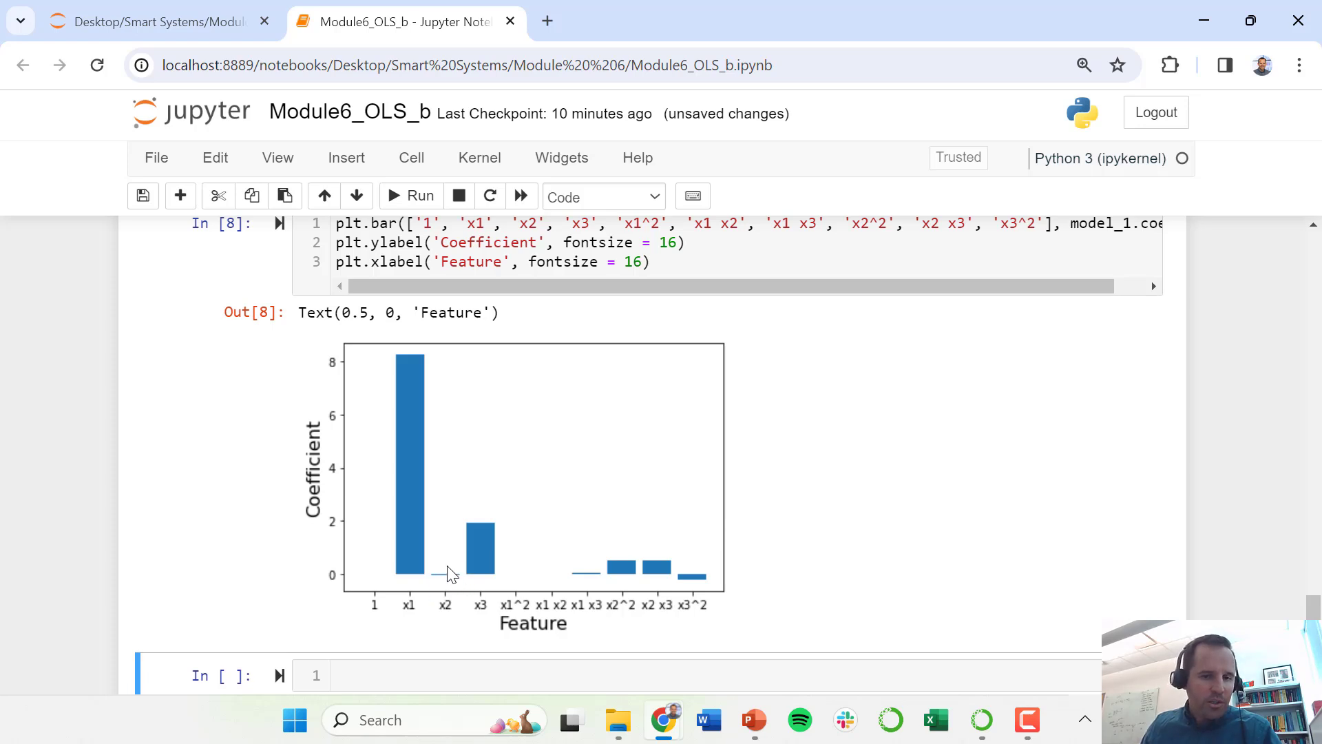
mouse_move(477, 540)
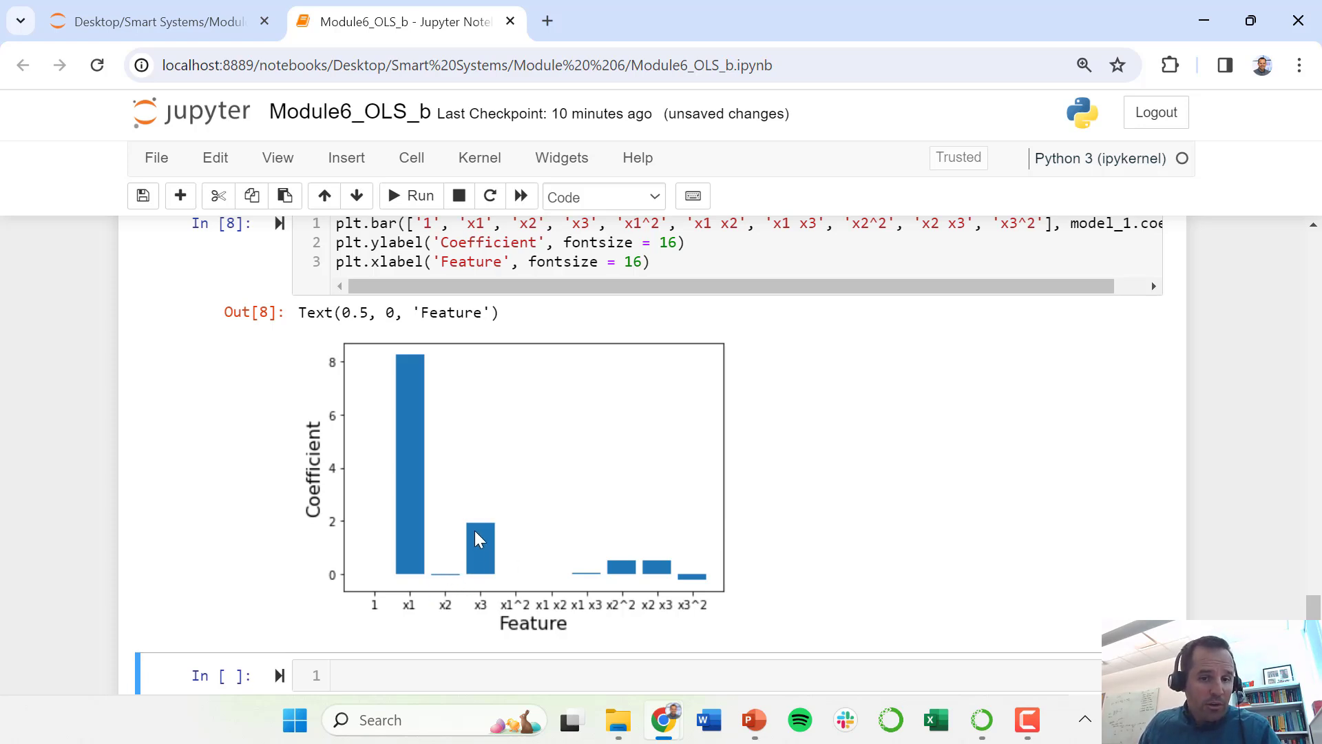
mouse_move(508, 584)
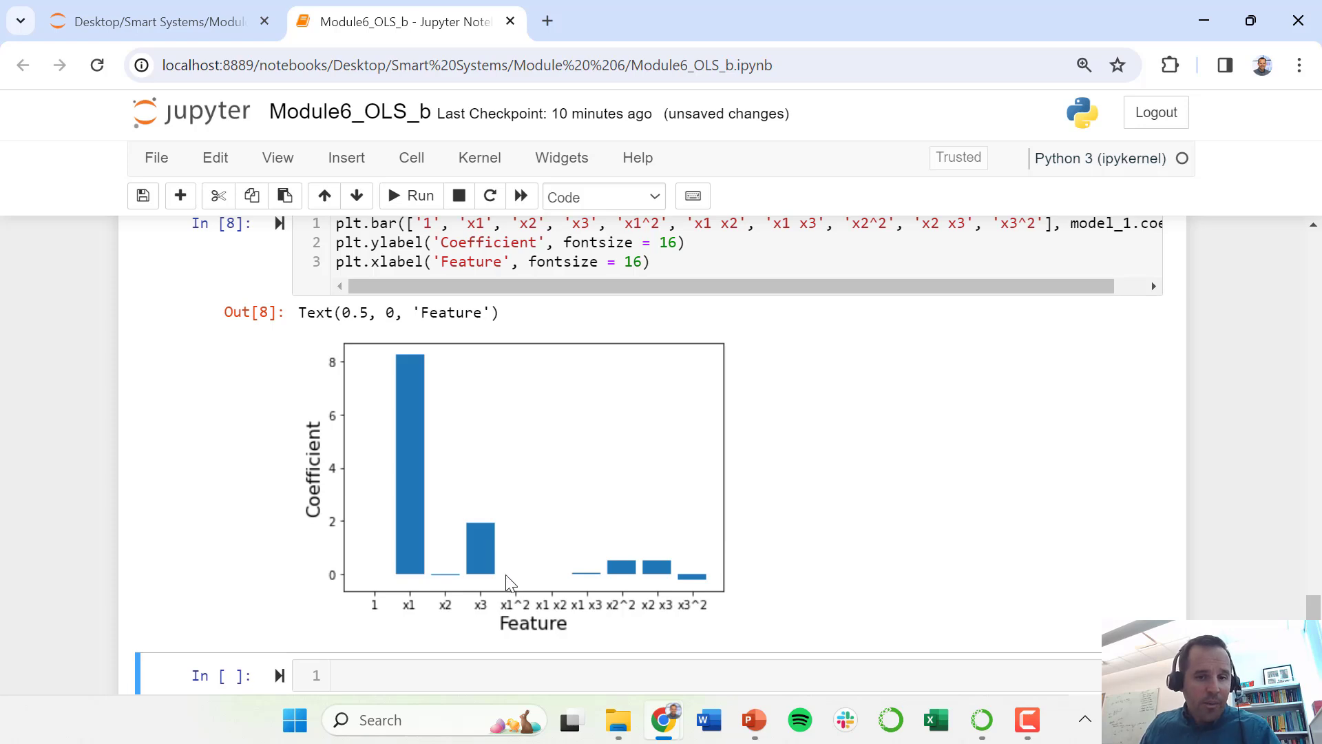
mouse_move(549, 524)
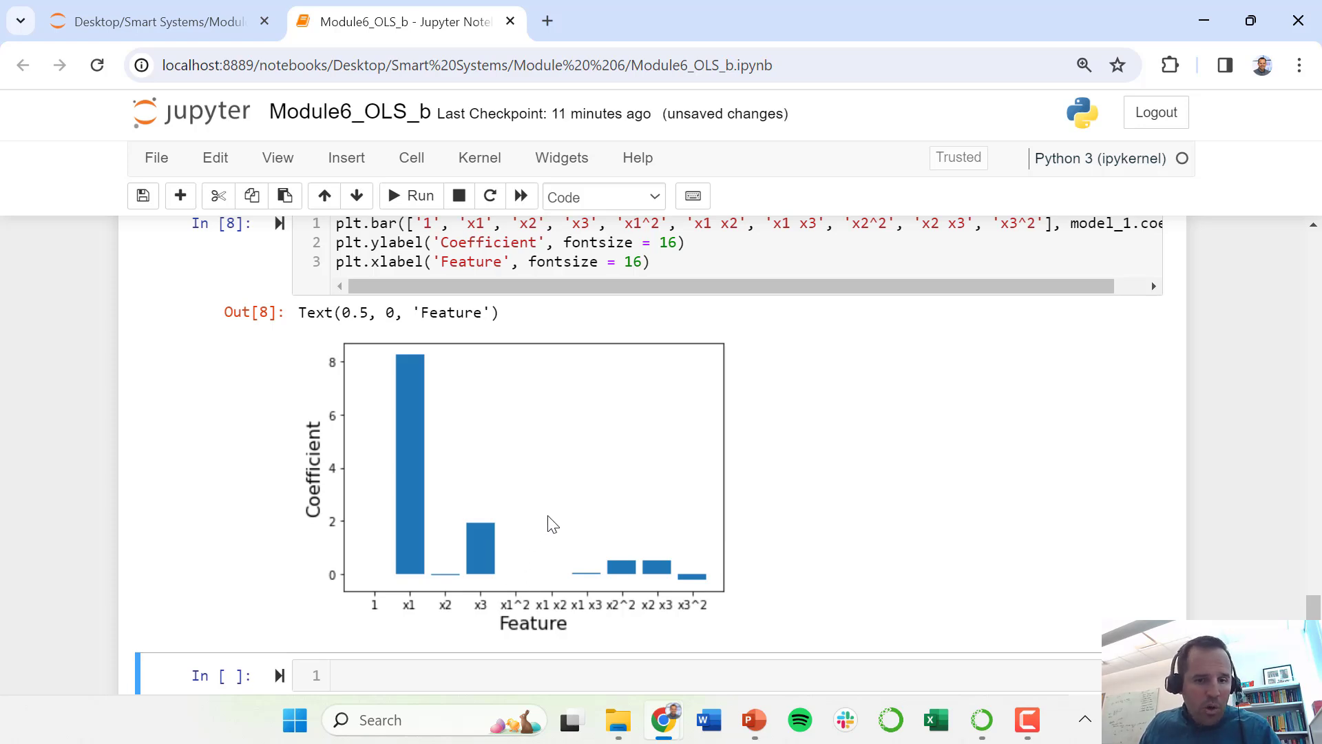
mouse_move(565, 561)
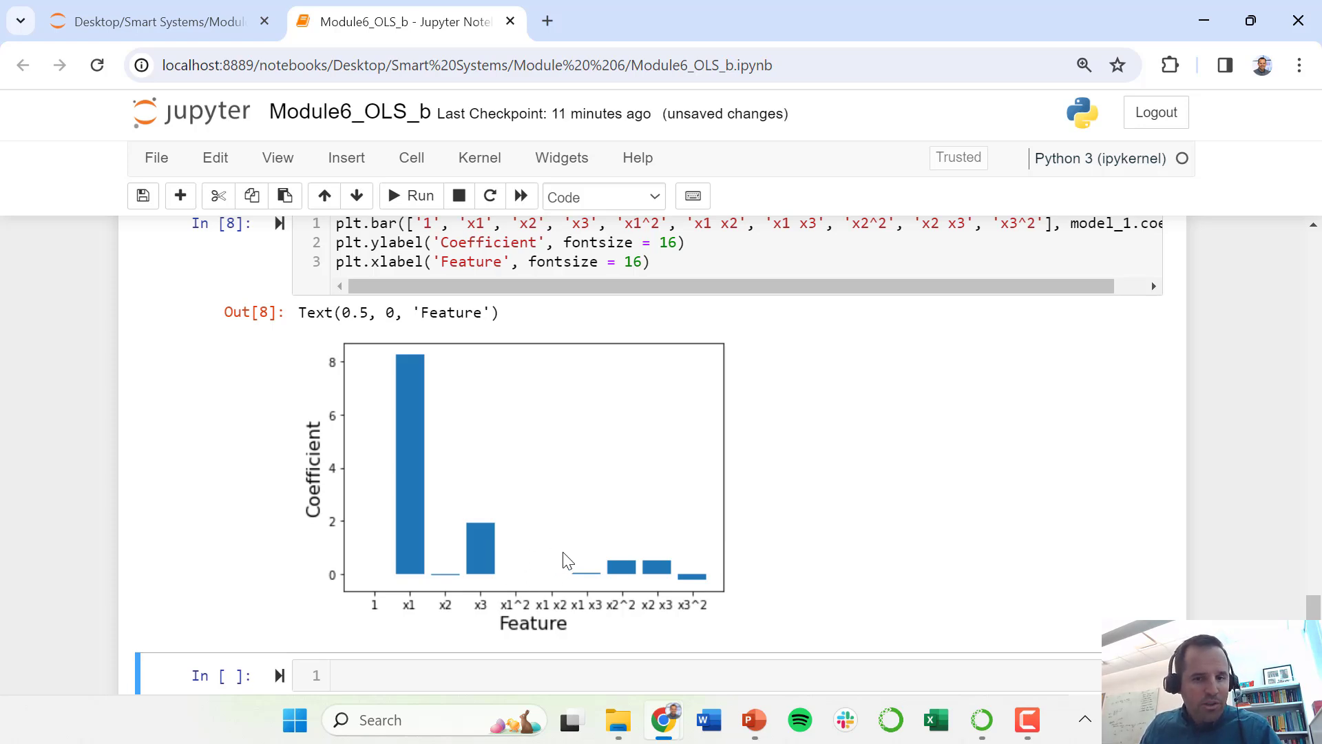
mouse_move(625, 577)
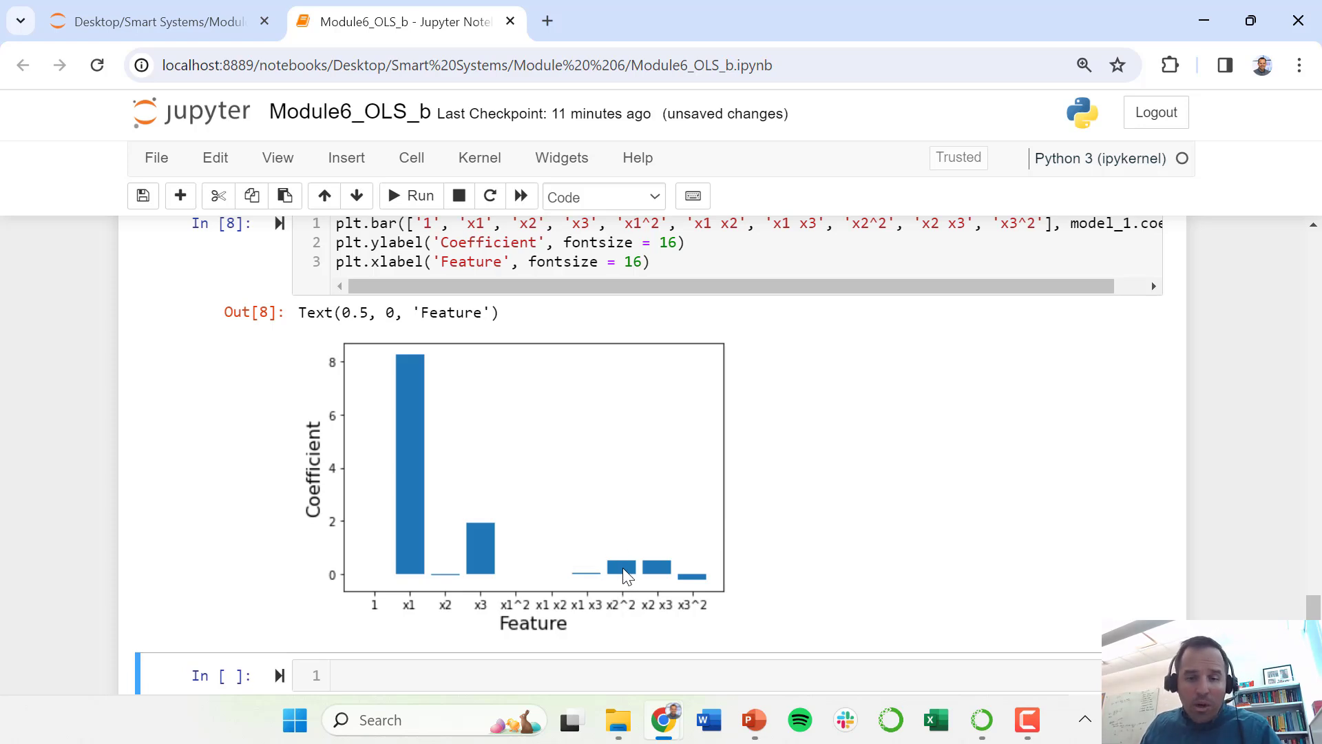
mouse_move(667, 569)
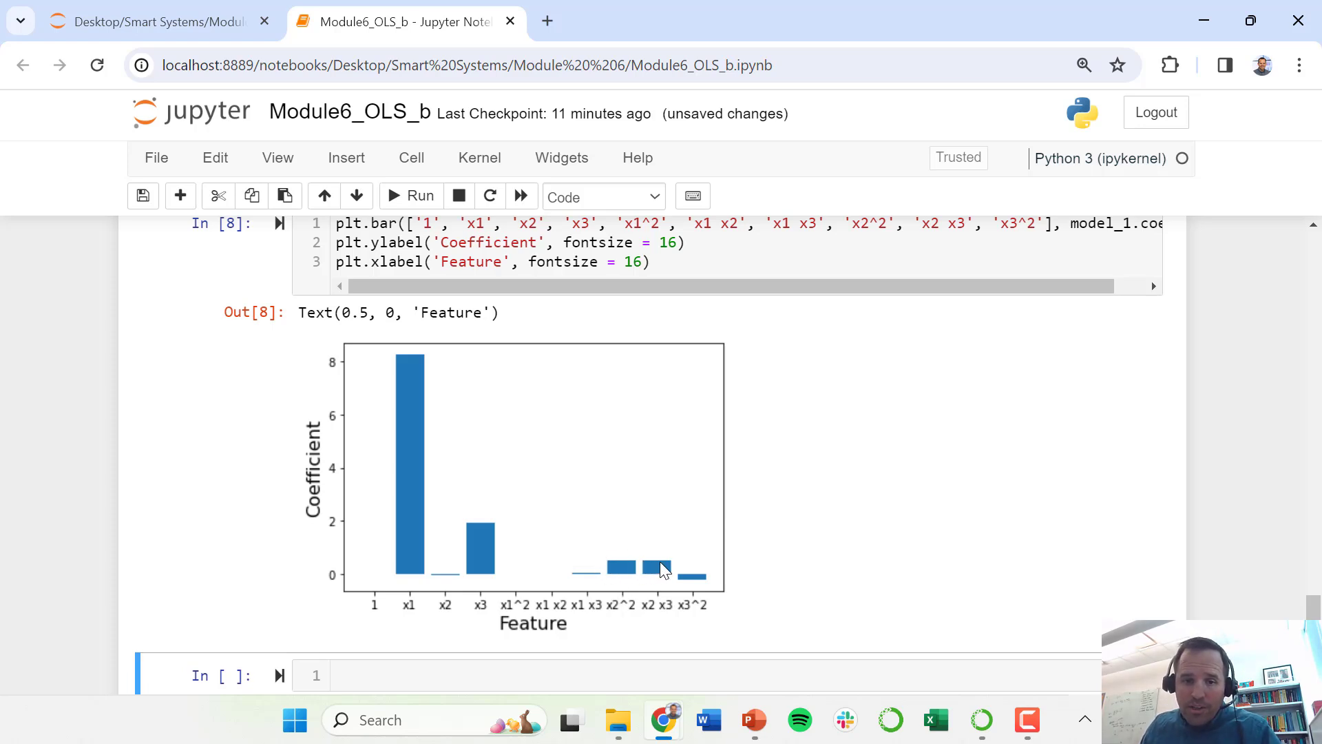
mouse_move(516, 532)
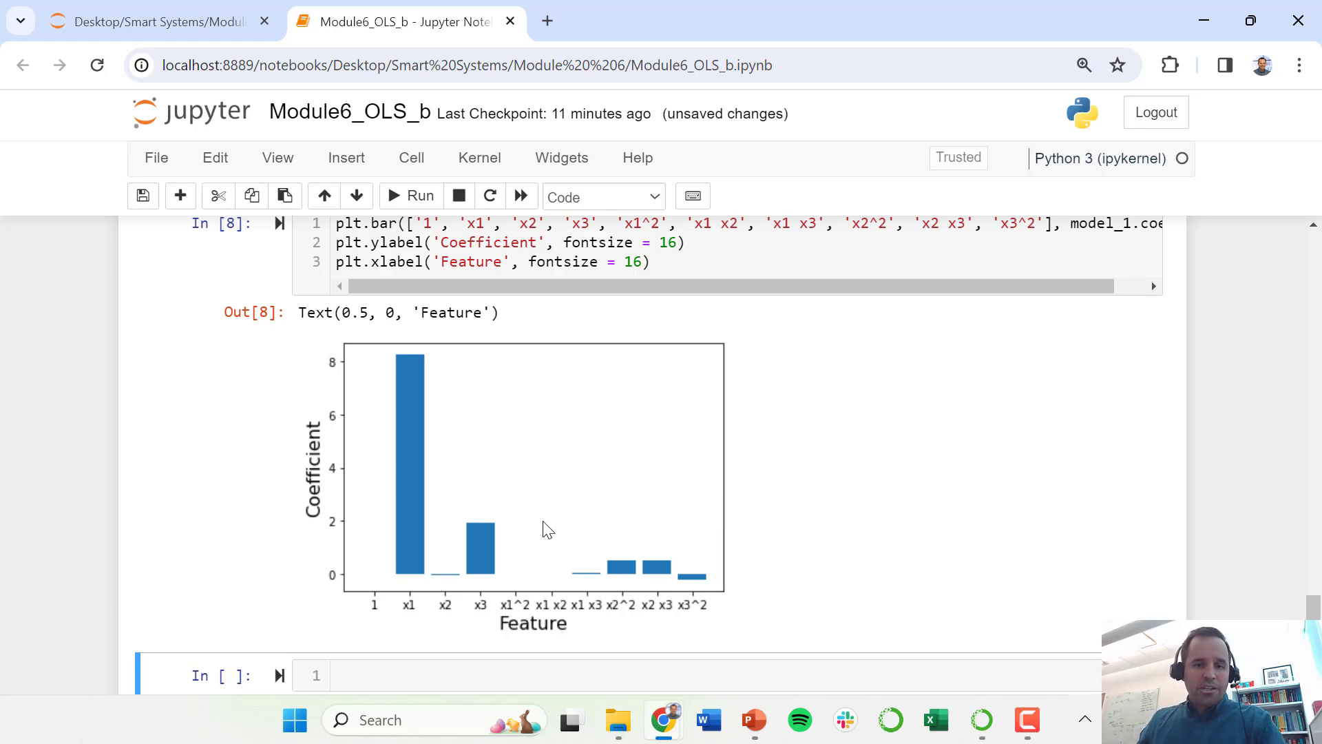
mouse_move(437, 591)
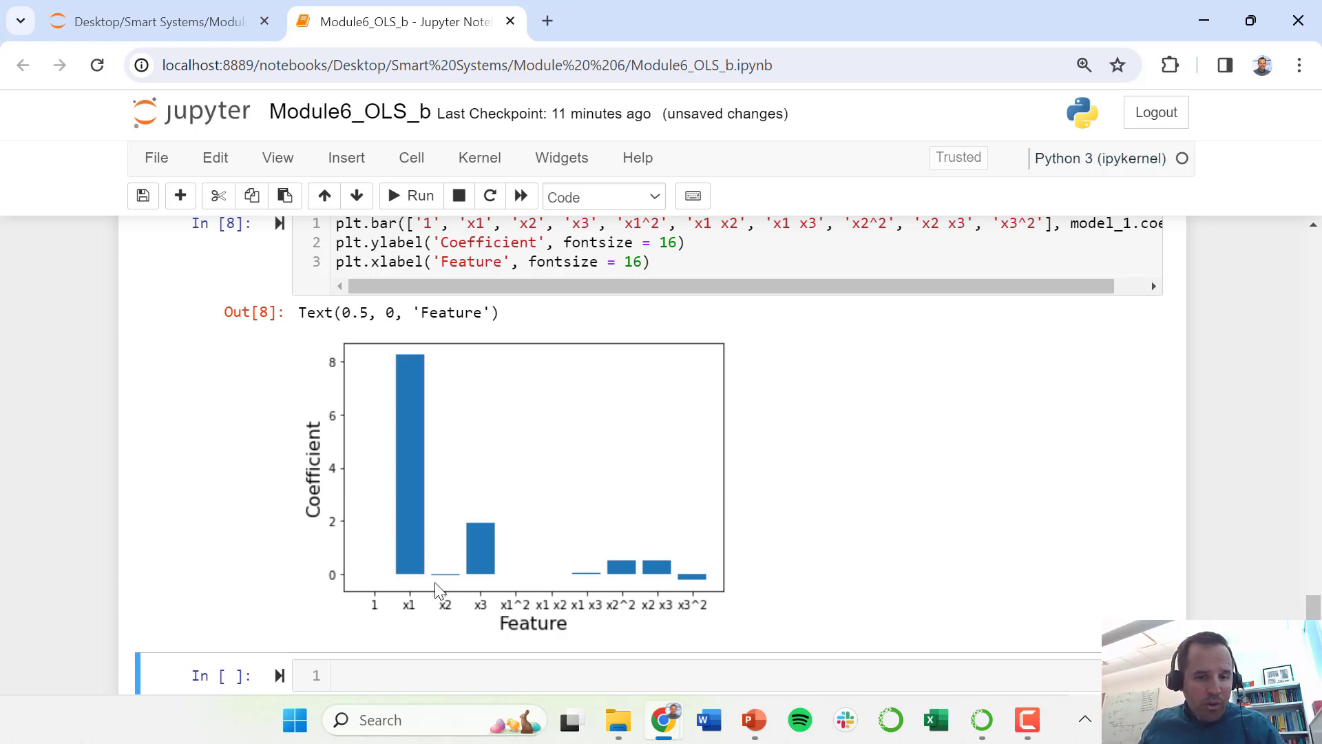
mouse_move(599, 588)
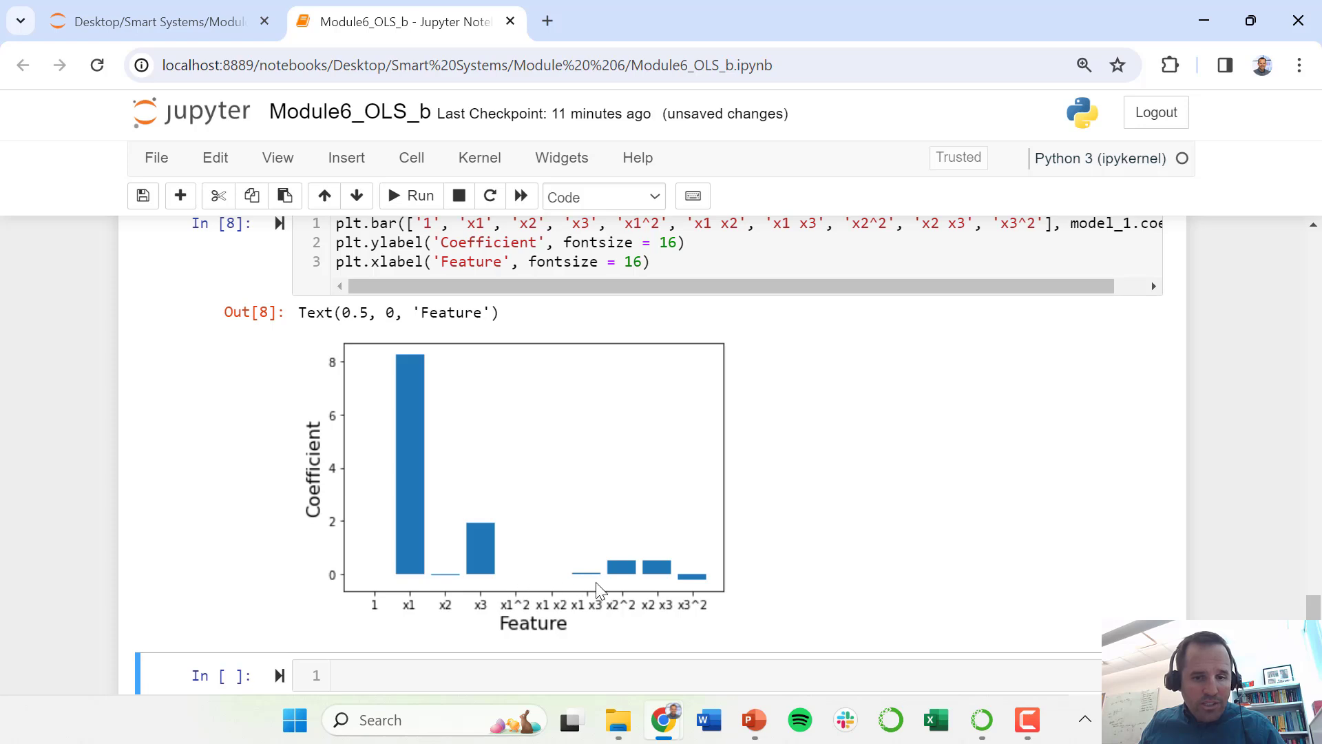
mouse_move(760, 571)
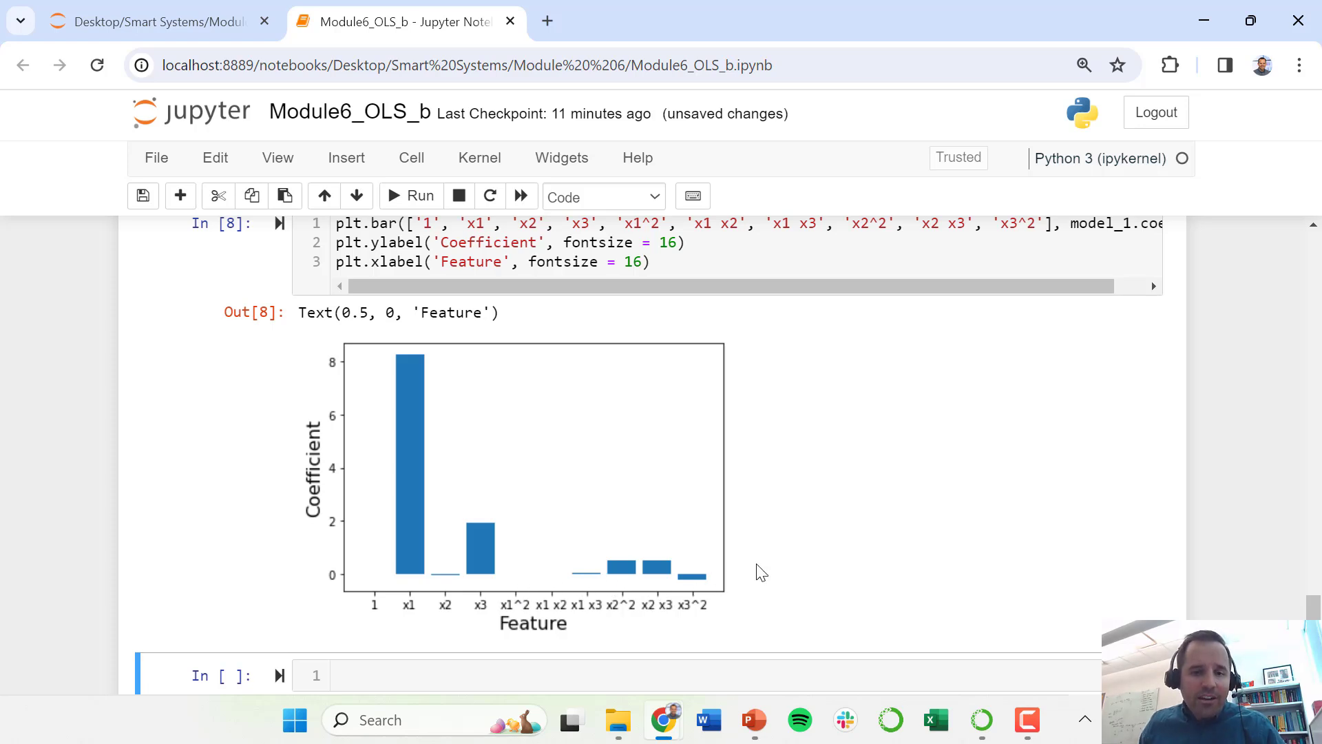